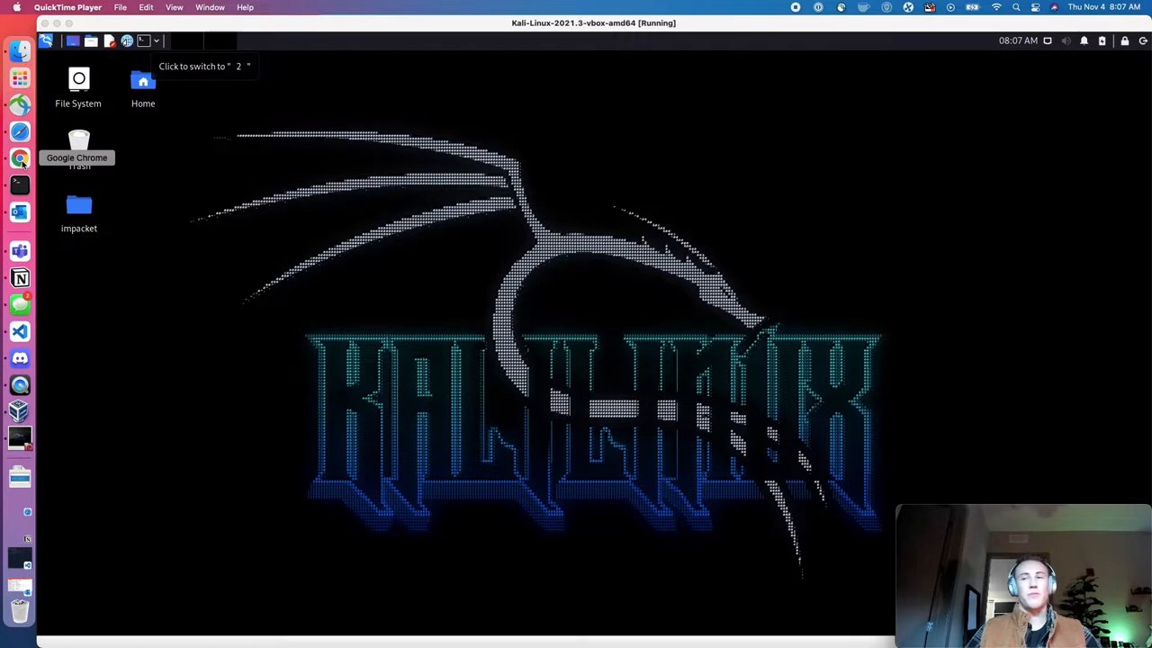
pyautogui.moveTo(5, 153)
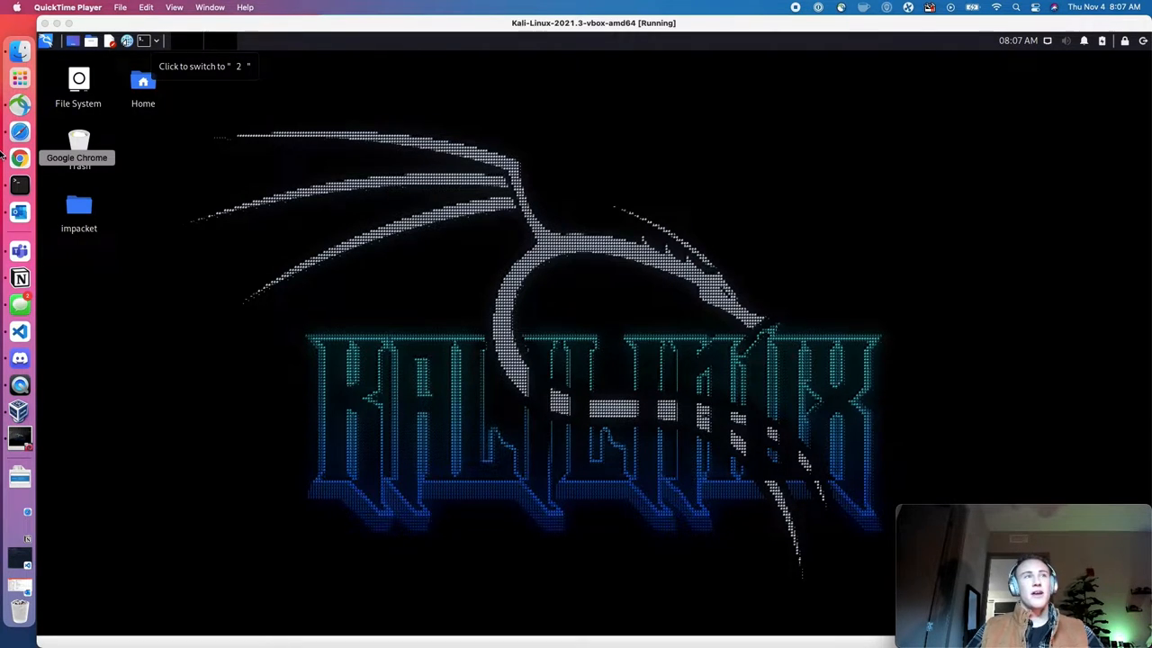
# Switch to Chrome to bring up the Hack The Box Starting Point machine page
pyautogui.click(19, 158)
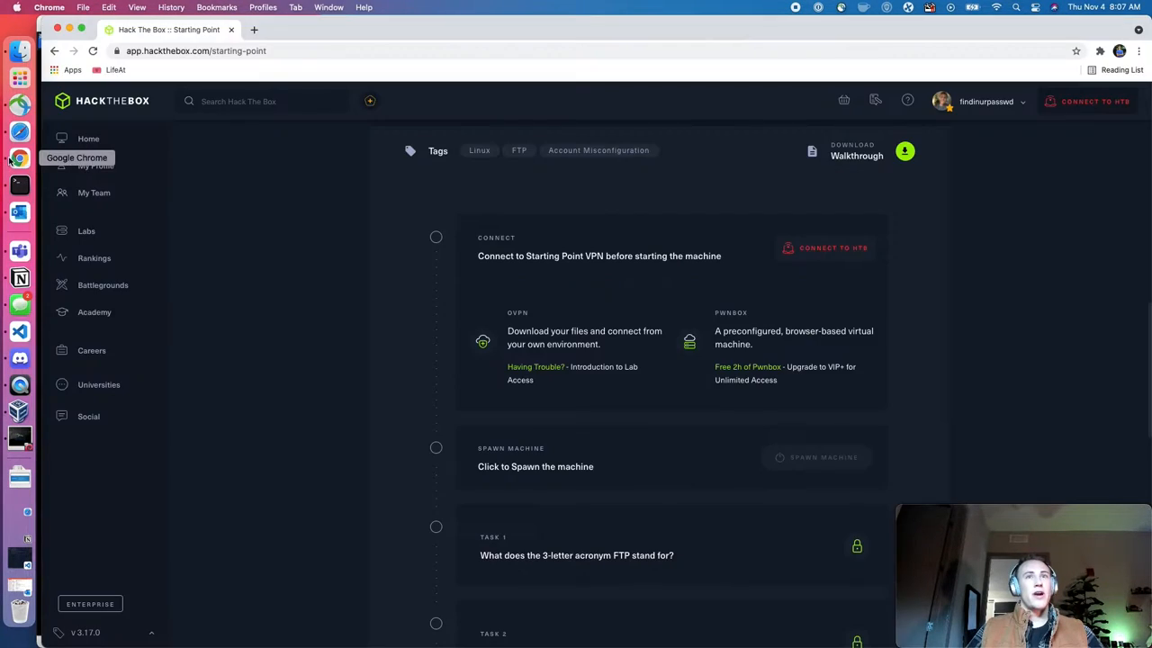
pyautogui.moveTo(551, 403)
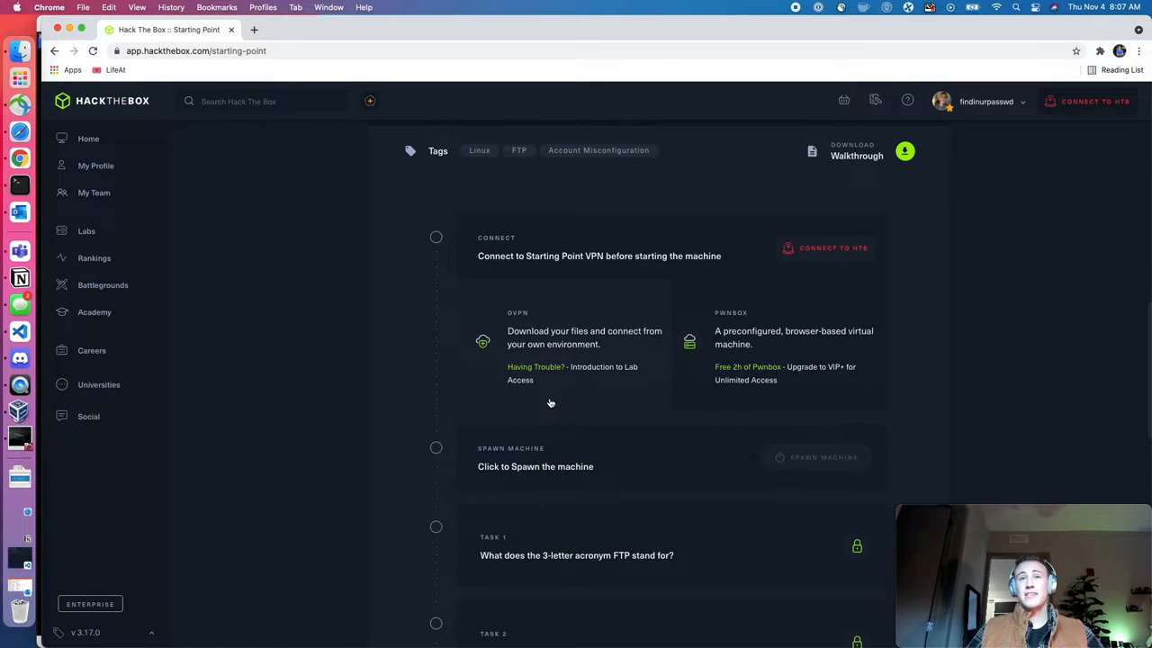
pyautogui.moveTo(572, 350)
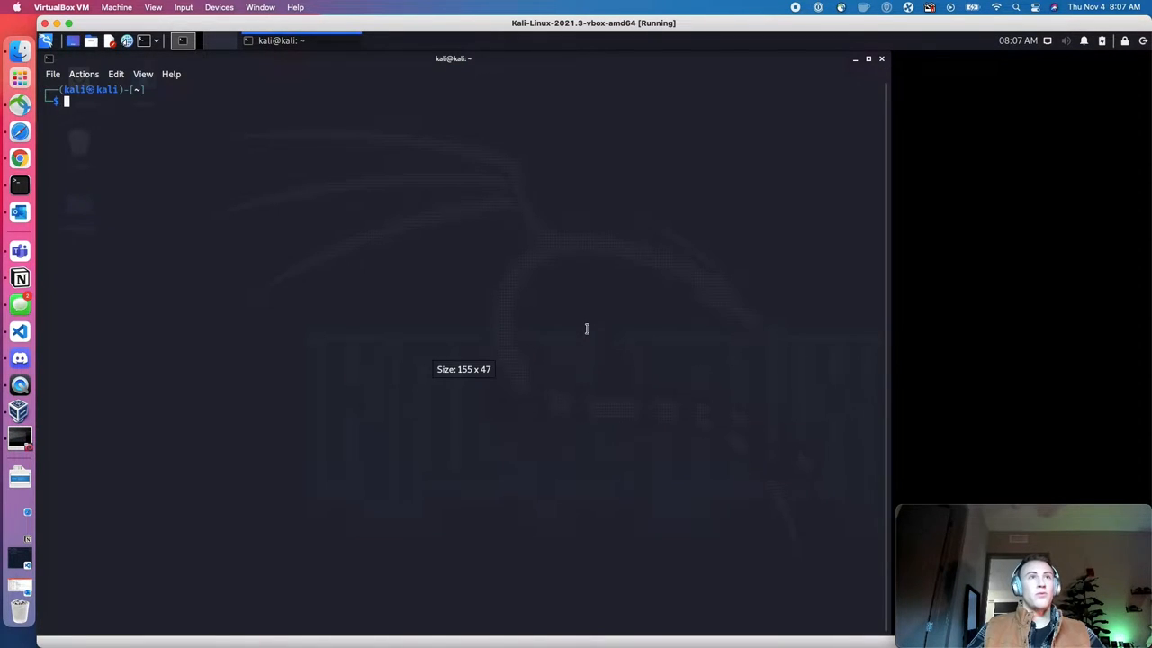
# Run sudo openvpn with starting_point_findinurpasswd.ovpn to connect the VPN
pyautogui.write('sudo openvpn starting_point_findinurpasswd.ovpn')
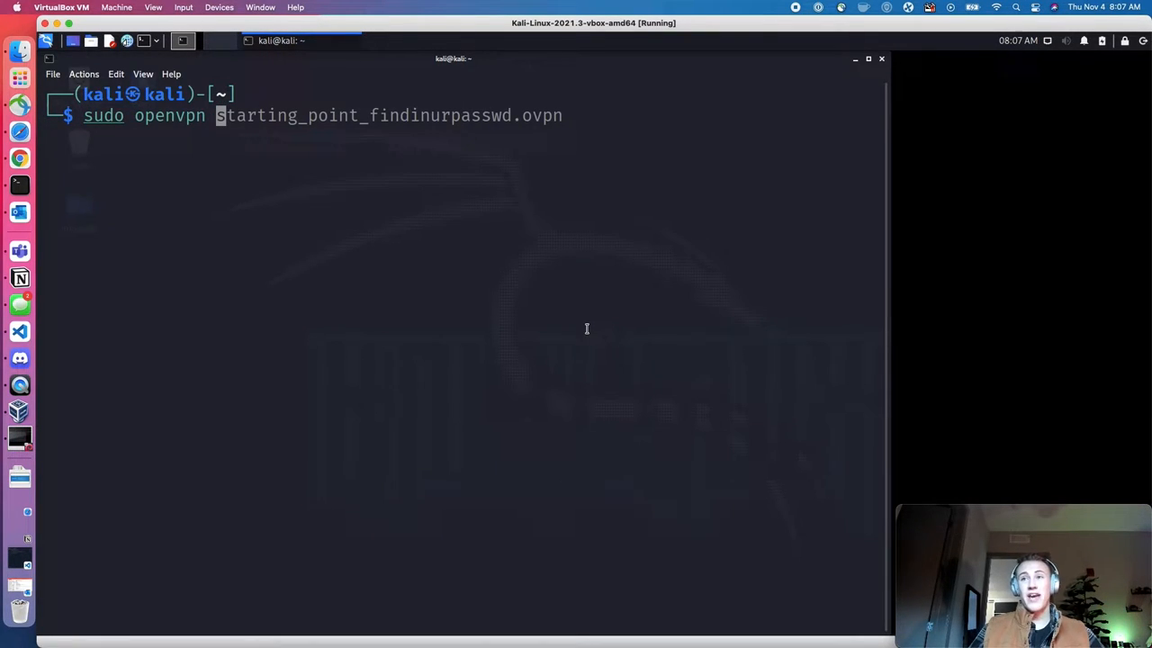
pyautogui.press('End')
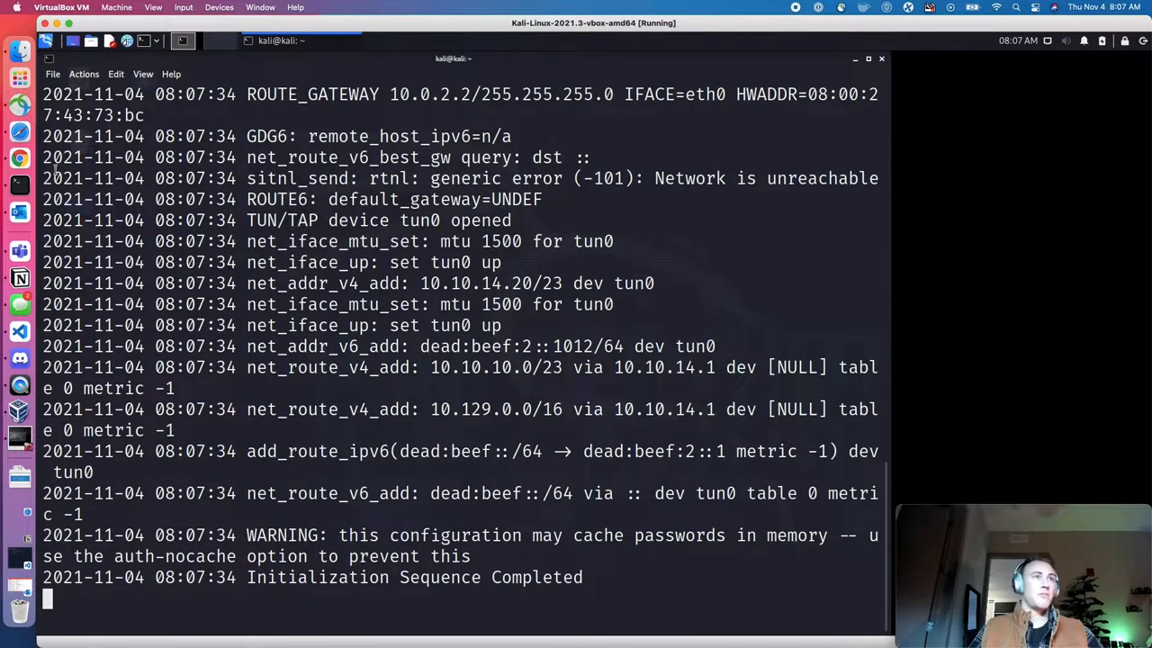
pyautogui.moveTo(22, 158)
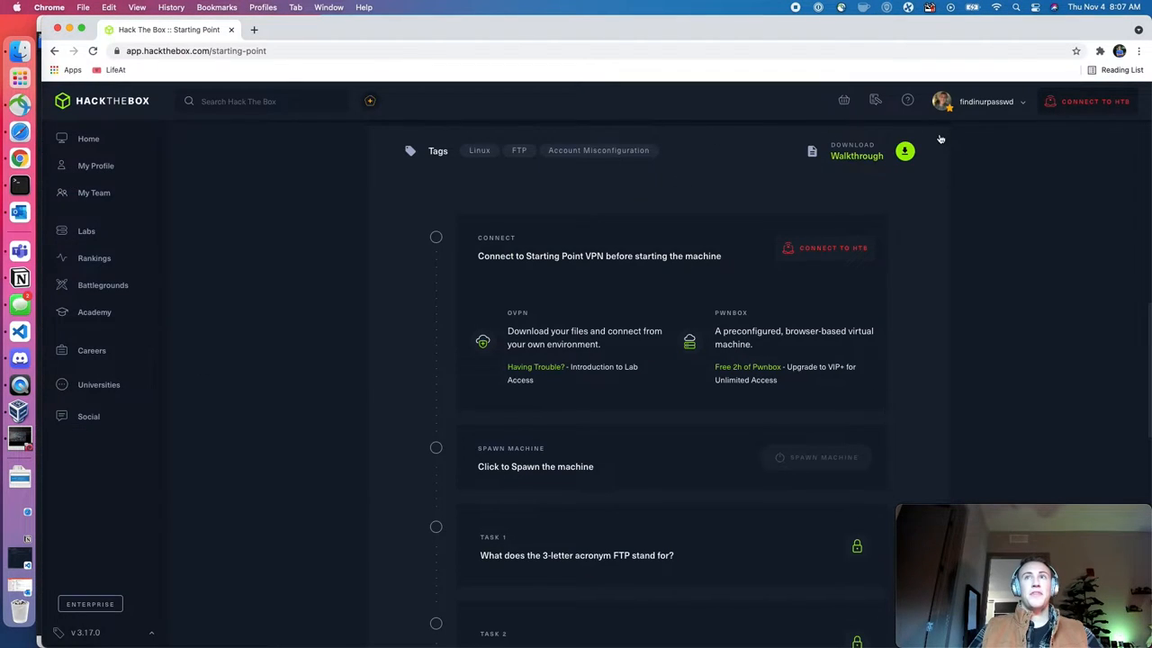
pyautogui.moveTo(406, 219)
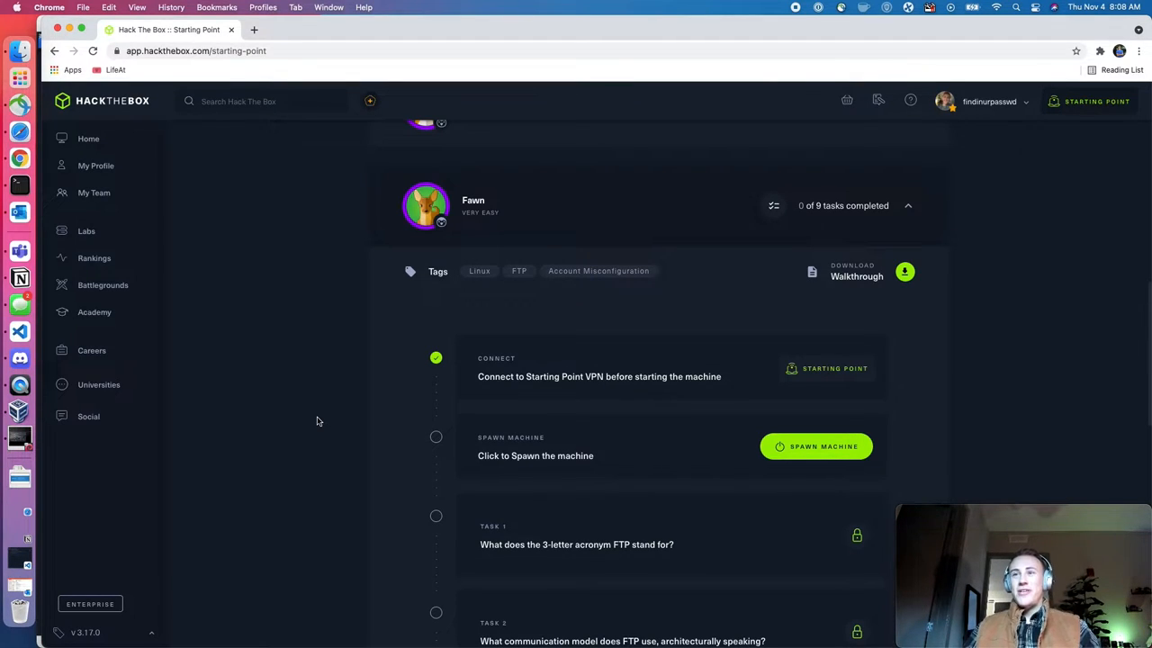
pyautogui.moveTo(489, 518)
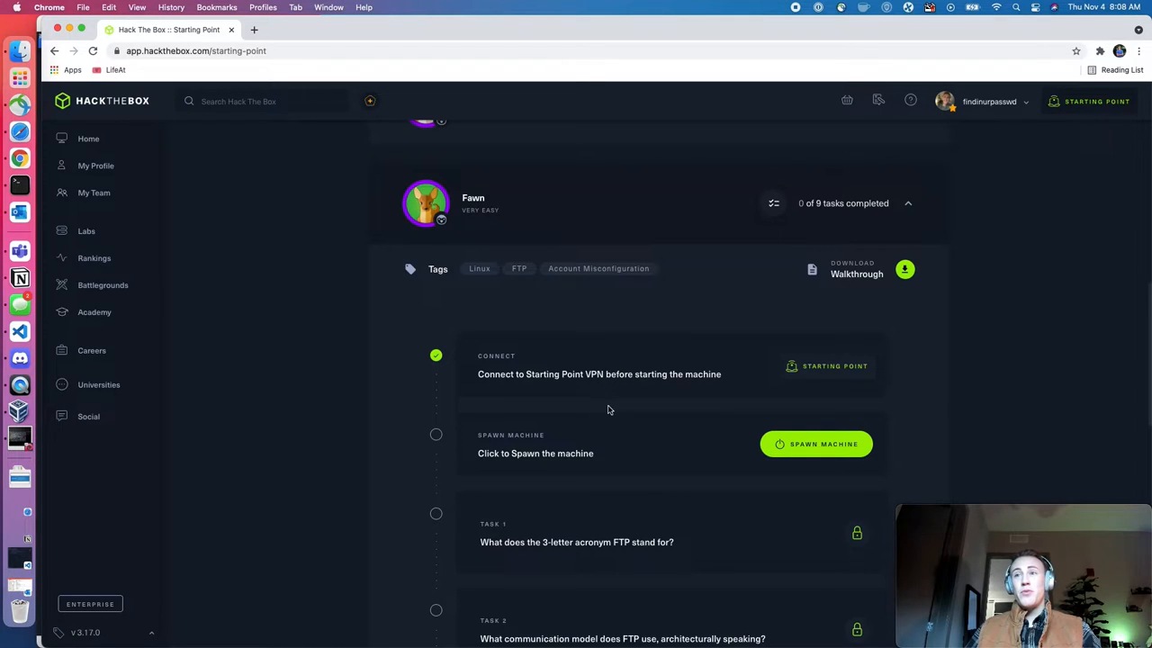
pyautogui.moveTo(794, 457)
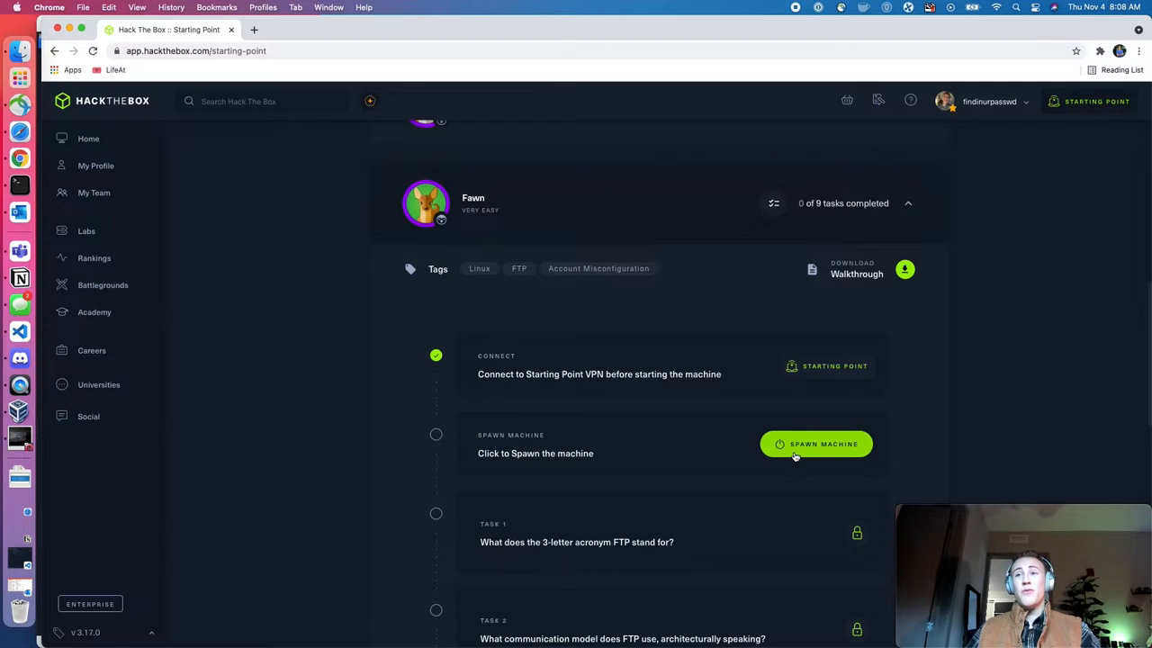
# Spawn the Fawn machine and wait for its target IP
pyautogui.click(816, 444)
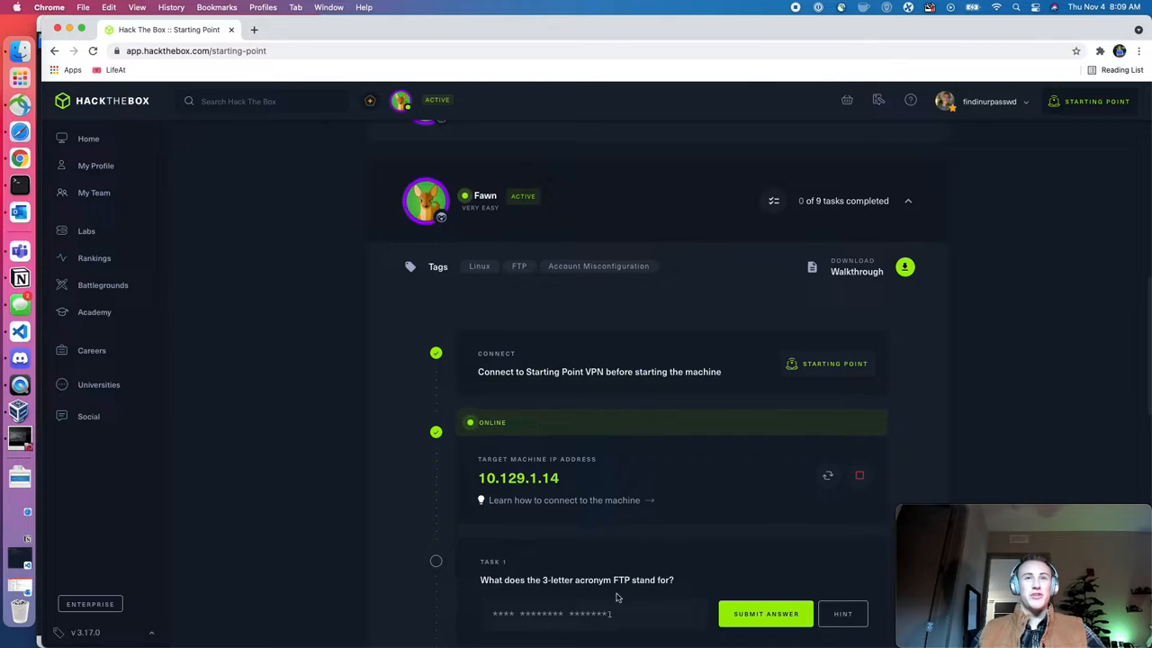
# Answer Task 1 with 'File Transfer Protocol' and submit it
pyautogui.scroll(-3)
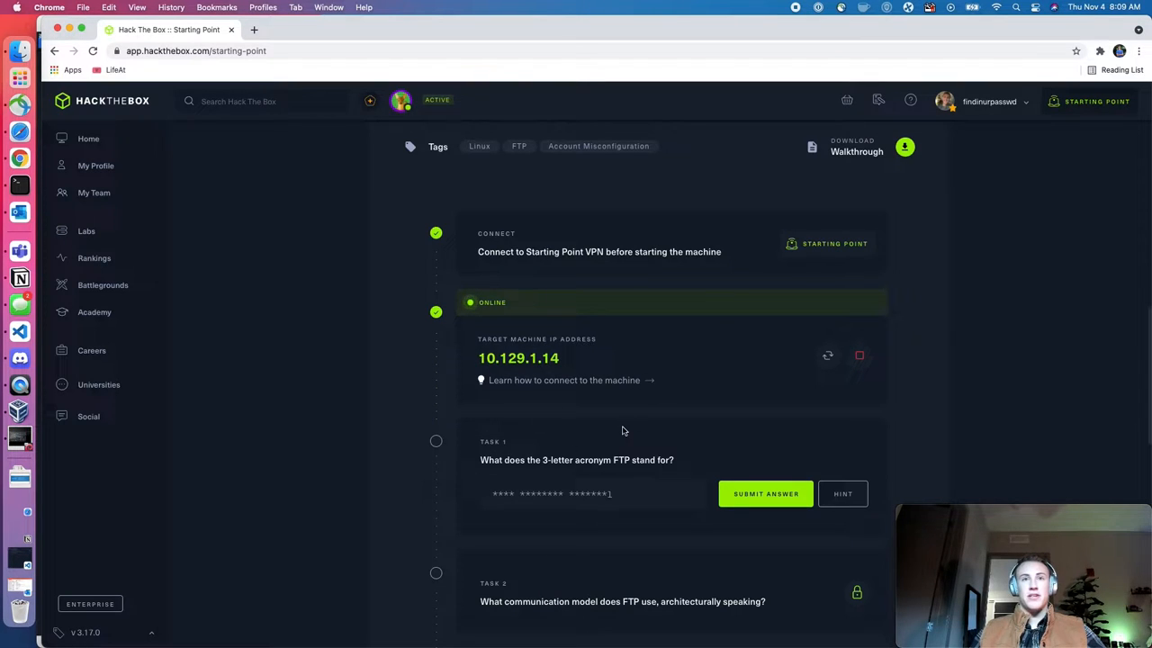
pyautogui.scroll(-3)
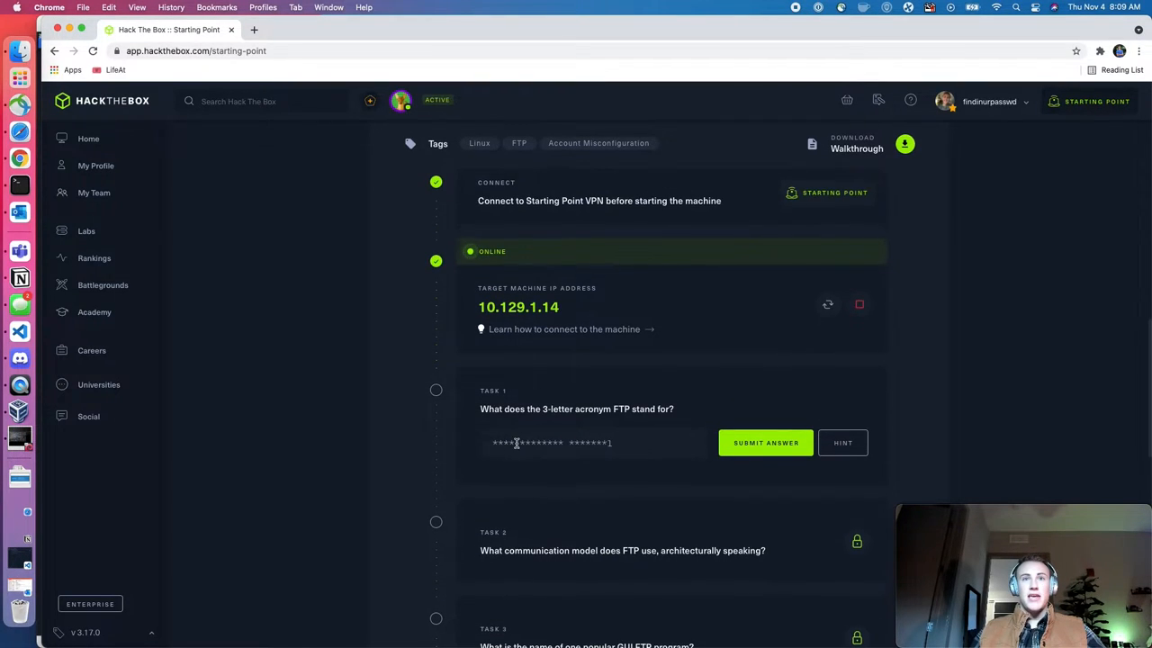
pyautogui.click(539, 443)
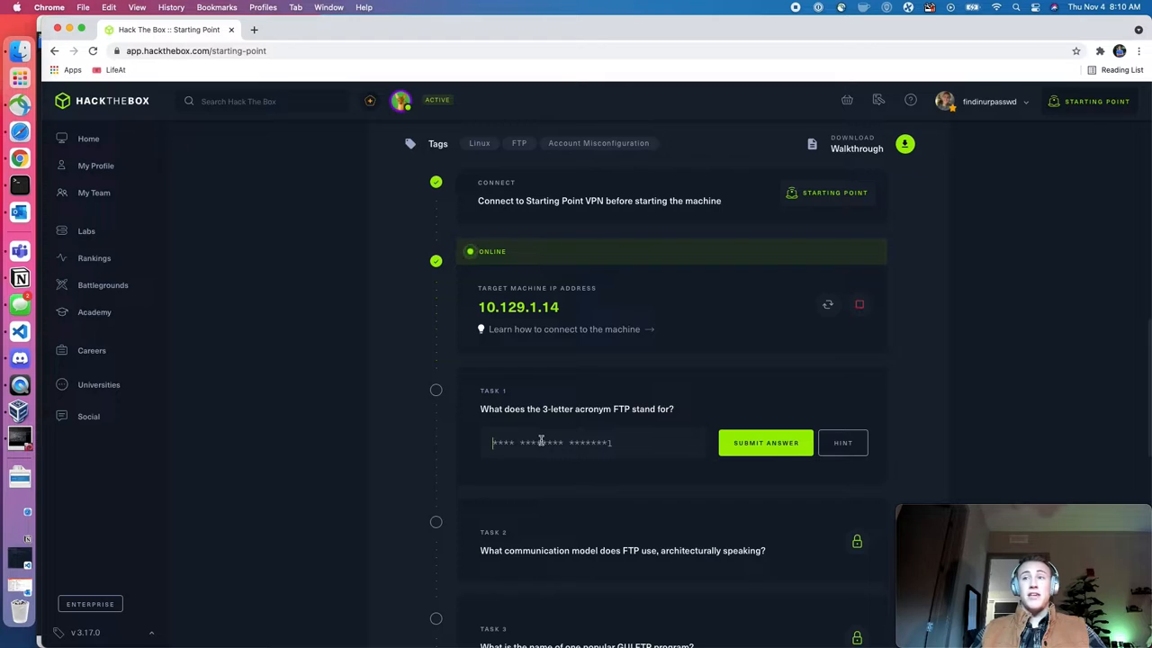
pyautogui.write('File Transfer Pro')
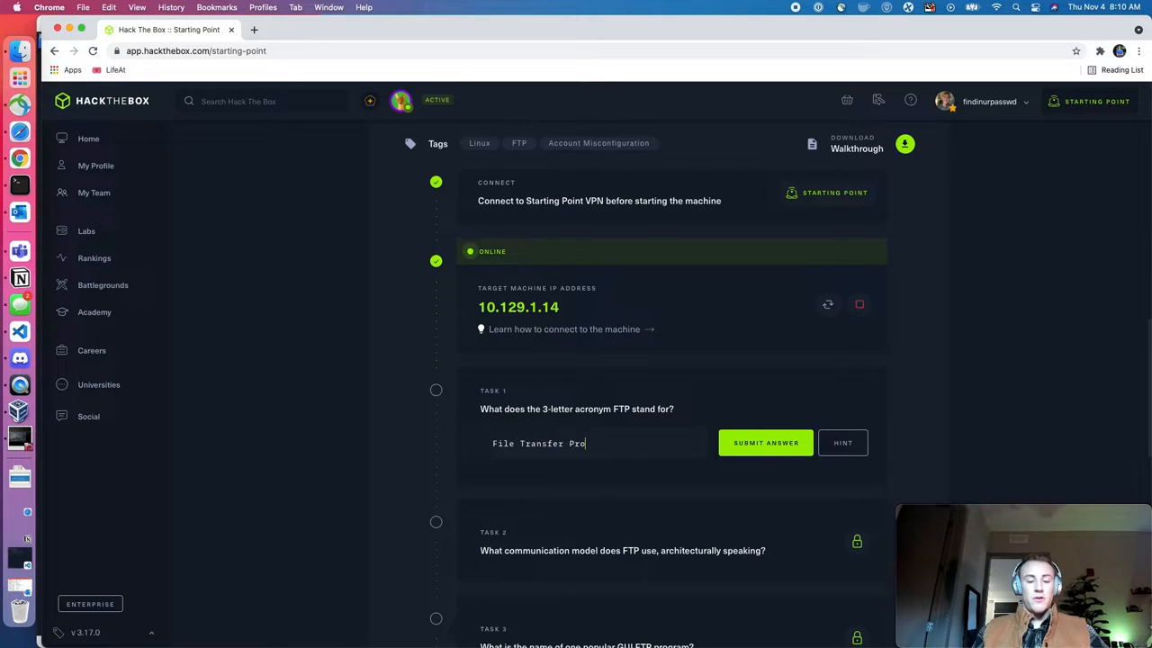
pyautogui.write('tocol')
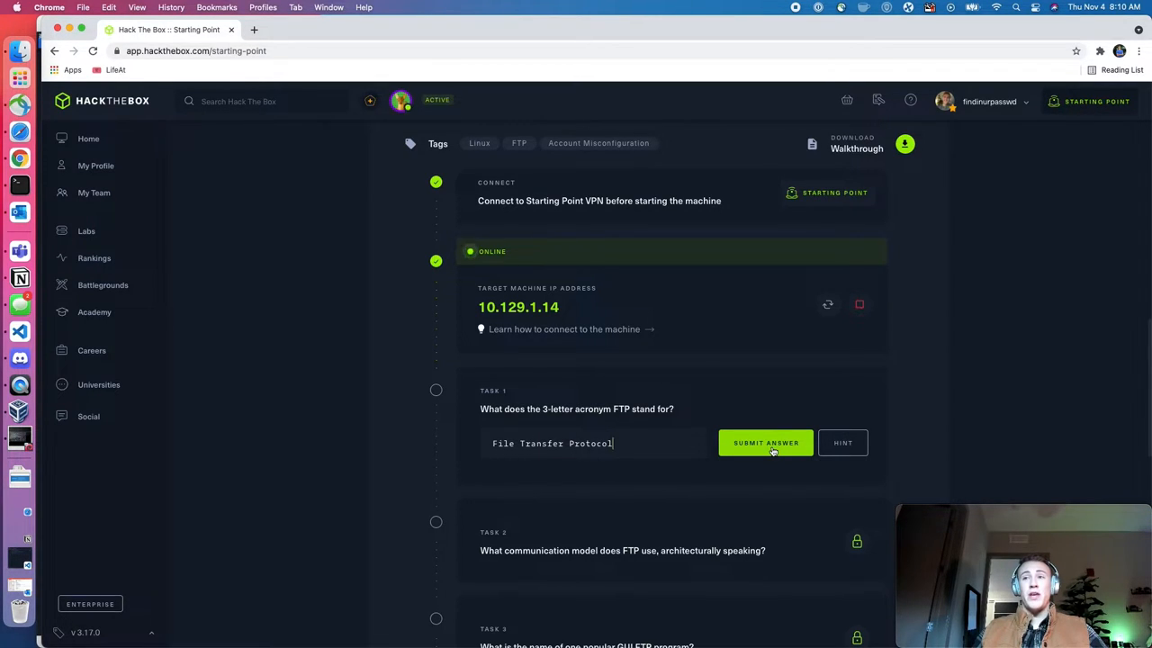
pyautogui.click(765, 443)
pyautogui.write('c')
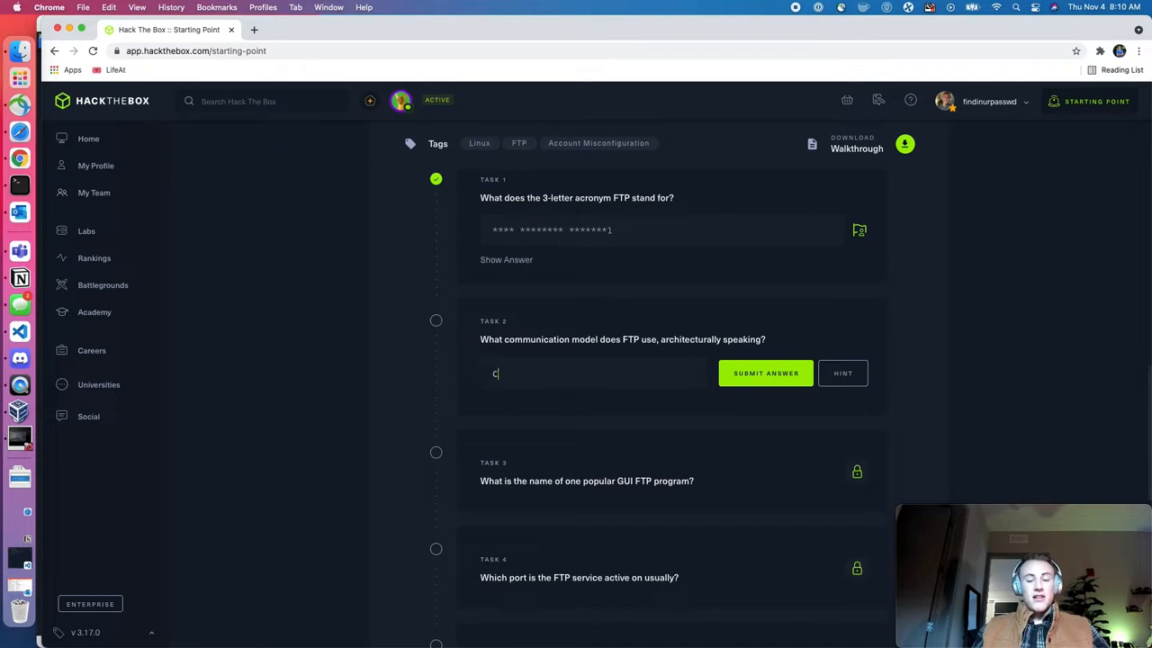
# Submit 'Client-Server model' as the Task 2 answer
pyautogui.write('lient')
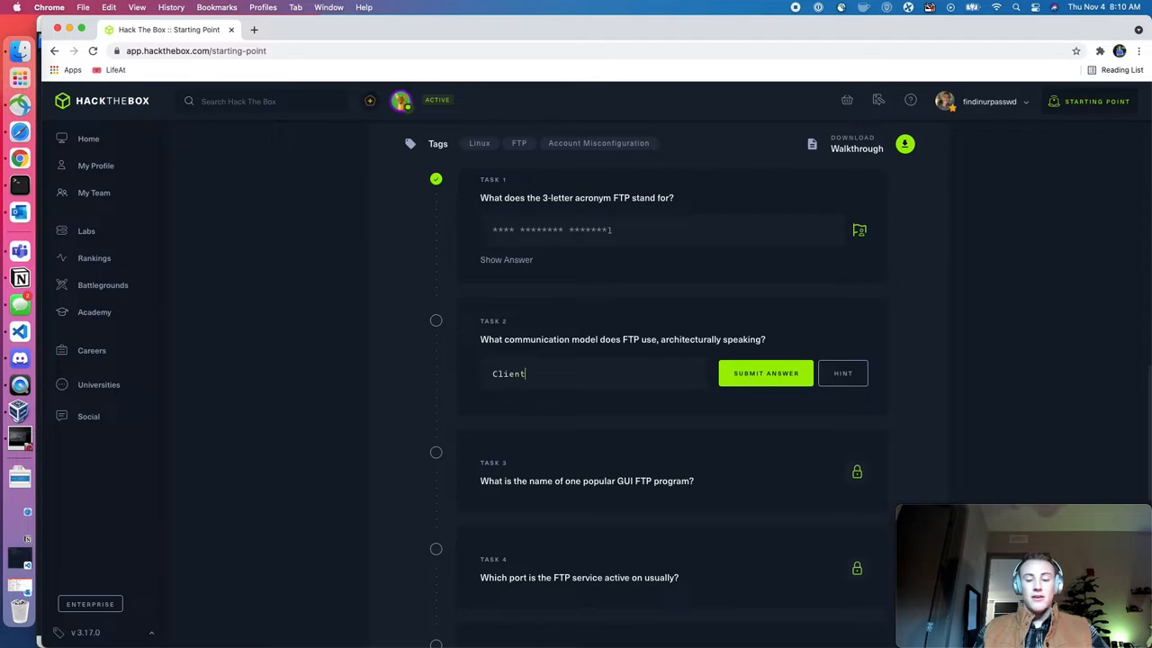
pyautogui.write('-Sever')
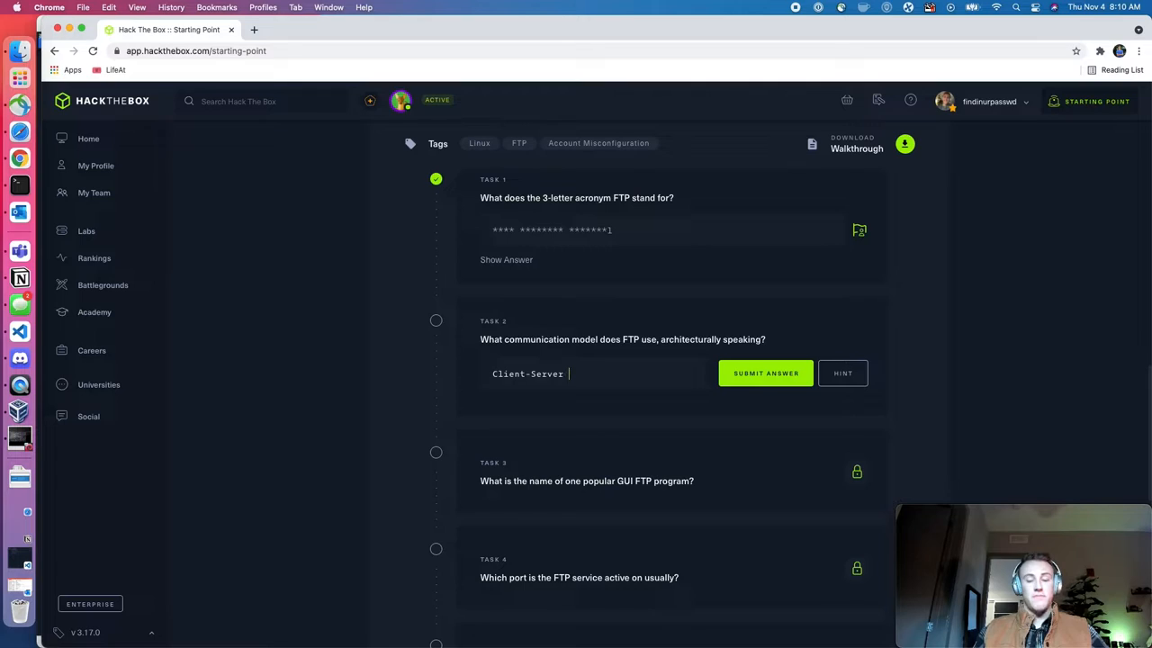
pyautogui.write('model')
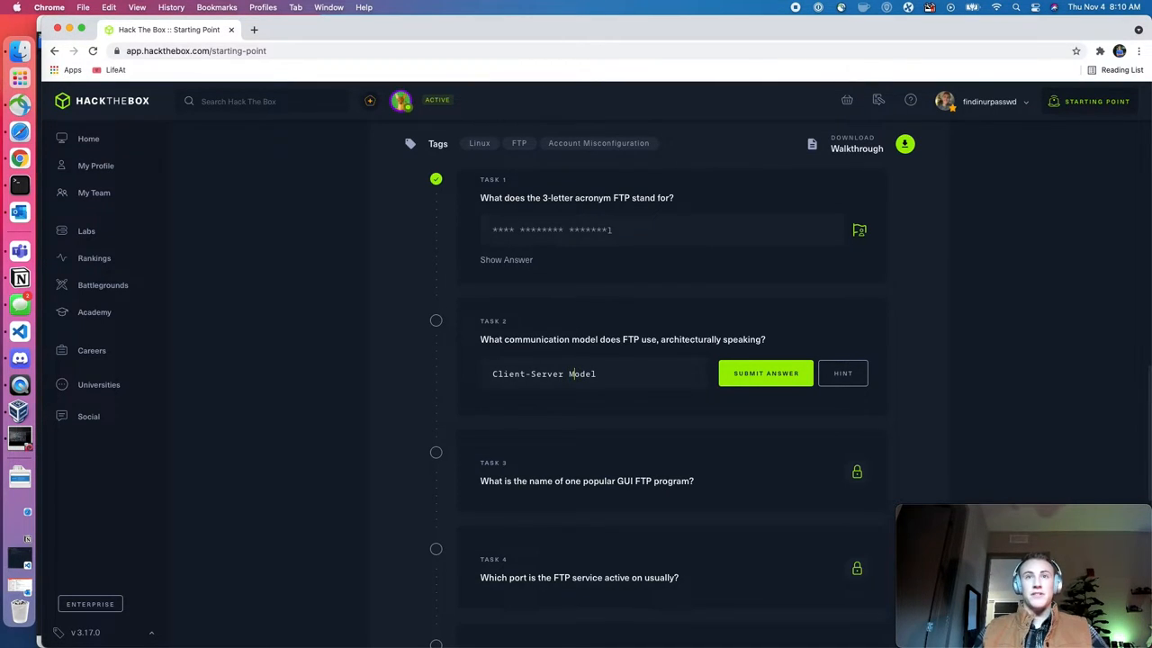
pyautogui.click(764, 372)
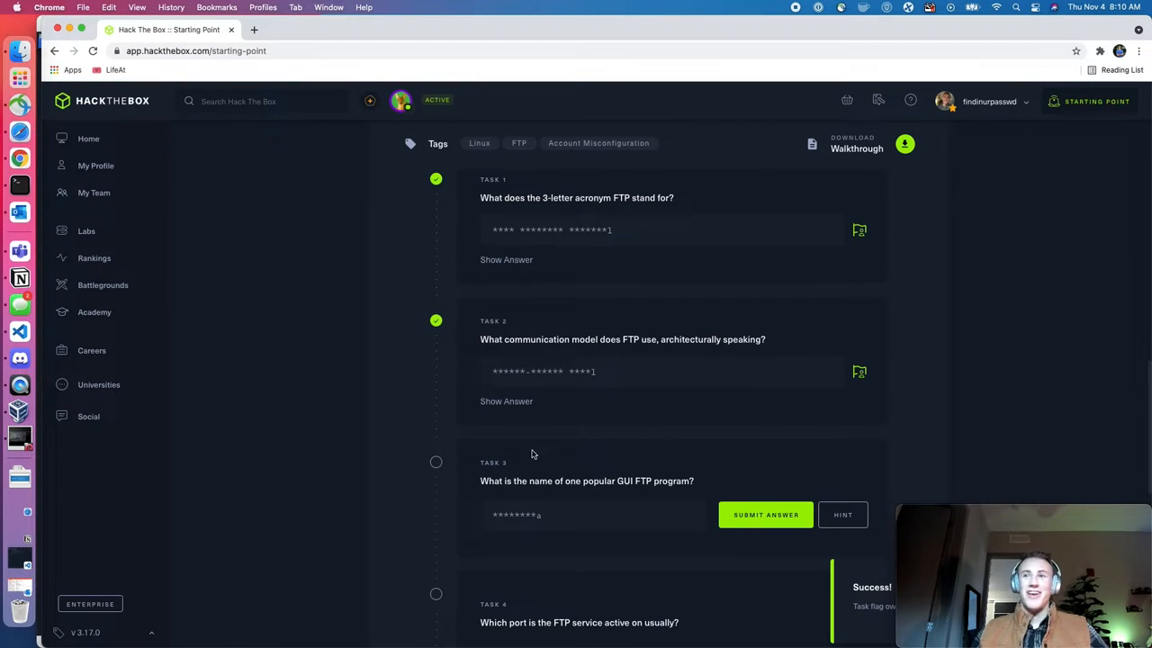
pyautogui.moveTo(716, 323)
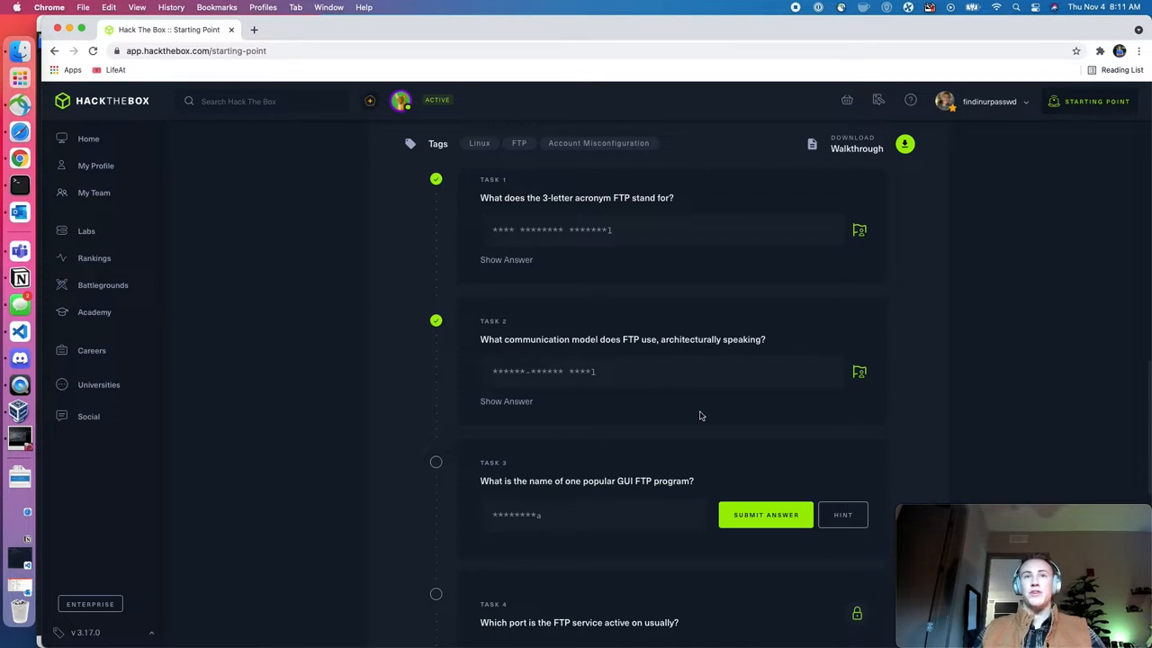
pyautogui.scroll(-3)
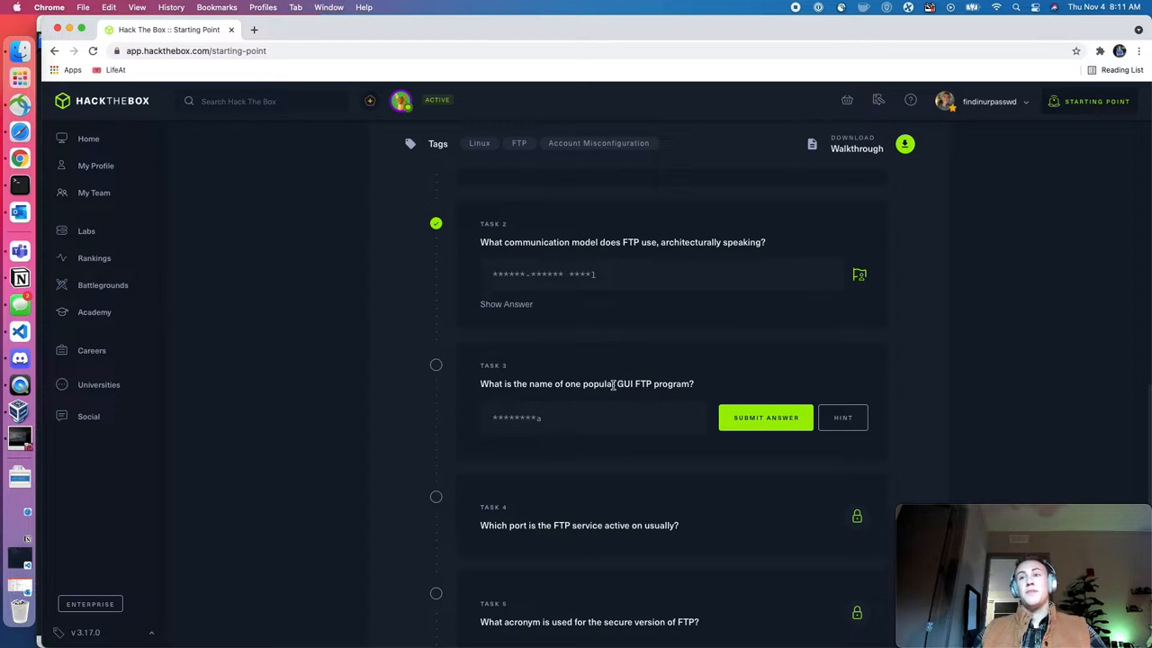
# Enter 'FileZilla' as the Task 3 answer and submit it
pyautogui.click(576, 418)
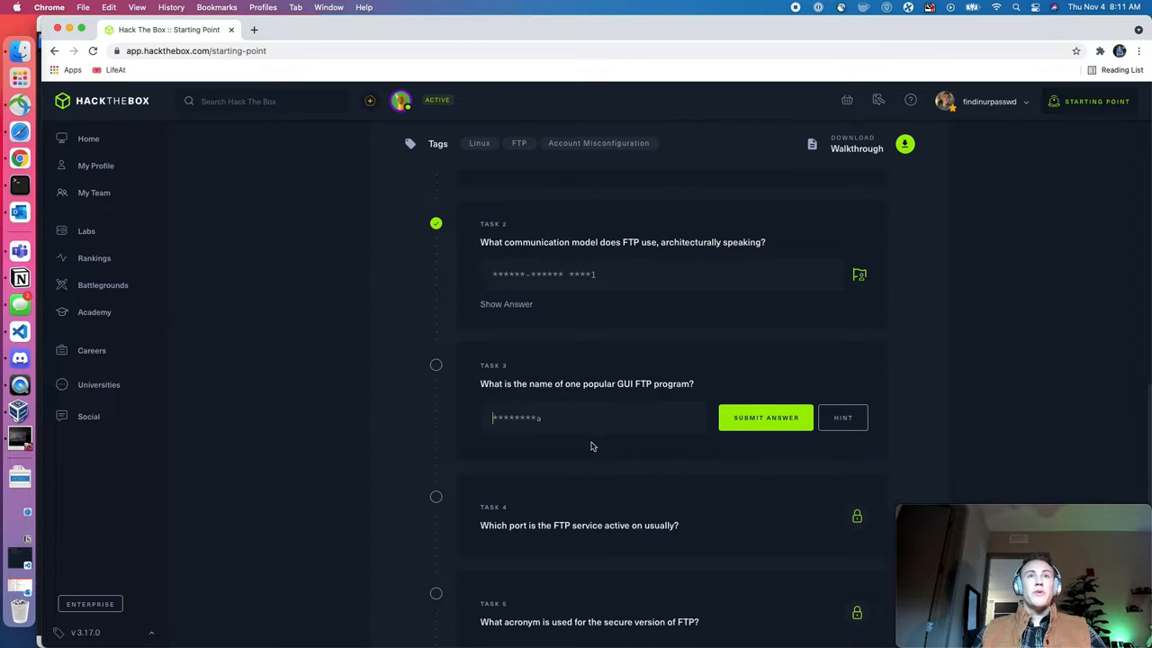
pyautogui.moveTo(567, 319)
pyautogui.write('F')
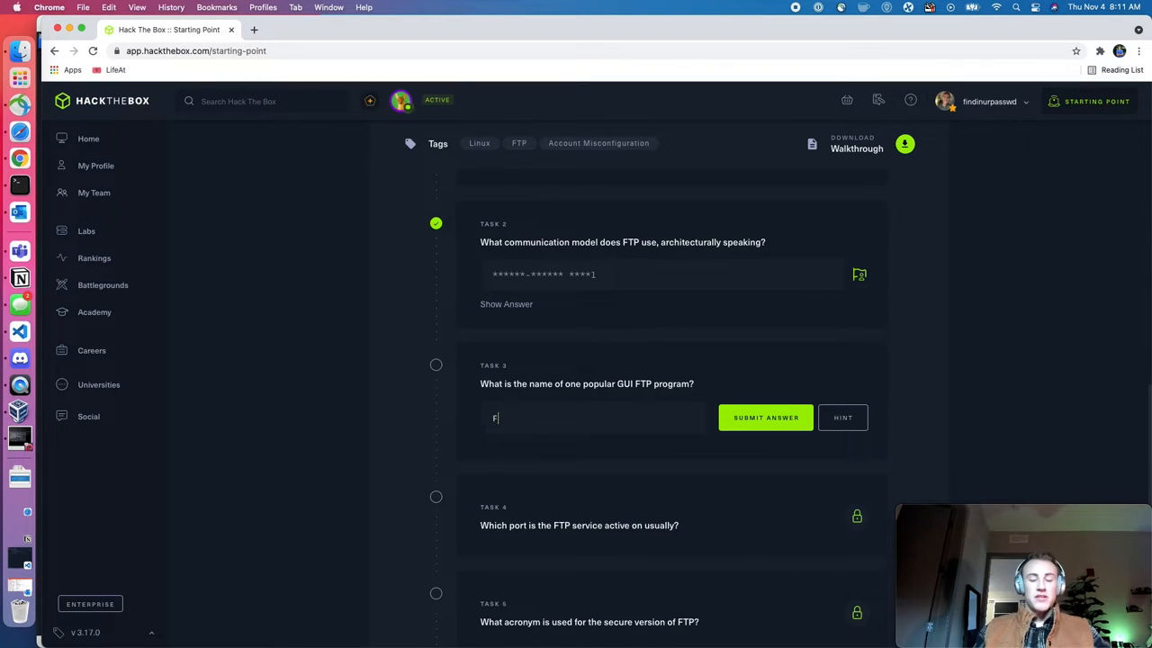
pyautogui.write('ileZil')
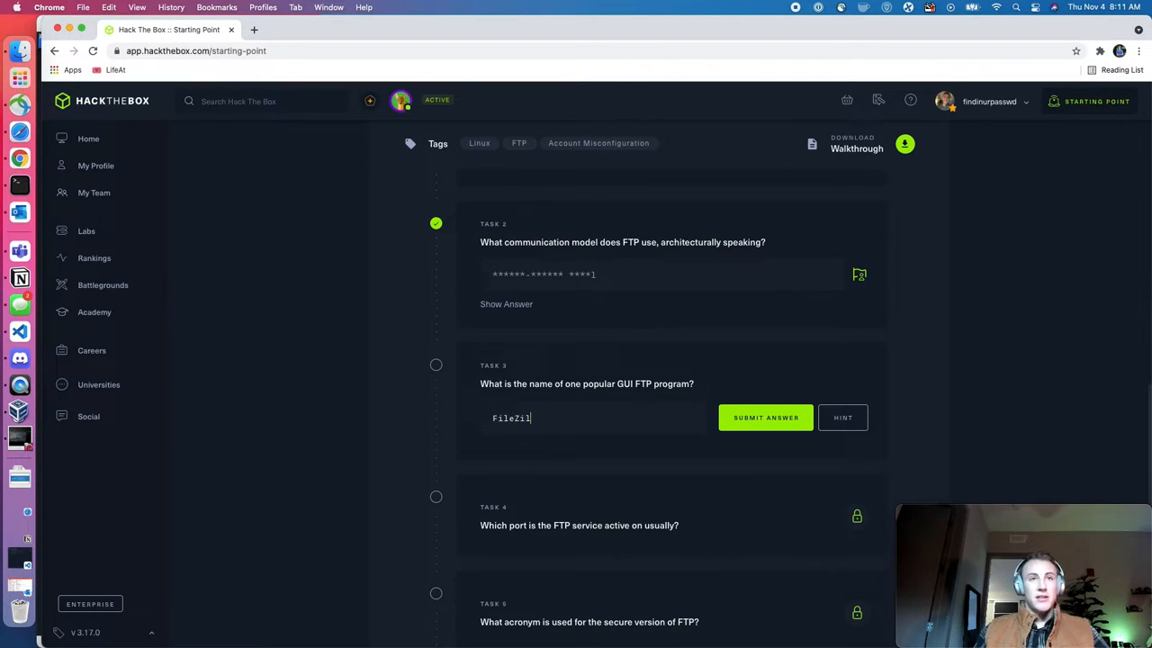
pyautogui.click(765, 418)
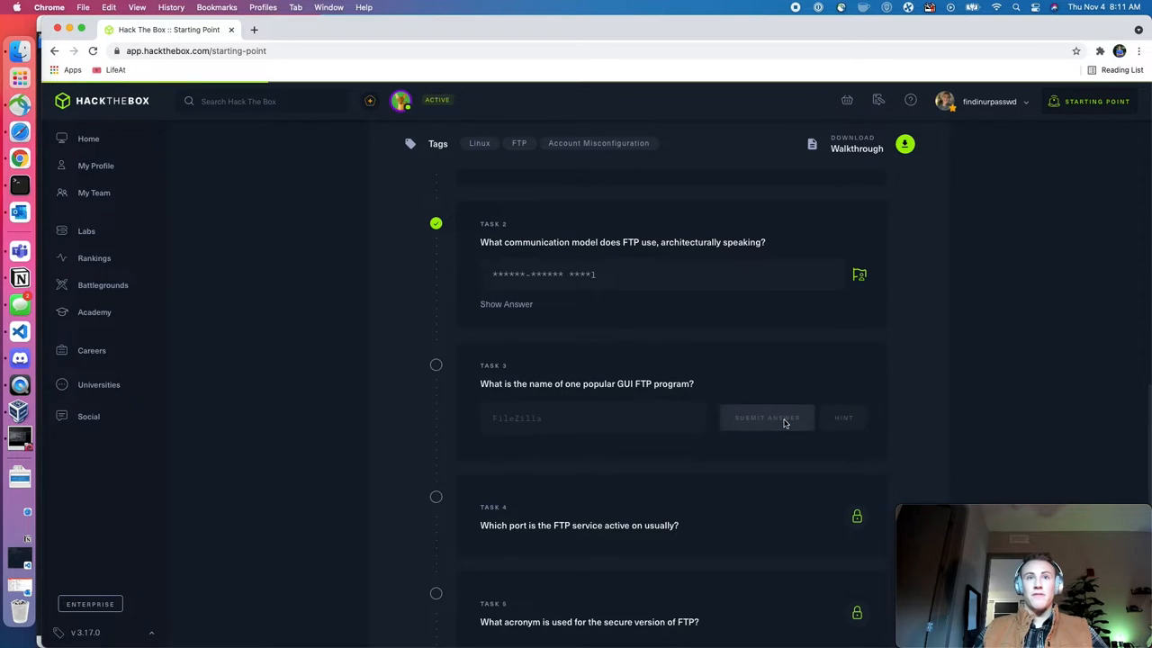
# Search Google in a new tab for GUI FTP software, then return to Hack The Box
pyautogui.click(312, 30)
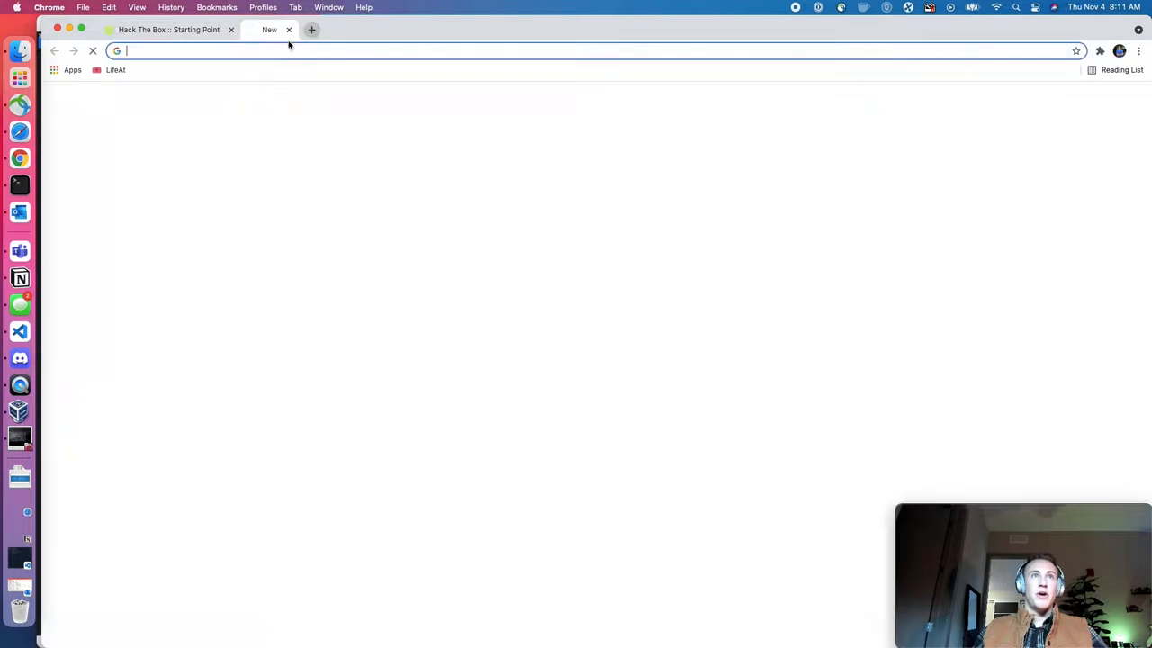
pyautogui.write('GUI')
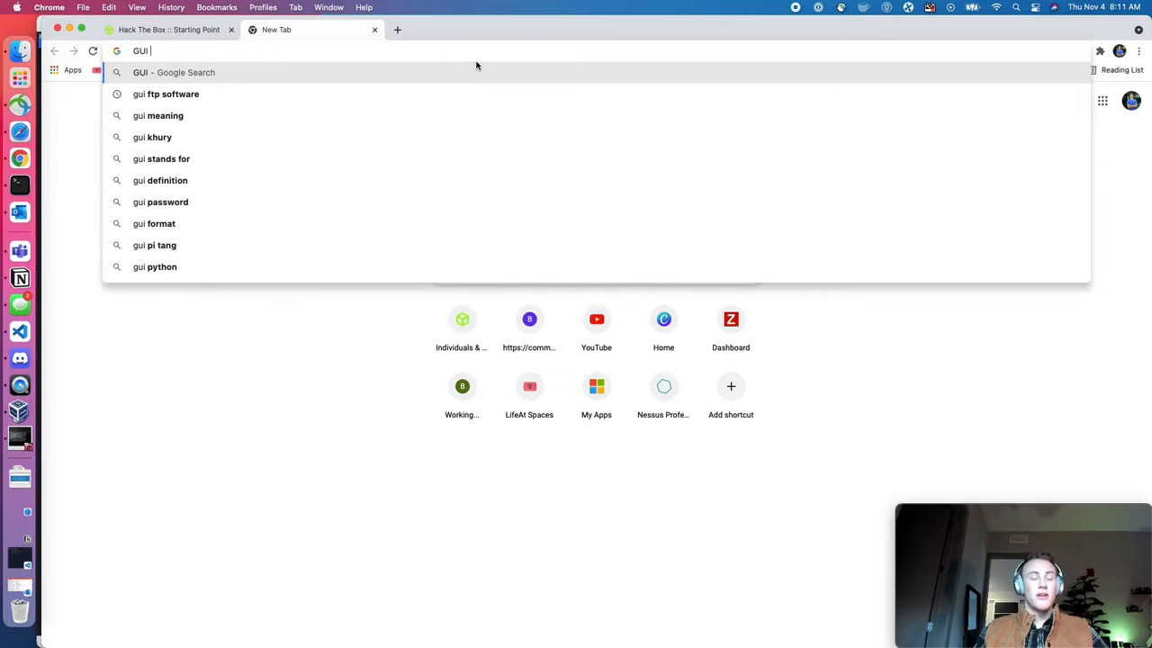
pyautogui.write('FTP server ubuntu')
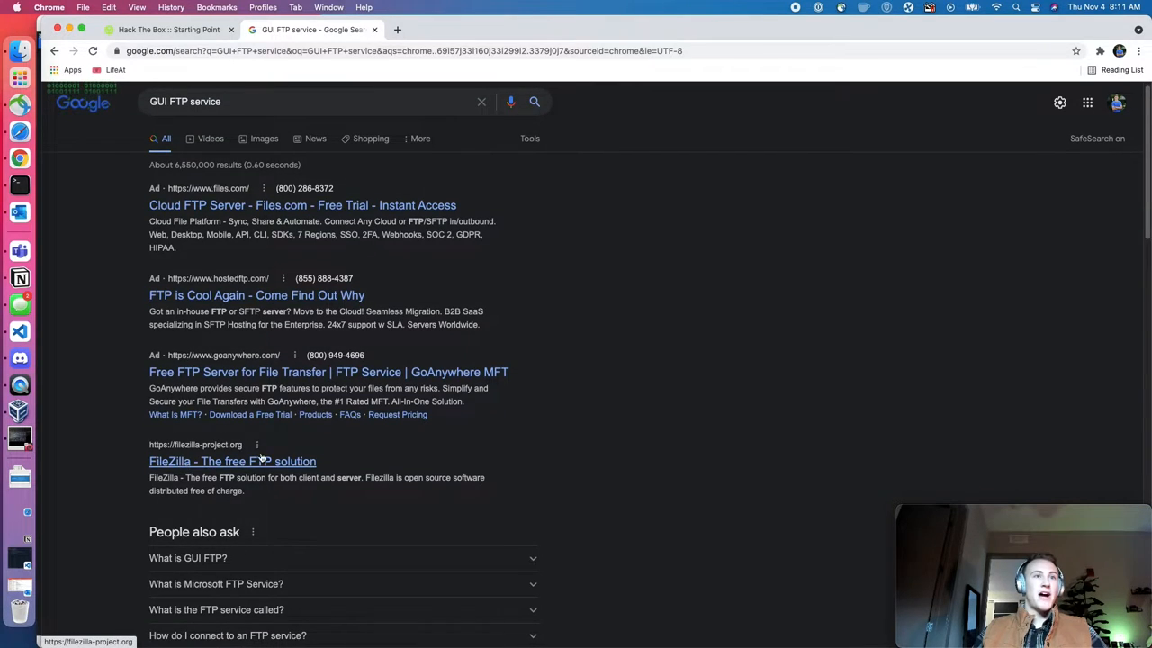
pyautogui.moveTo(208, 461)
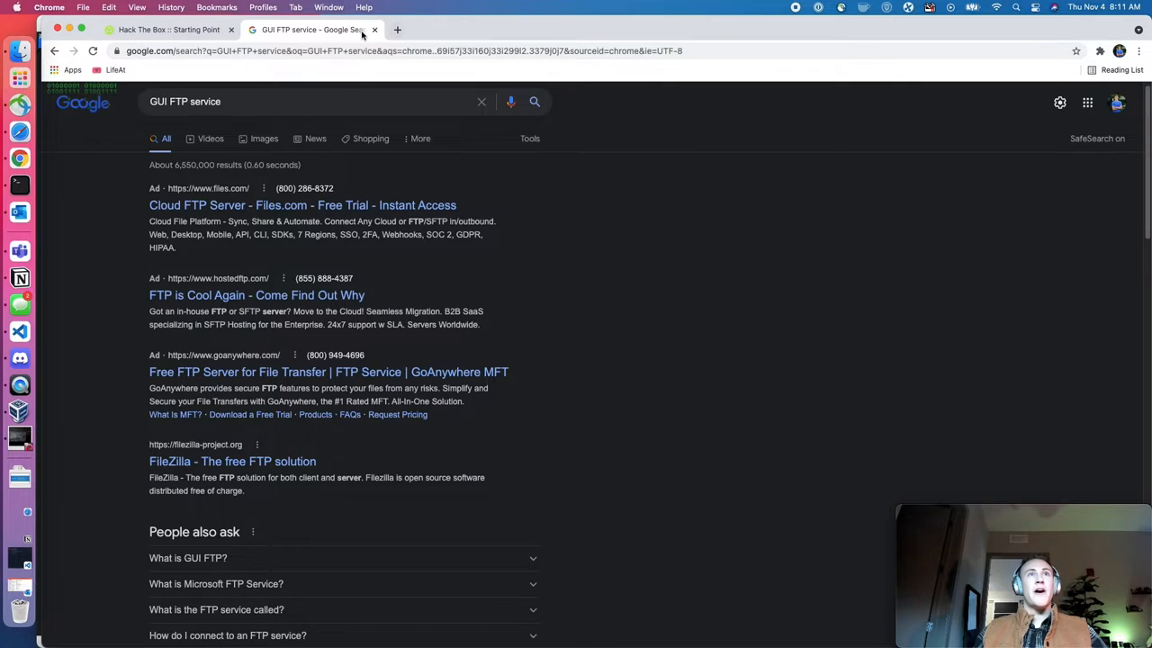
pyautogui.click(162, 30)
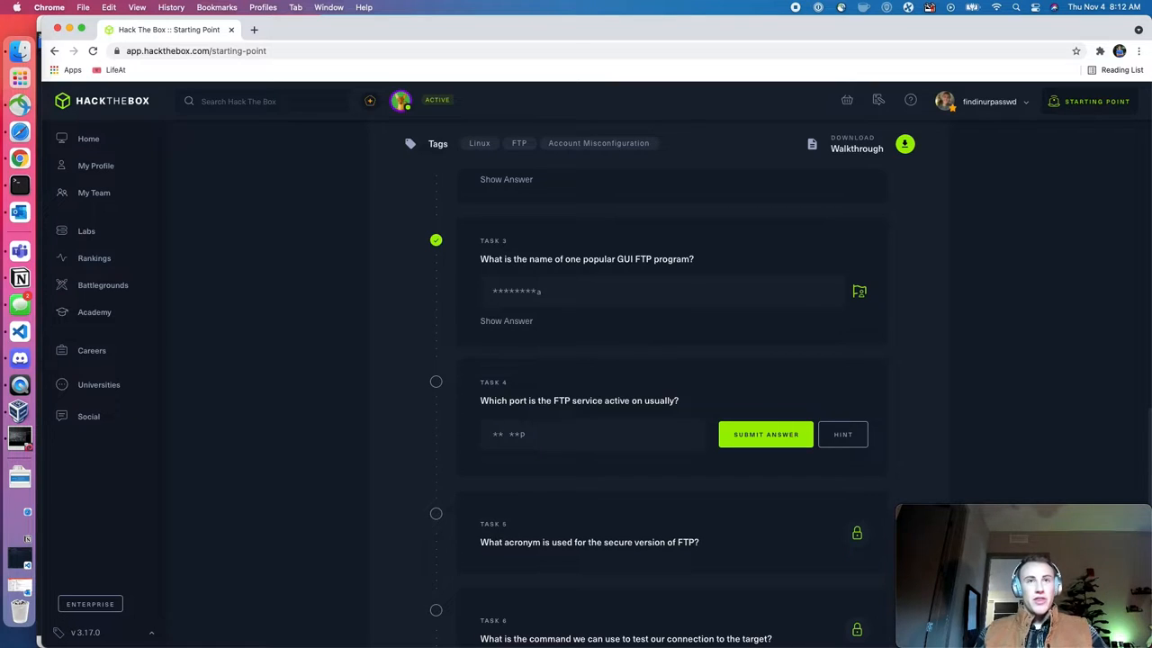
# Submit '21 tcp' for Task 4 and 'SFTP' for Task 5
pyautogui.write('21 tcp')
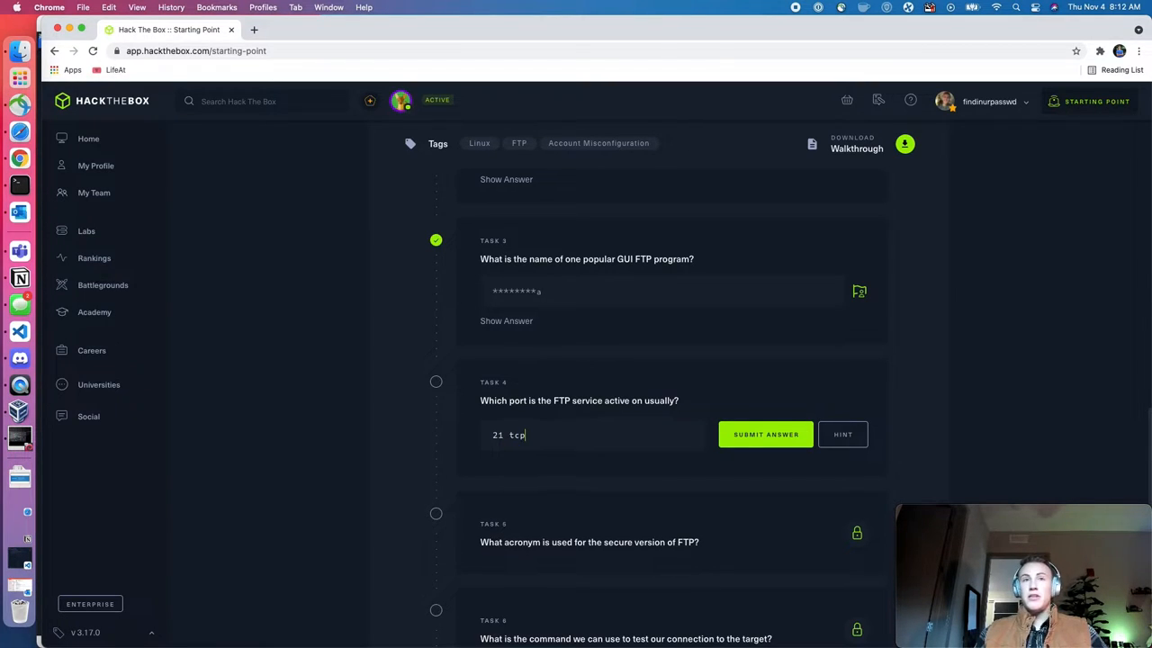
pyautogui.click(765, 434)
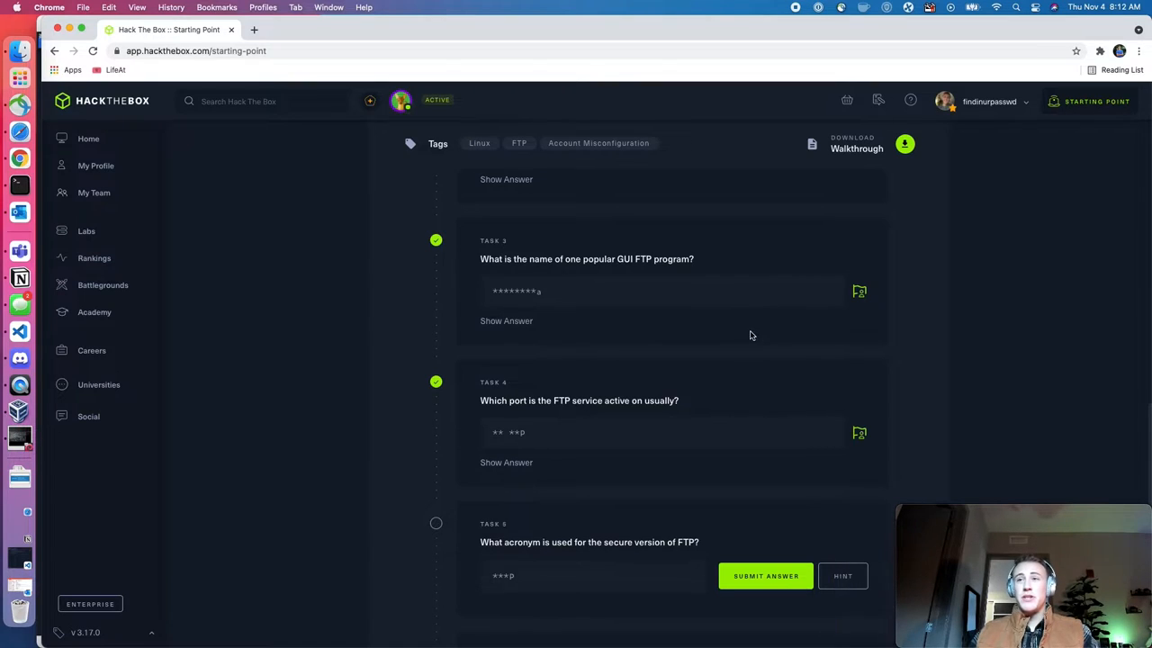
pyautogui.moveTo(643, 403)
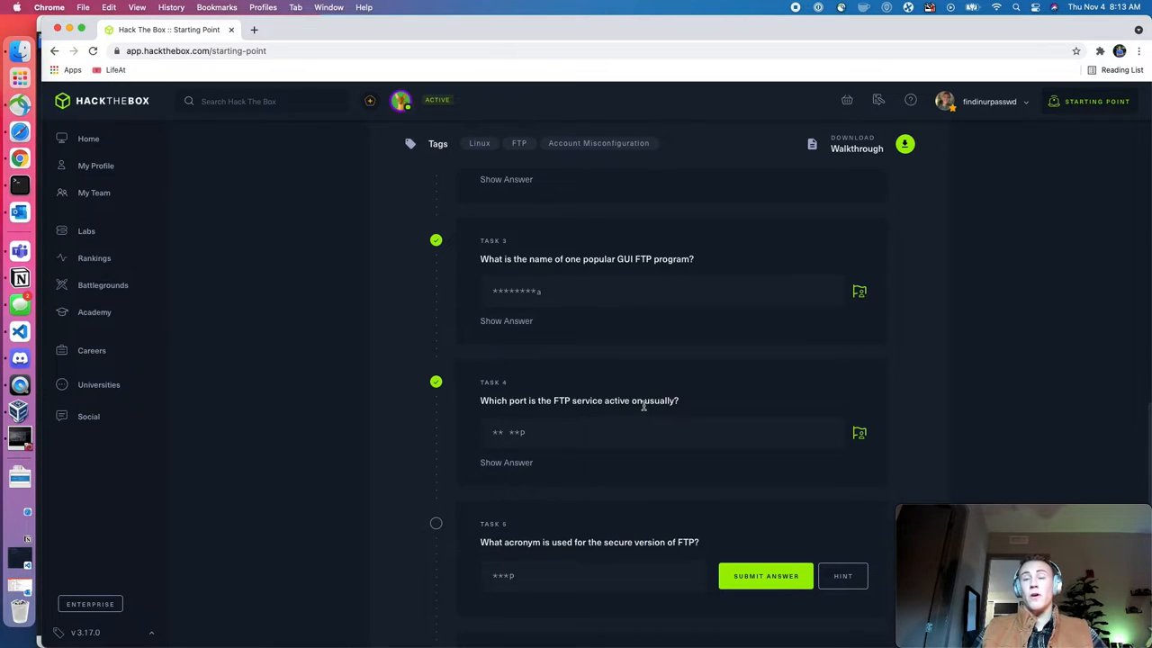
pyautogui.scroll(-3)
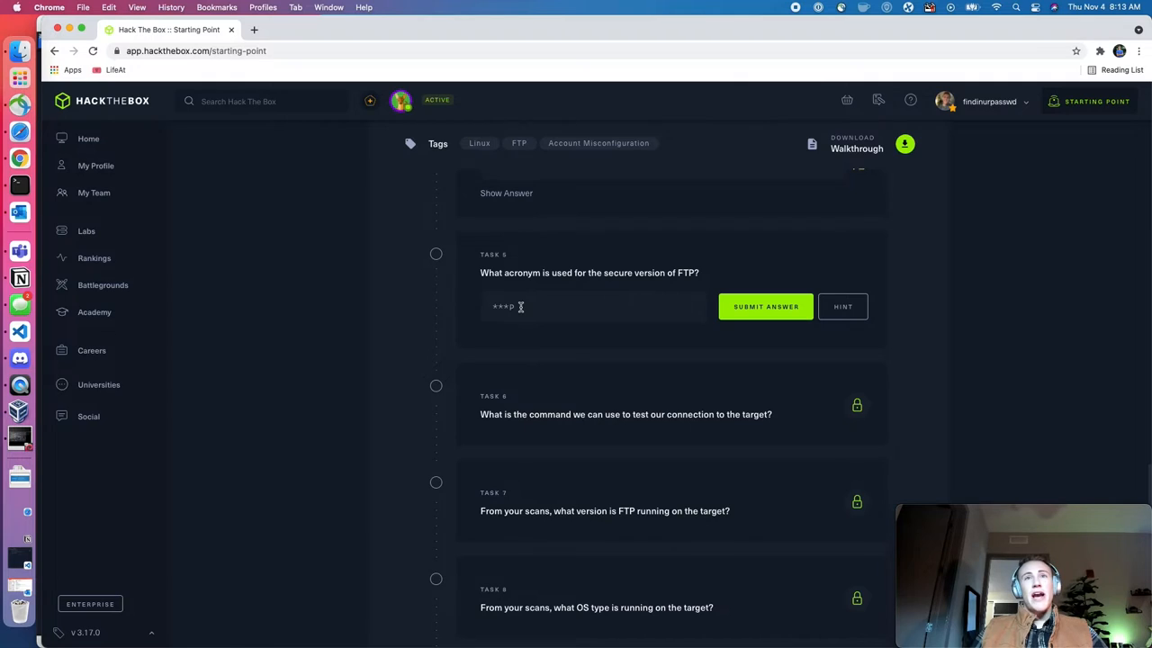
pyautogui.moveTo(593, 326)
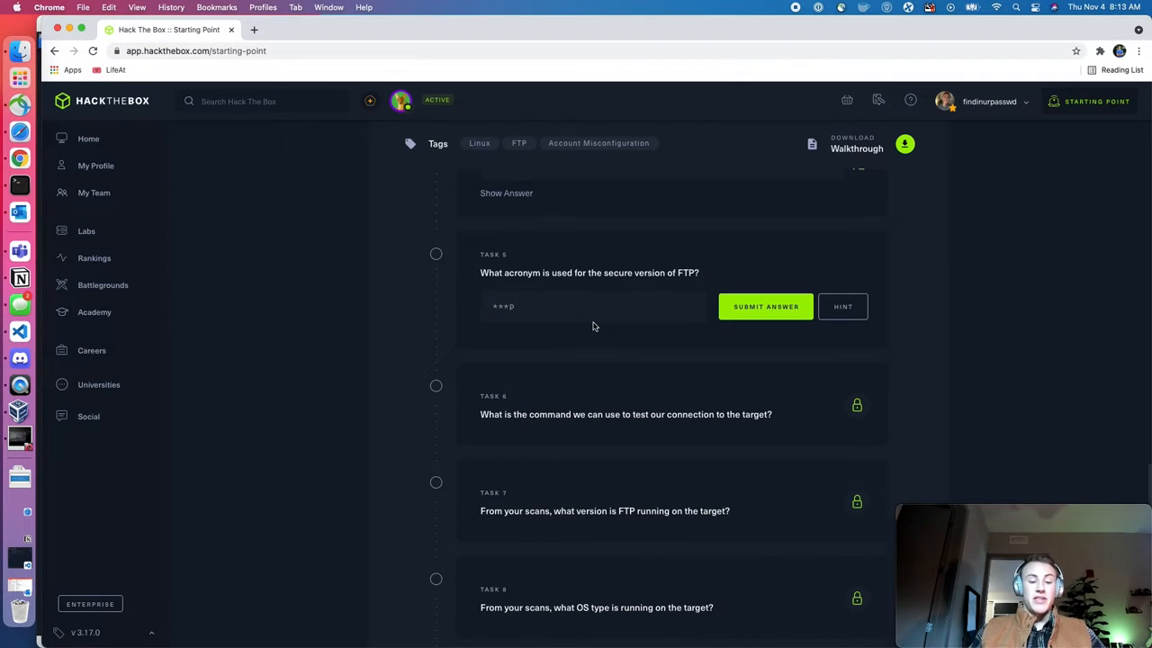
pyautogui.write('SFTP')
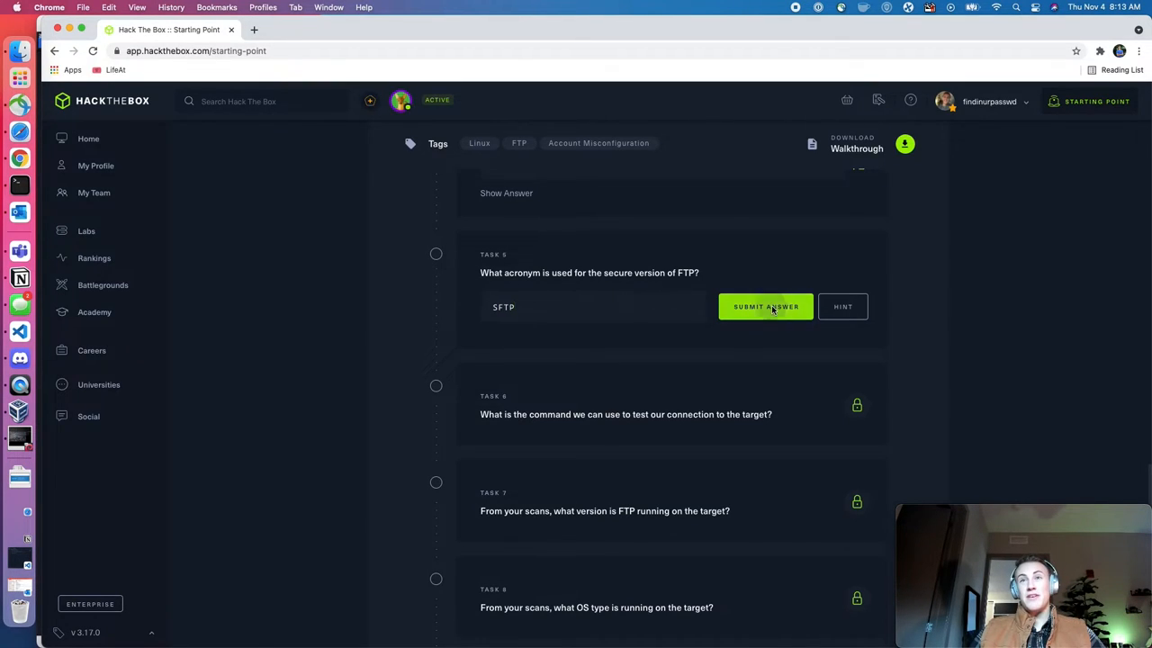
pyautogui.click(766, 307)
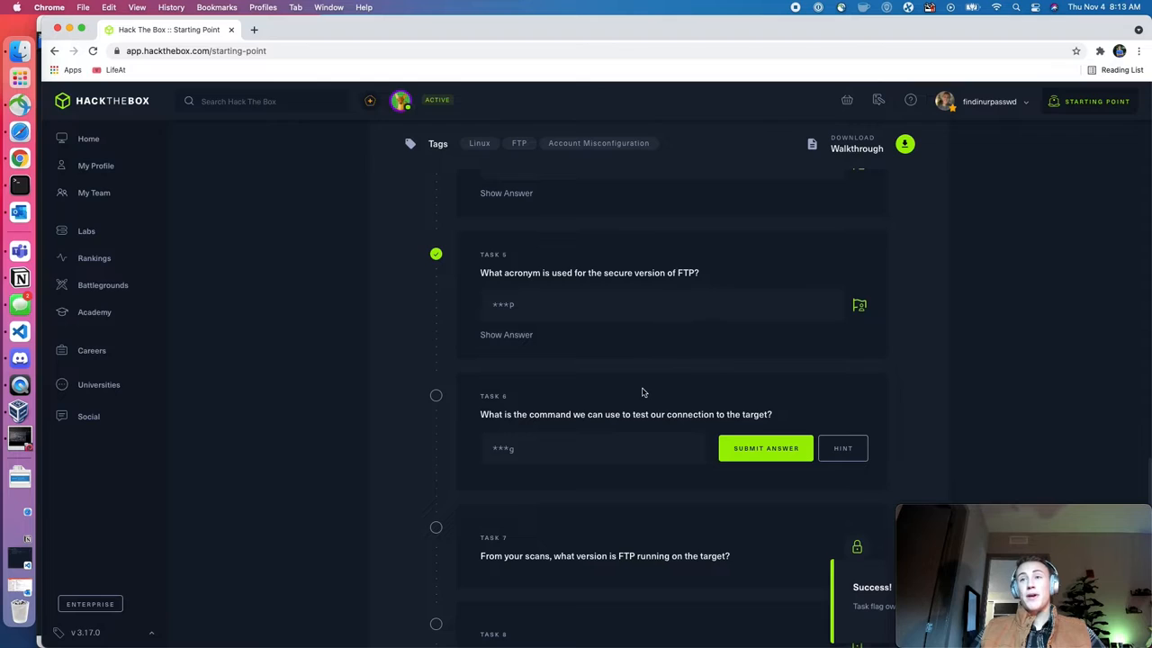
# Begin typing the Task 6 answer 'ping'
pyautogui.click(551, 451)
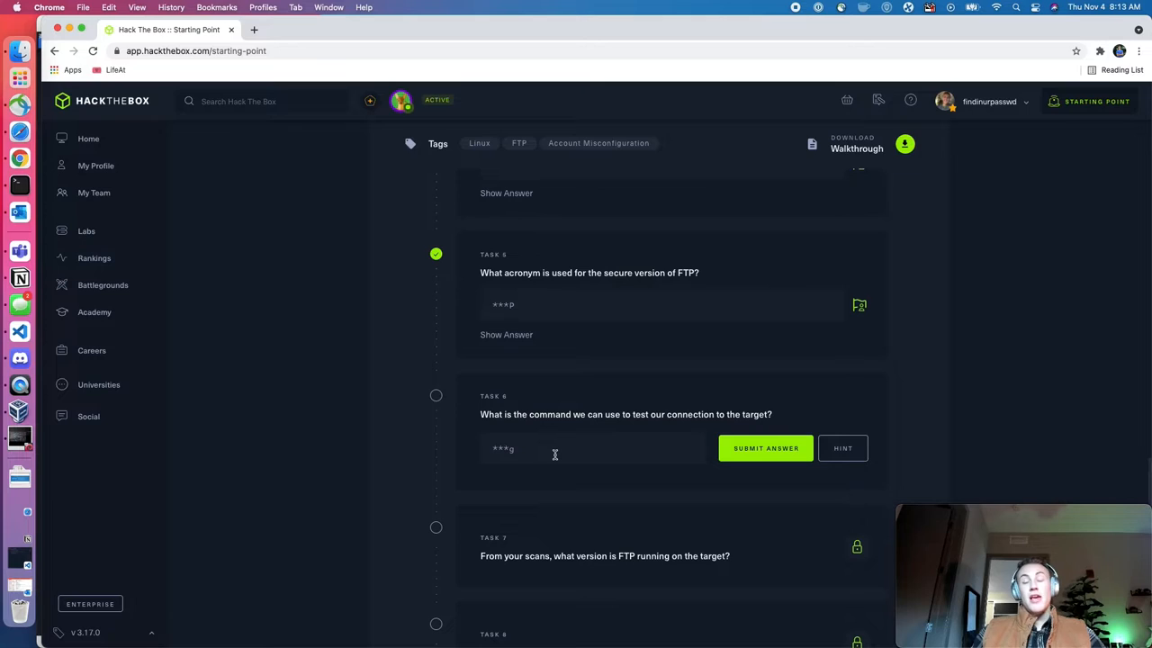
pyautogui.write('p')
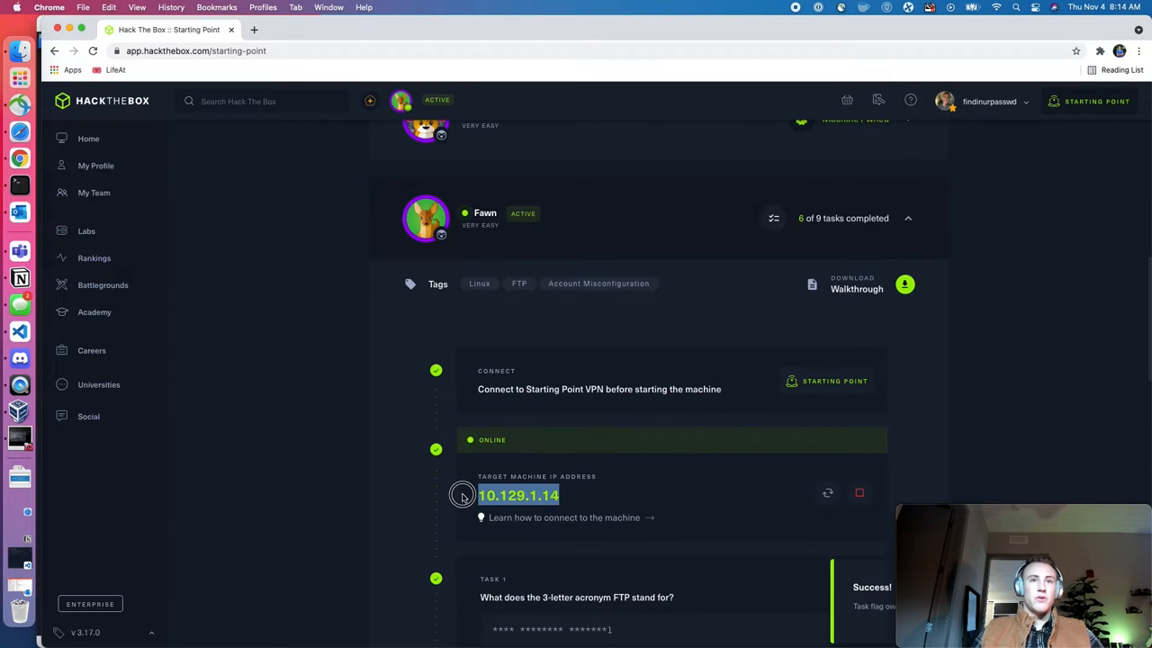
pyautogui.moveTo(142, 435)
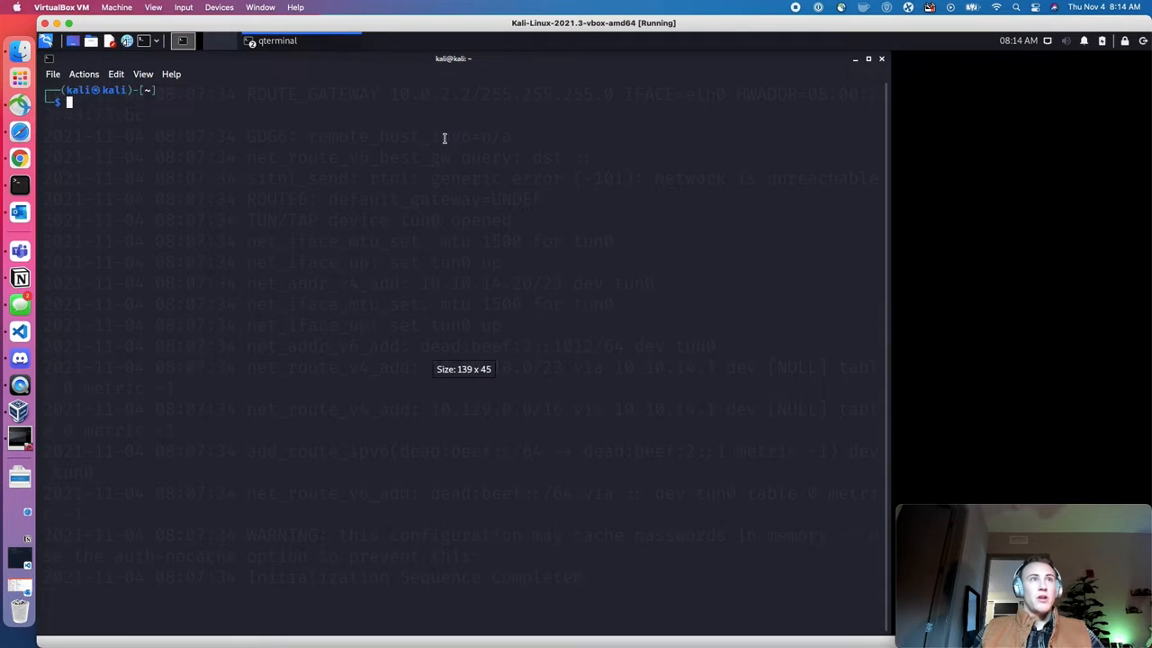
# Ping the Fawn target at 10.129.1.14 from the Kali terminal
pyautogui.write('ping 10.129.95.232')
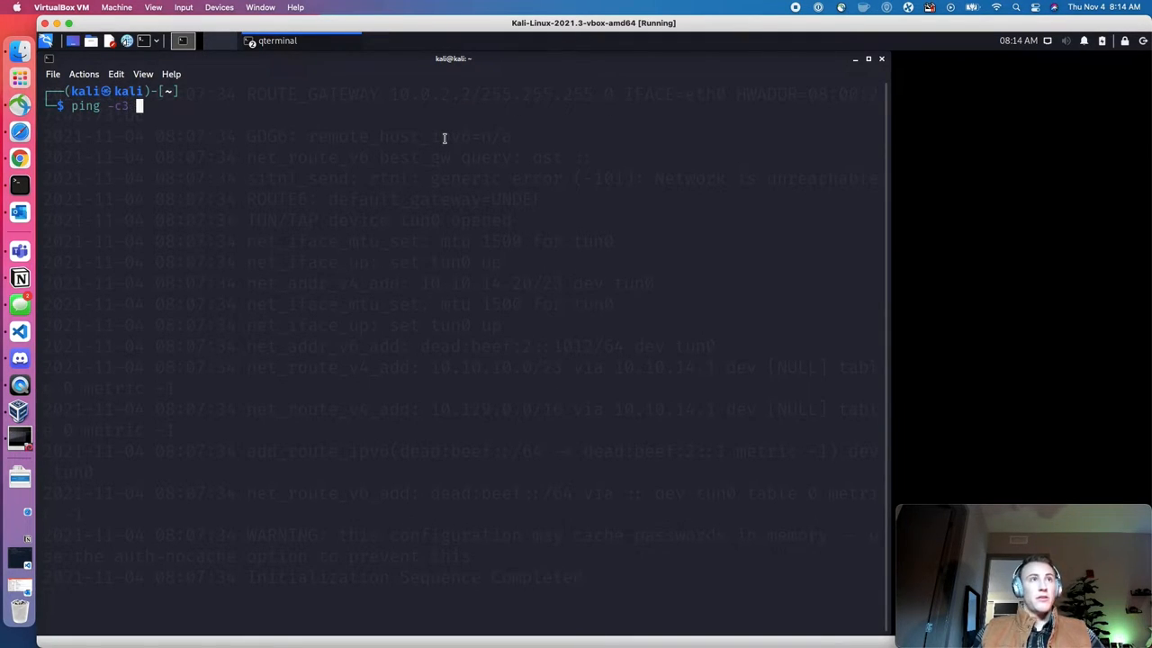
pyautogui.write('10.129.1.14')
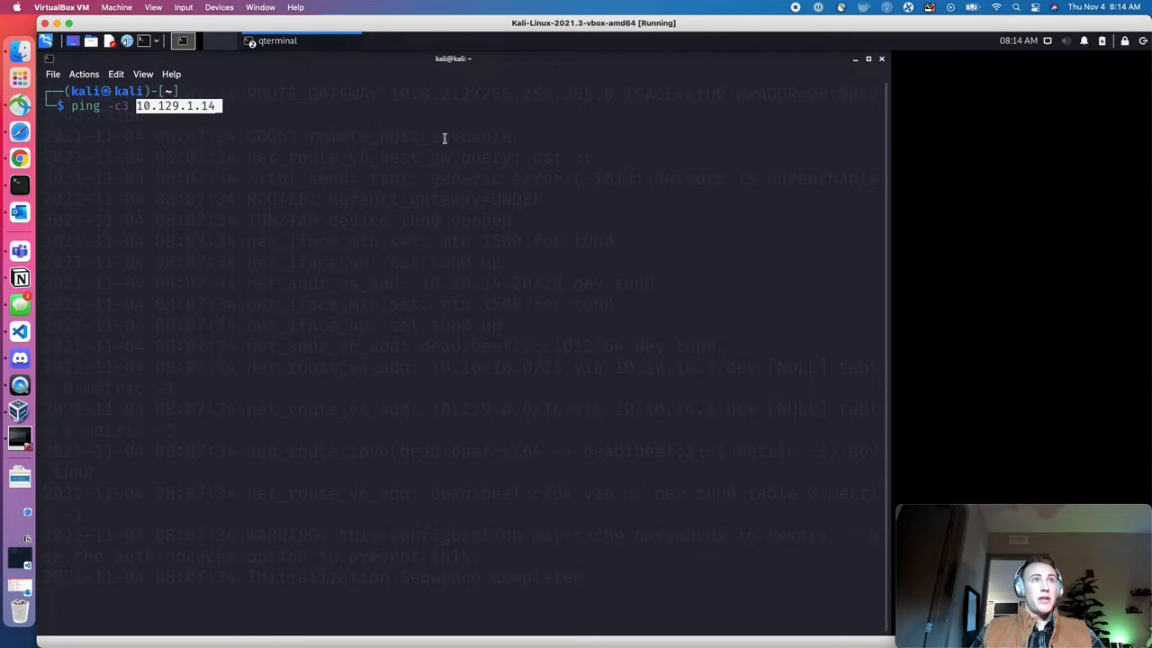
pyautogui.press('Return')
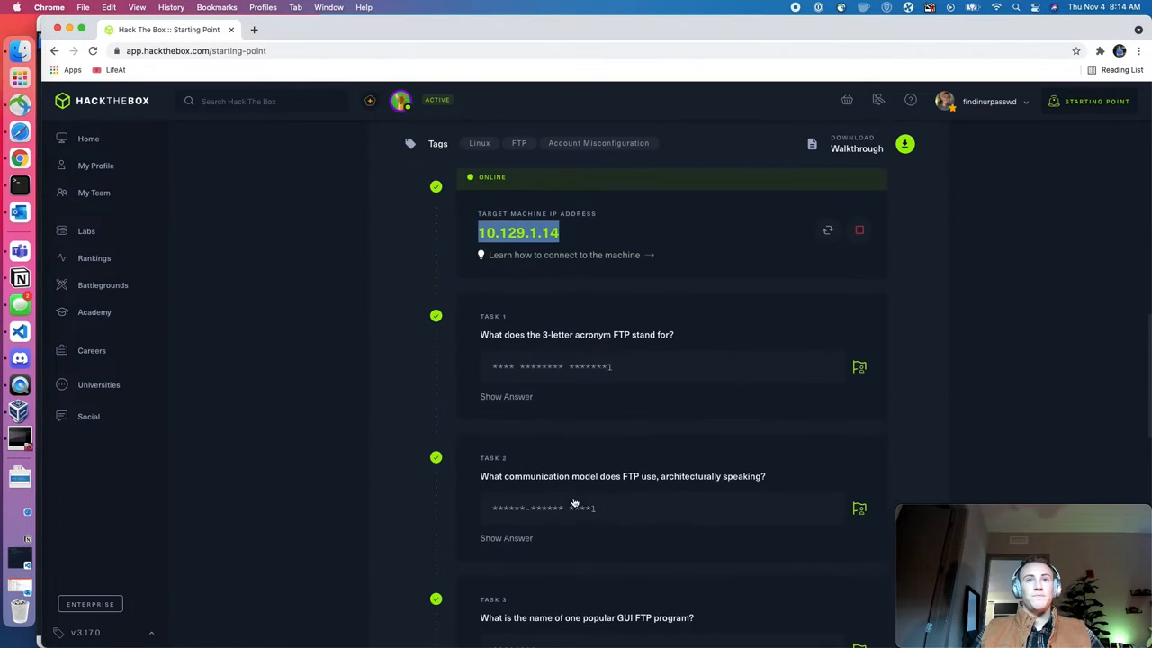
# Scroll down the task list to Task 7 on the FTP version
pyautogui.scroll(-3)
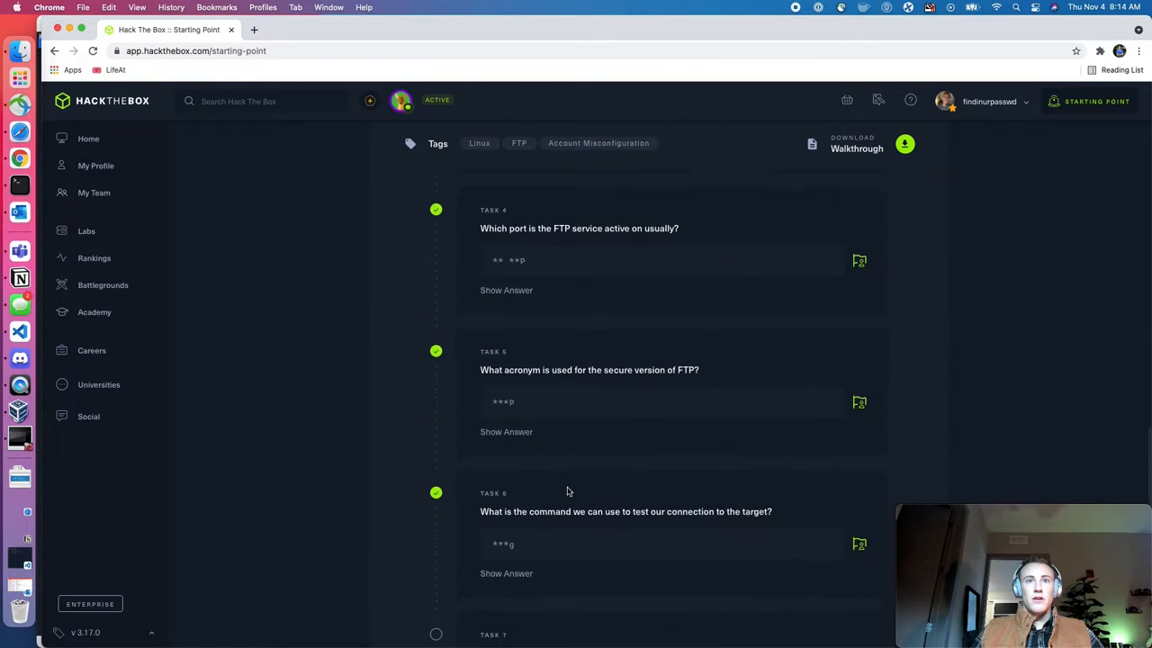
pyautogui.scroll(-3)
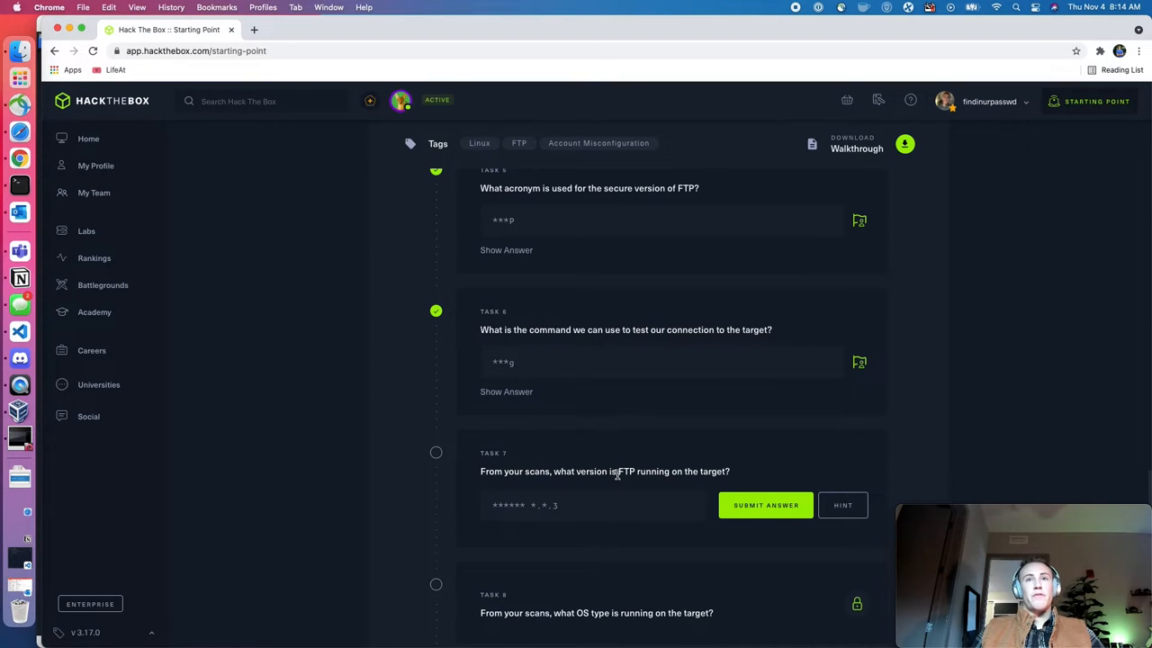
pyautogui.moveTo(743, 475)
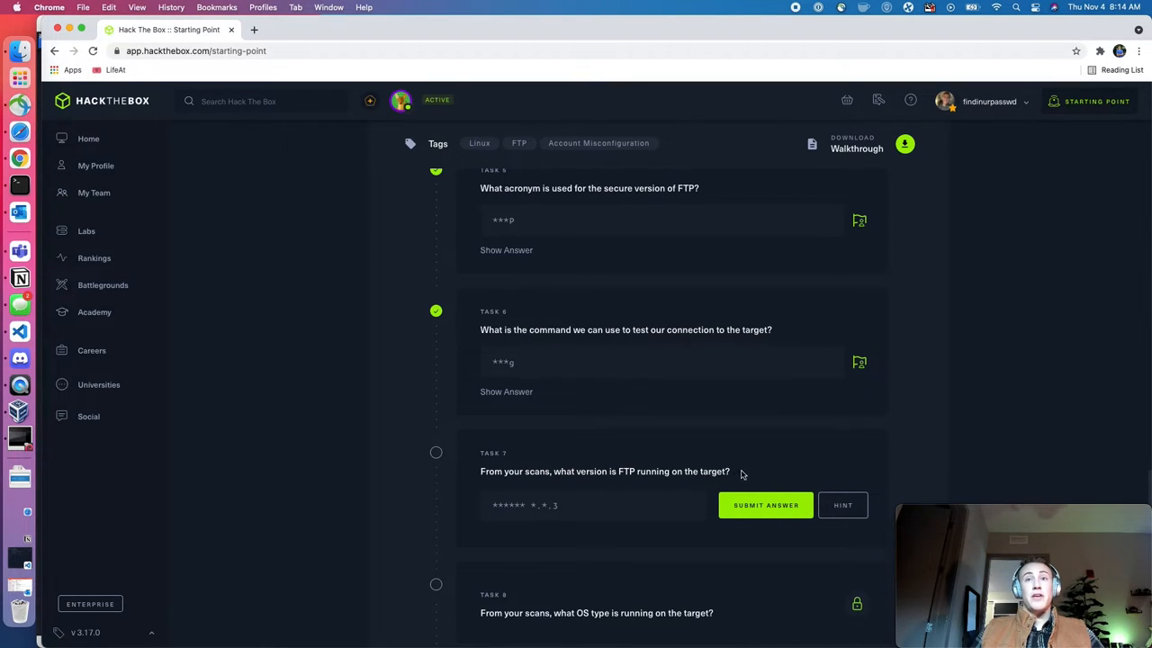
pyautogui.moveTo(18, 157)
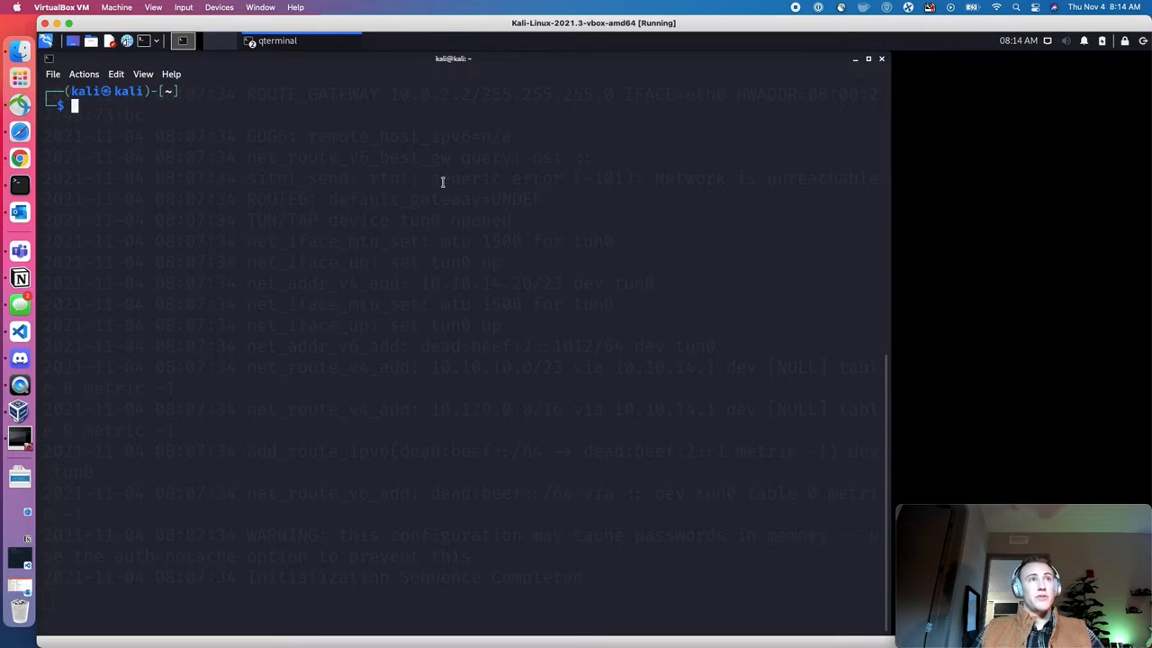
# Run nmap -sV -sC -v on 10.129.1.14 and highlight the vsftpd version in the output
pyautogui.write('nmap')
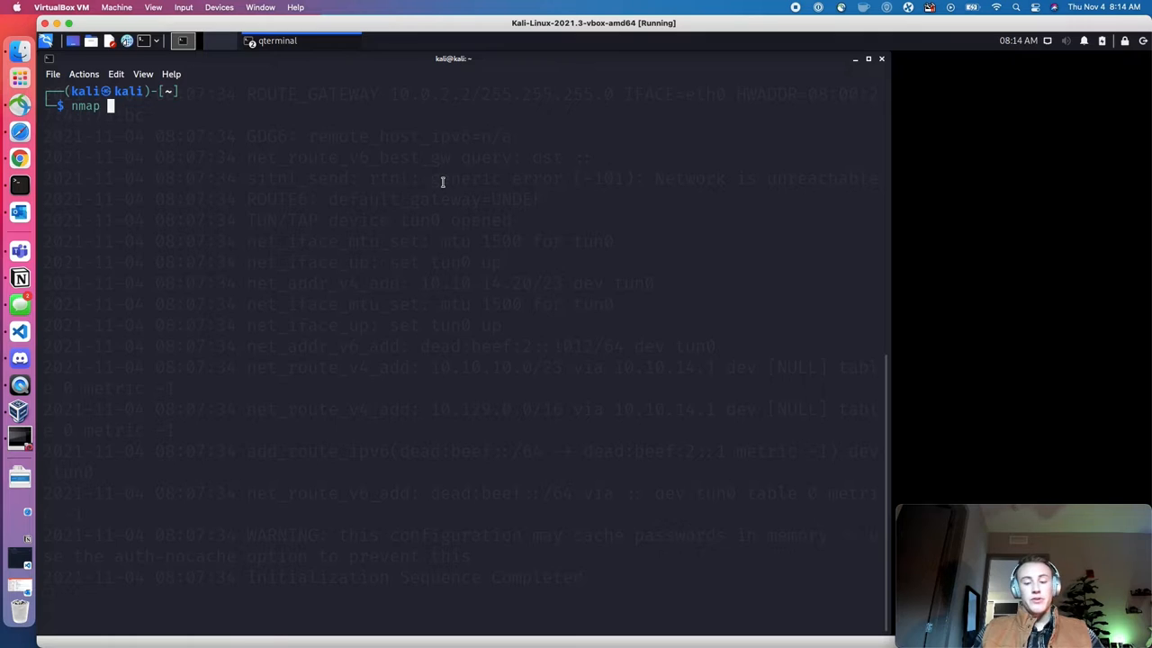
pyautogui.write('-')
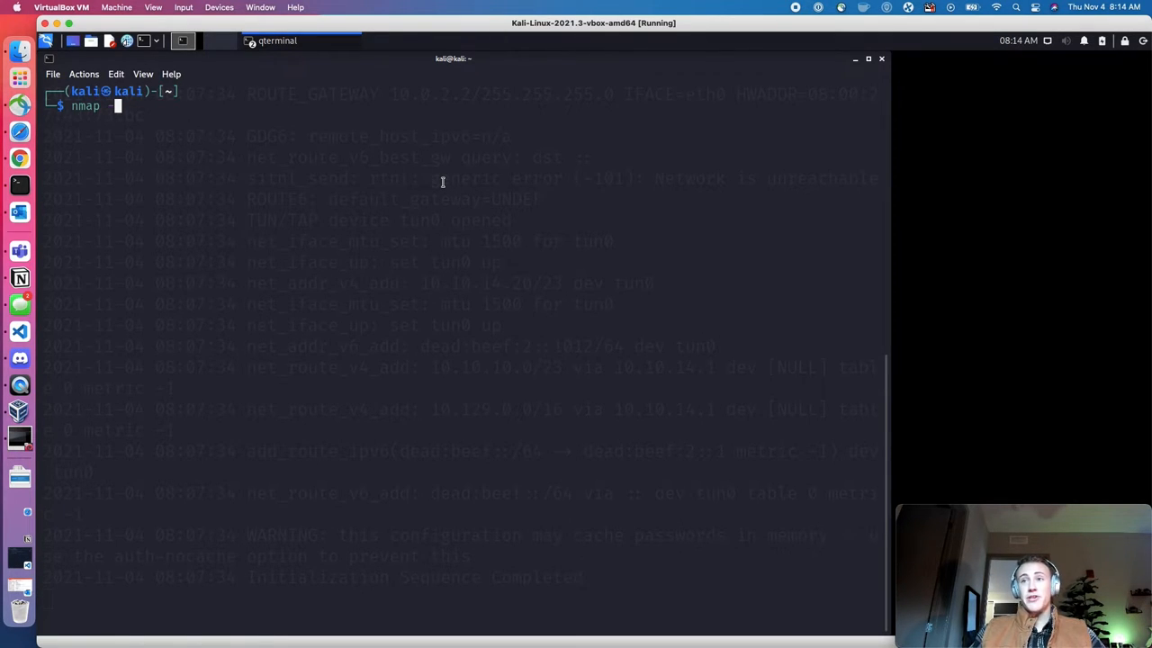
pyautogui.write('sV')
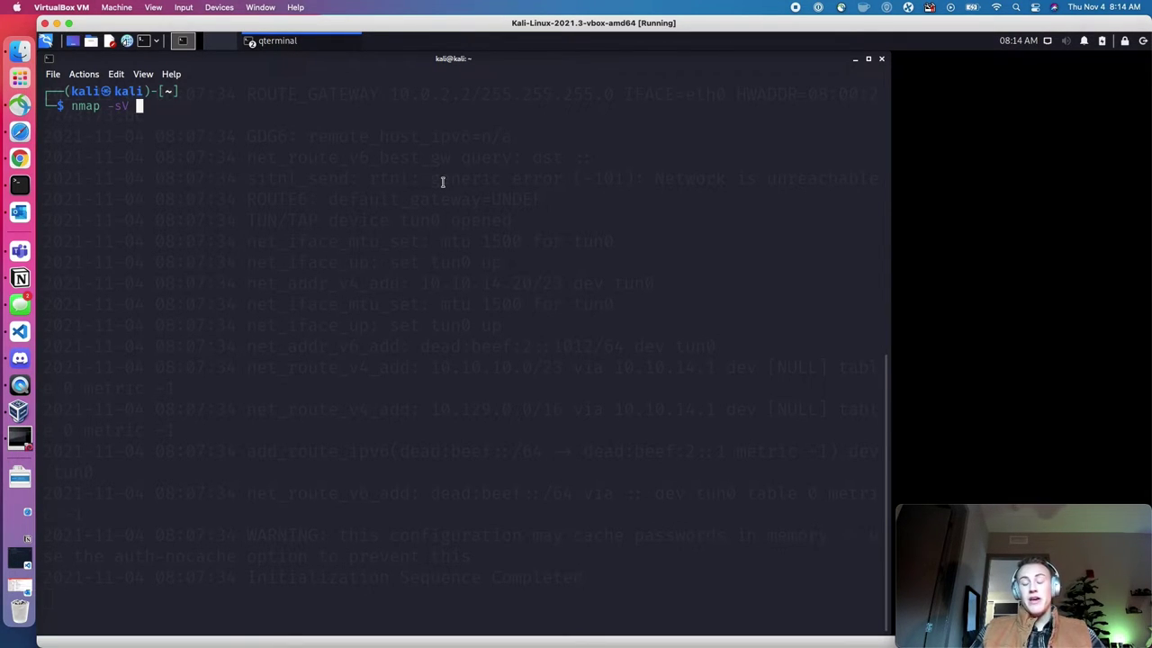
pyautogui.write('-sc')
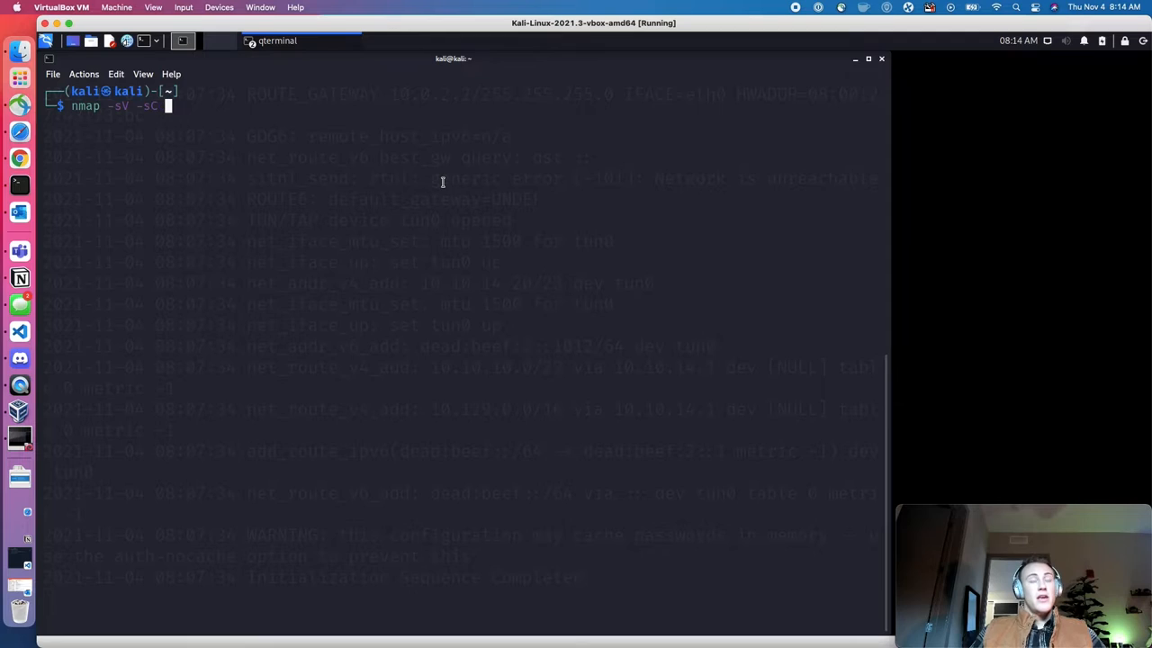
pyautogui.write('-v')
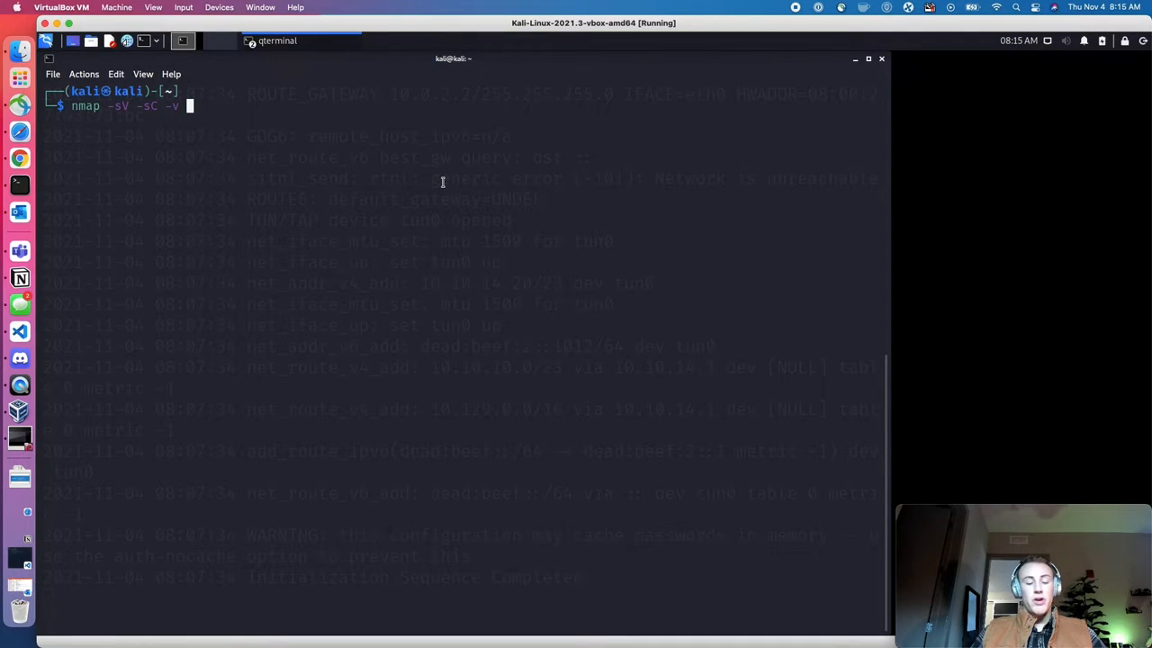
pyautogui.write('10.129.1.14')
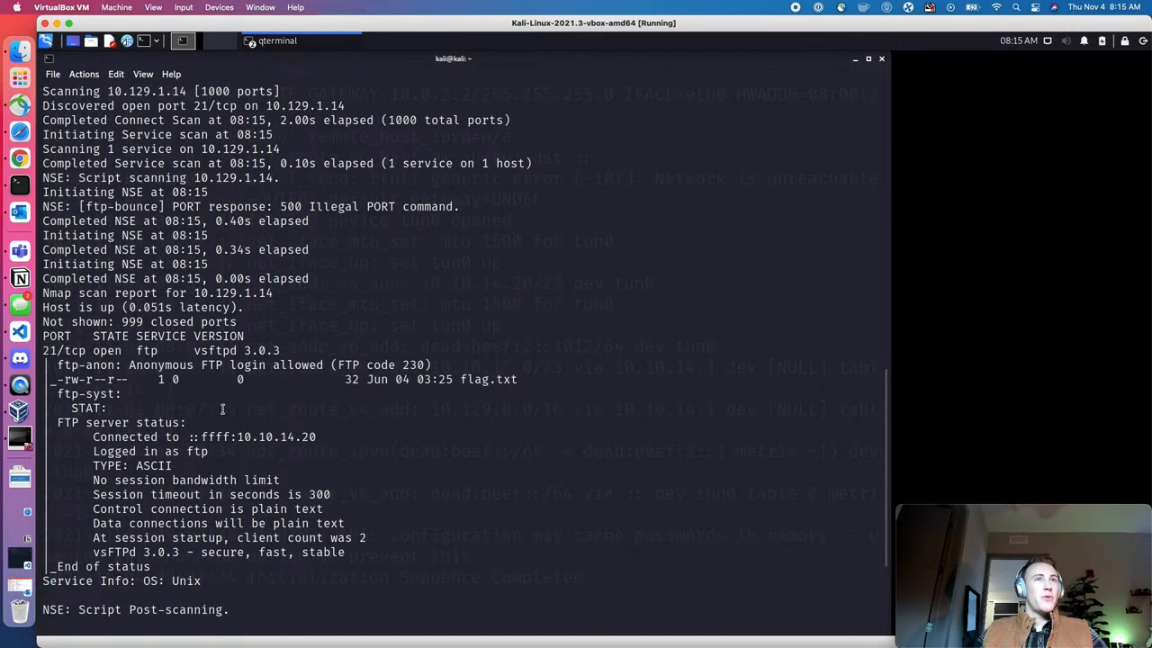
pyautogui.moveTo(43, 335)
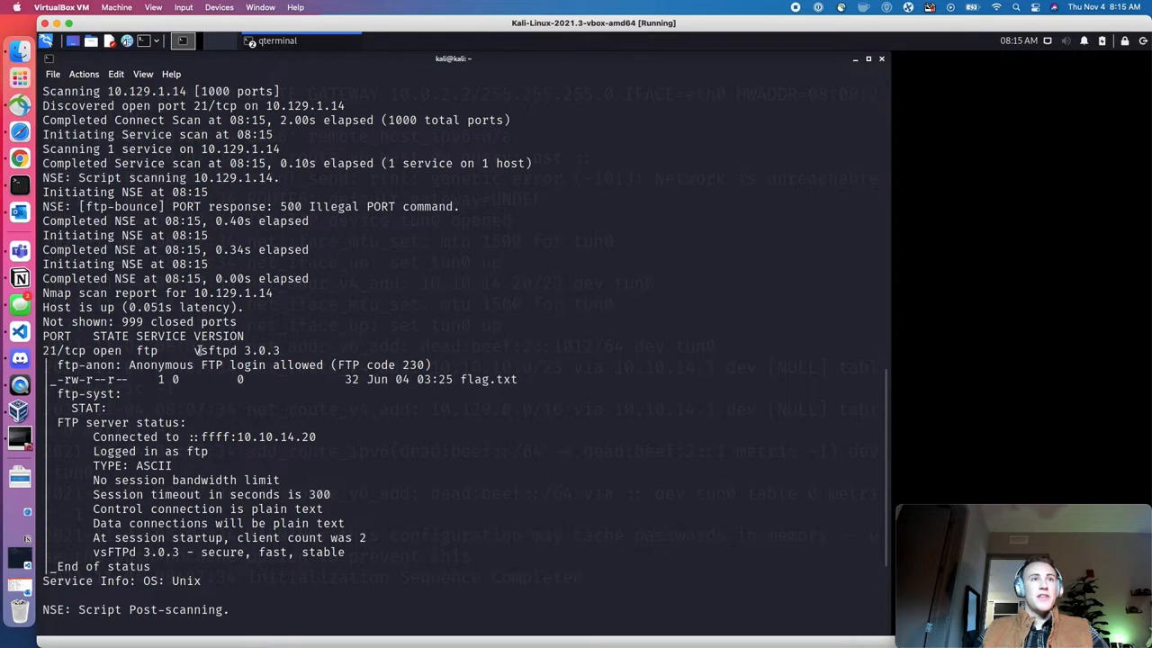
pyautogui.doubleClick(214, 350)
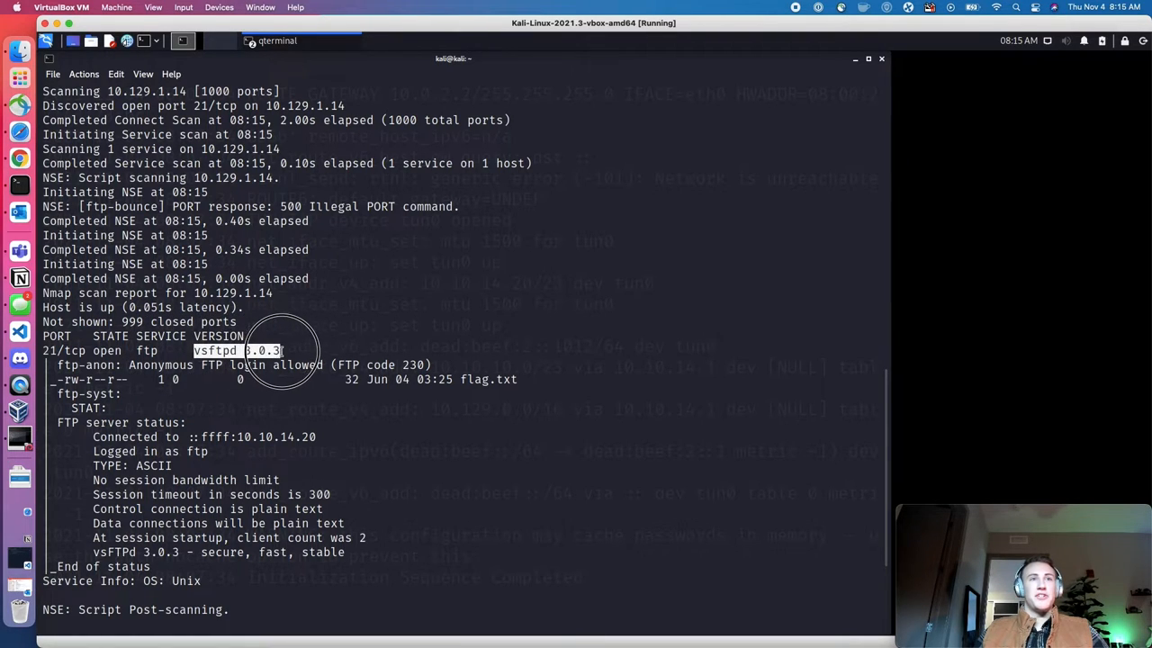
pyautogui.moveTo(212, 379)
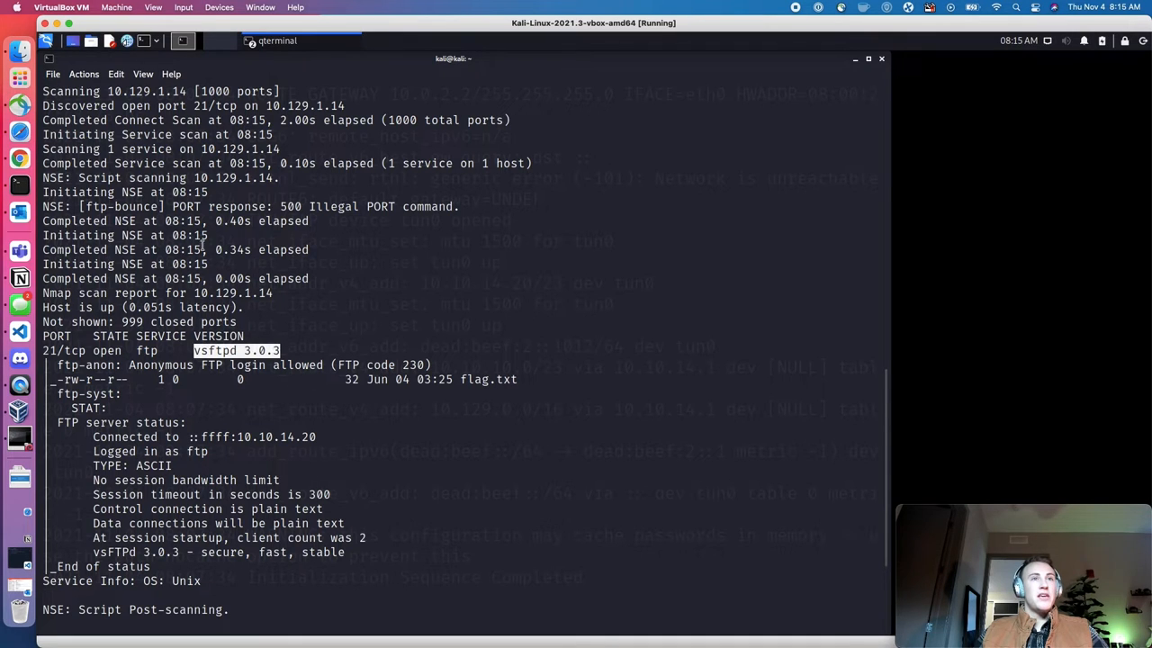
pyautogui.moveTo(216, 163)
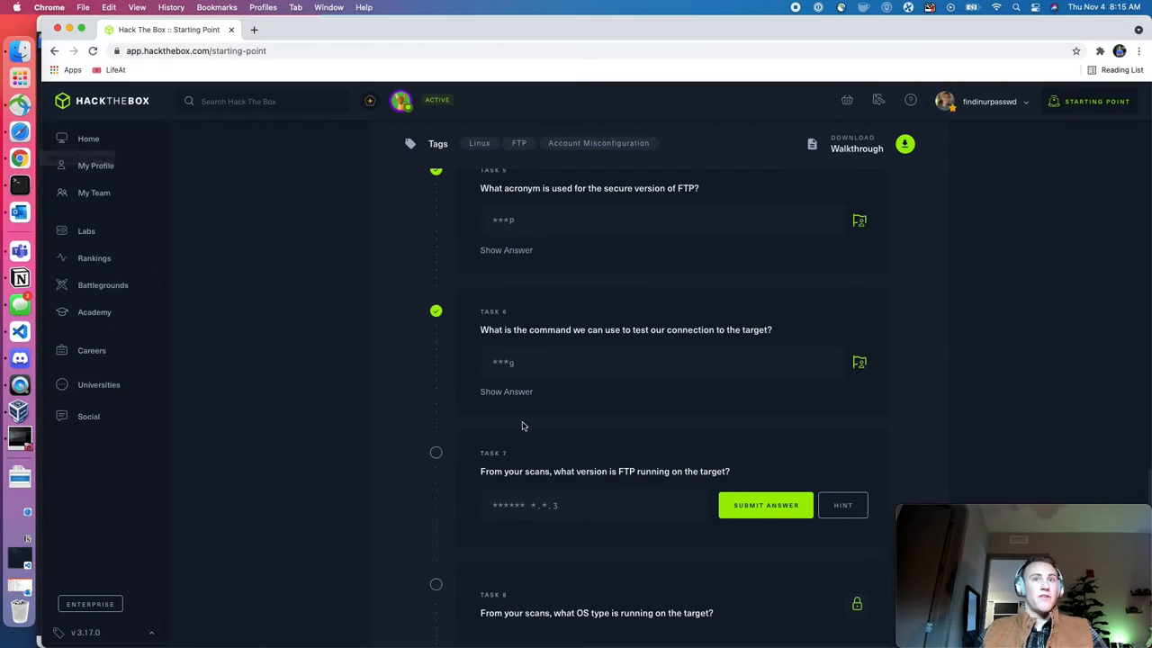
# Submit 'vsftpd 3.0.3' as the Task 7 FTP version answer and move to Task 8
pyautogui.write('vsftpd 3.0.3')
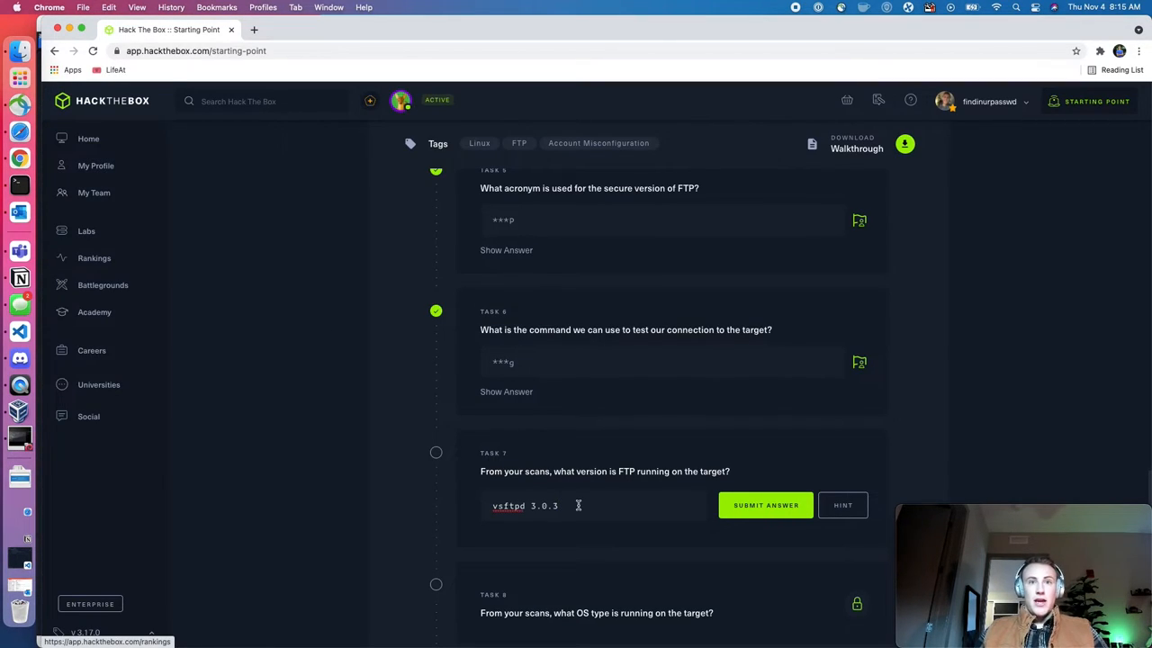
pyautogui.click(765, 505)
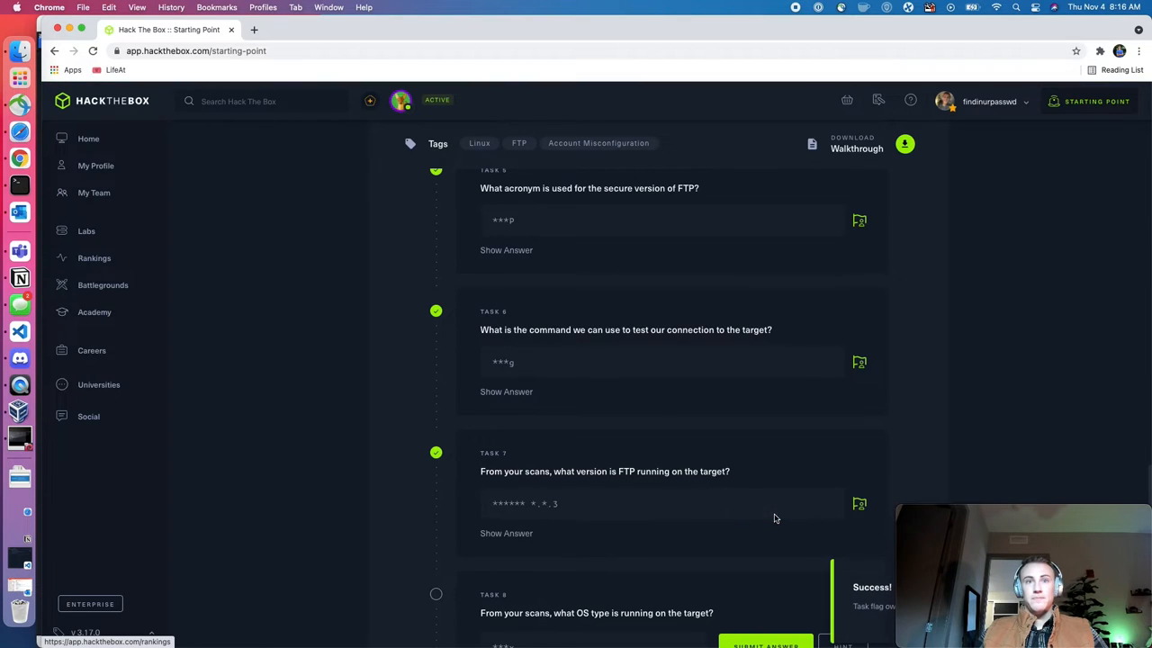
pyautogui.scroll(-3)
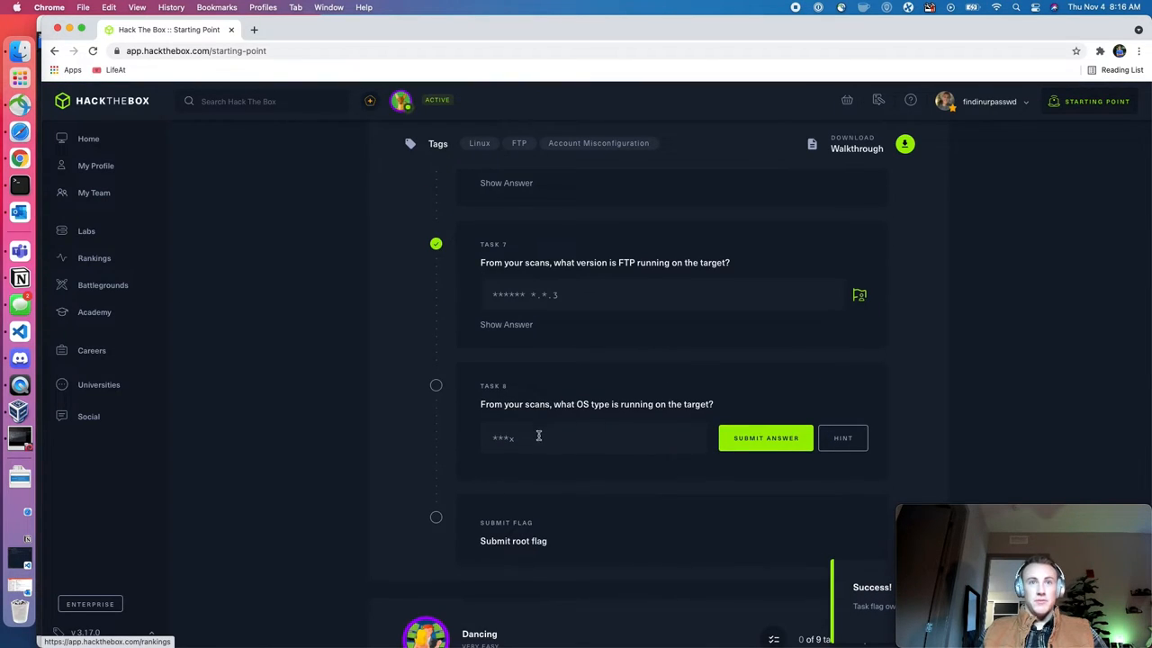
pyautogui.moveTo(17, 413)
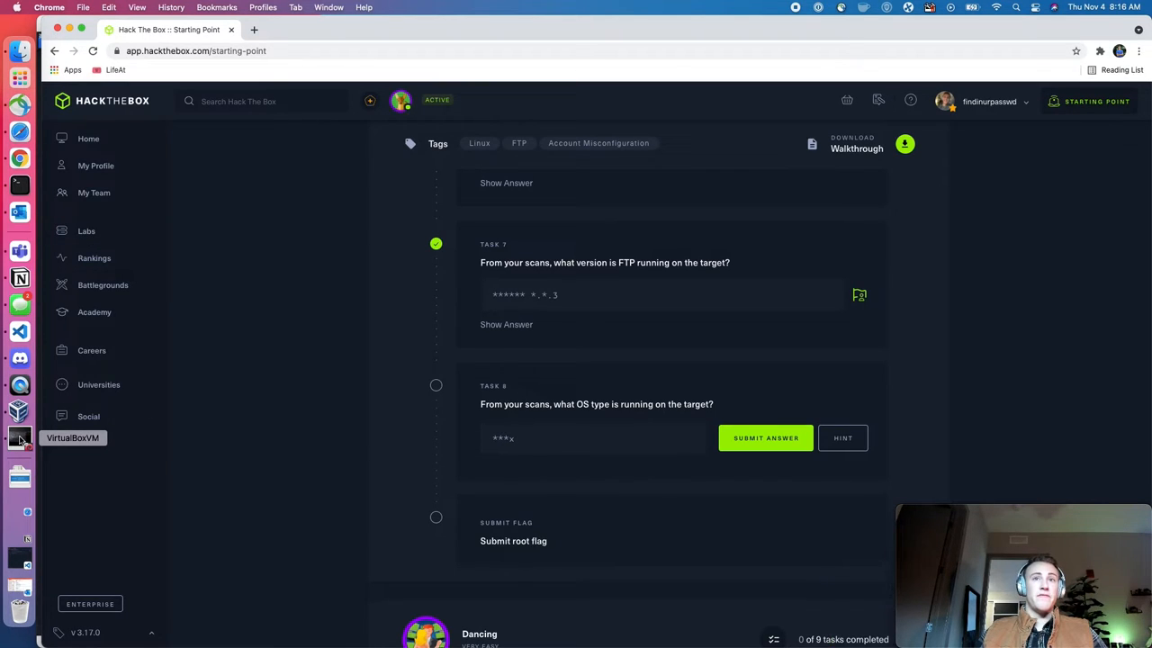
# Check the scan's OS result in Kali and submit Unix as the Task 8 answer
pyautogui.click(18, 439)
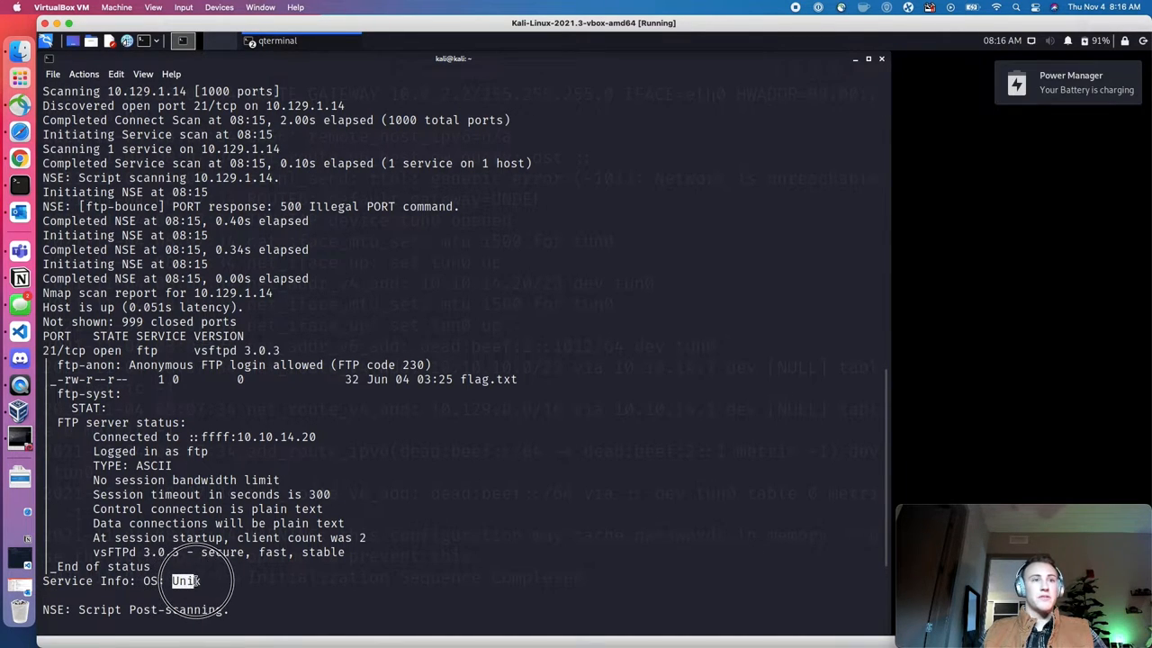
pyautogui.moveTo(20, 159)
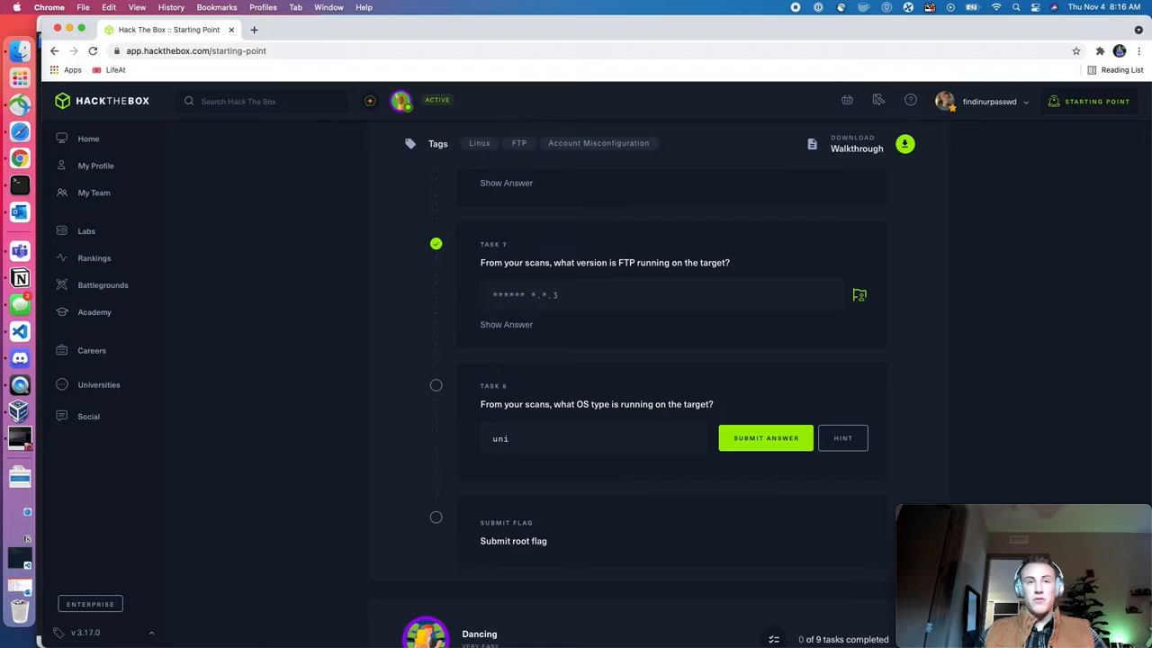
pyautogui.click(766, 438)
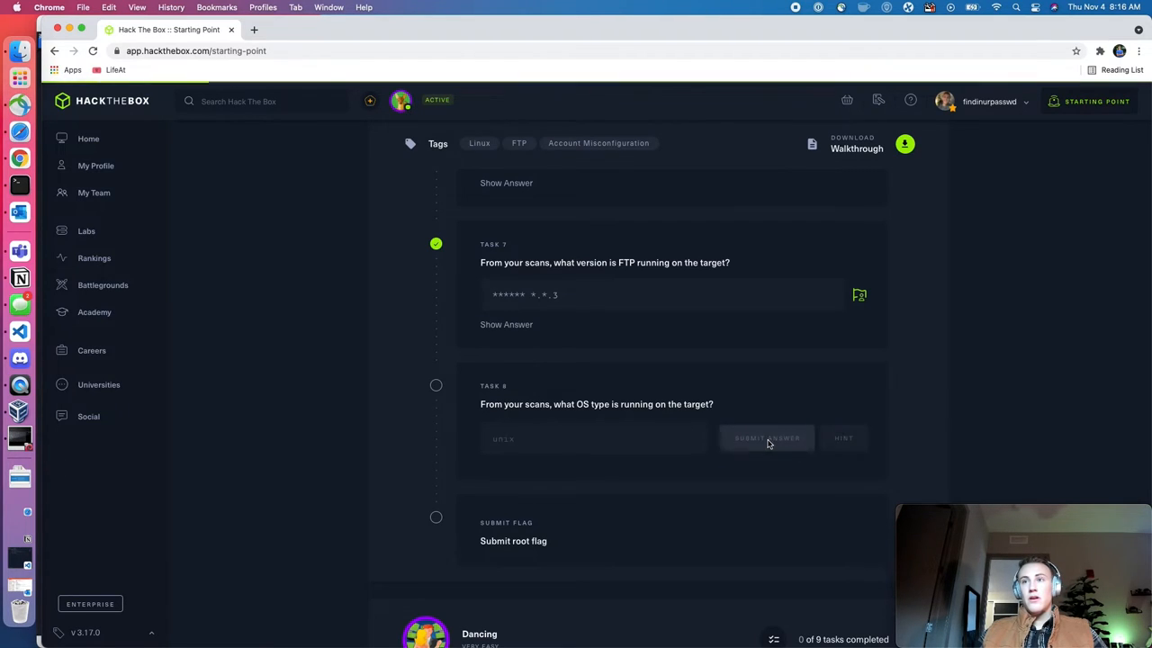
pyautogui.click(766, 438)
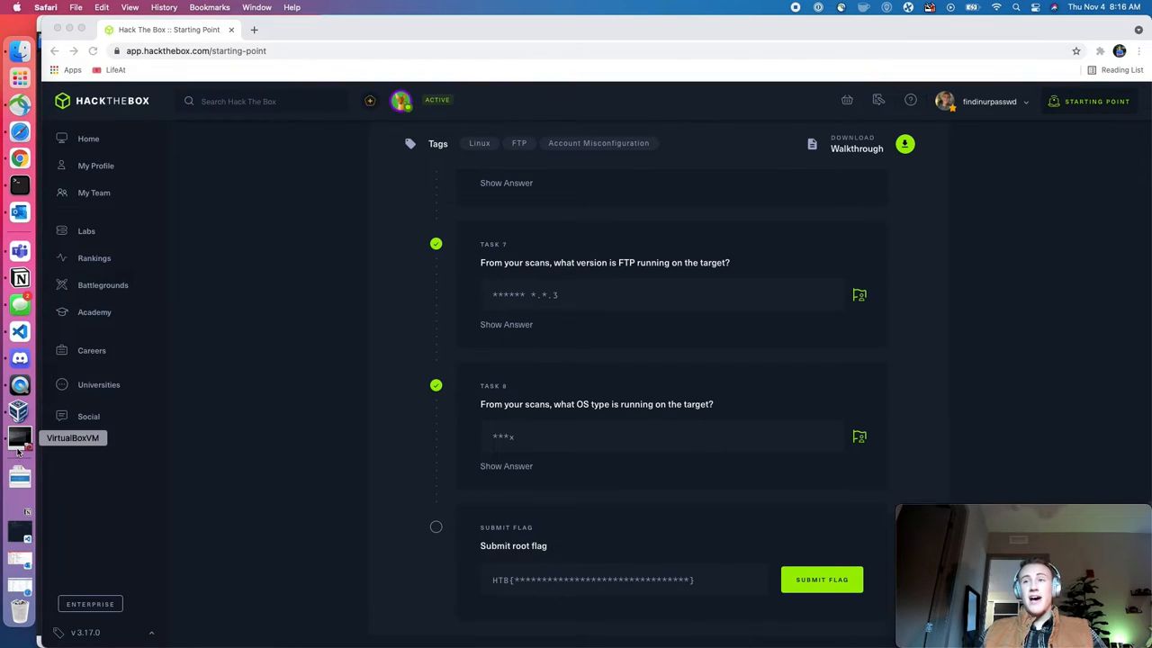
# Revisit the nmap -sV -sC -v command with -O, highlighting the -sC script-scan option
pyautogui.click(15, 441)
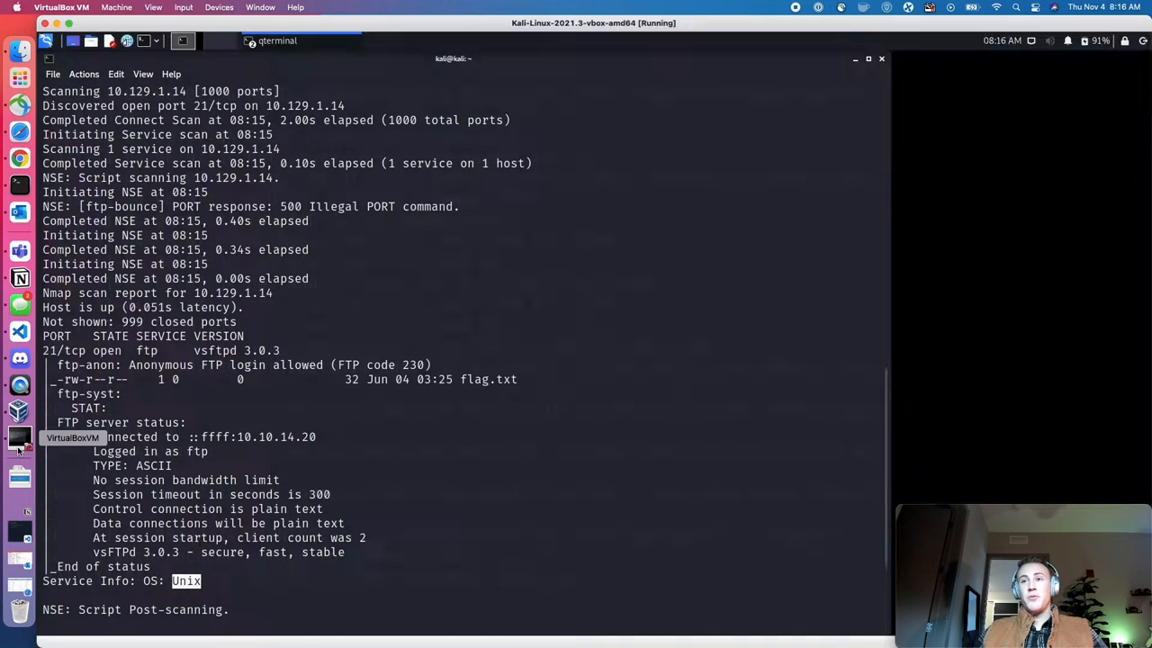
pyautogui.scroll(-3)
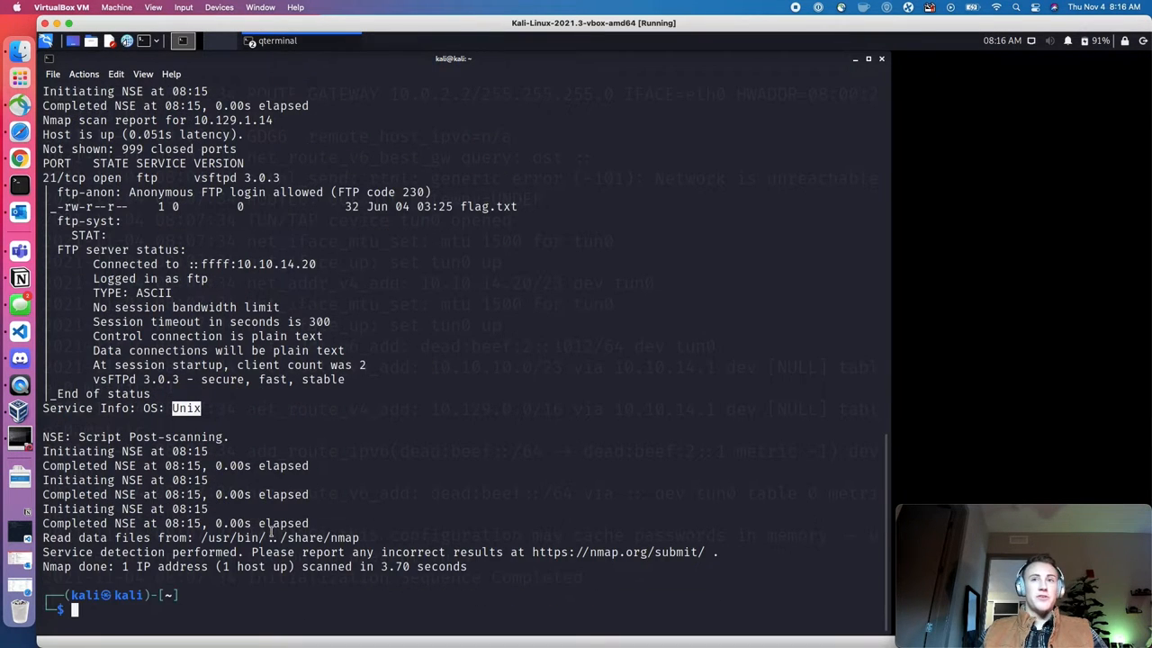
pyautogui.write('nmap -sV -sC -v 10.129.1.14')
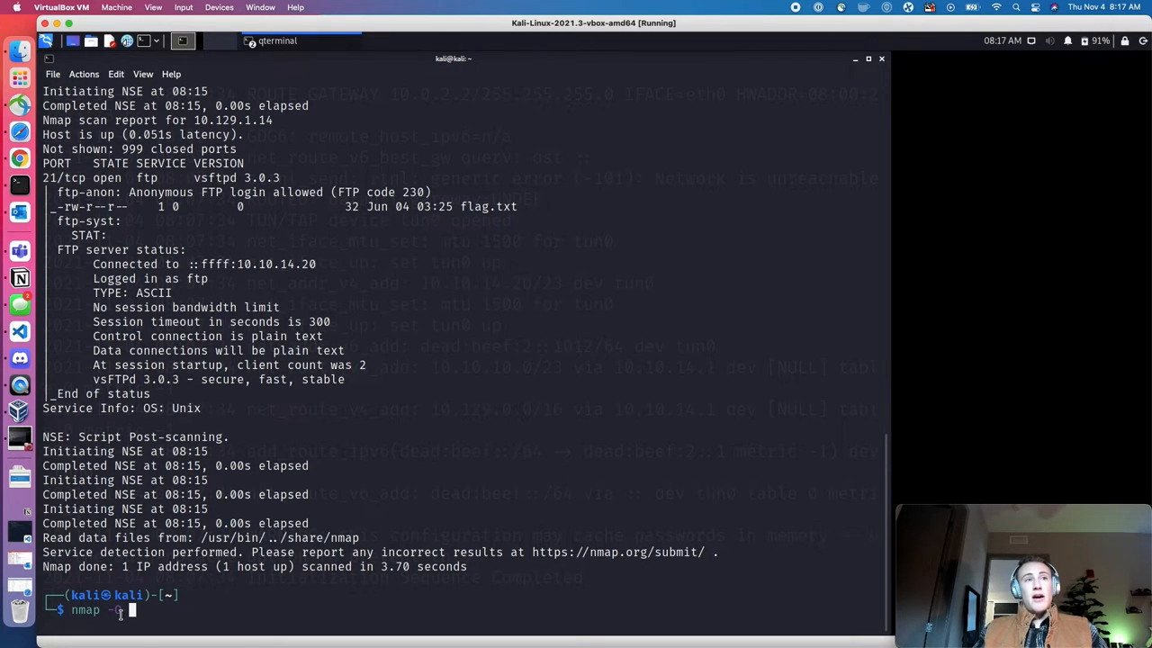
pyautogui.write('-O')
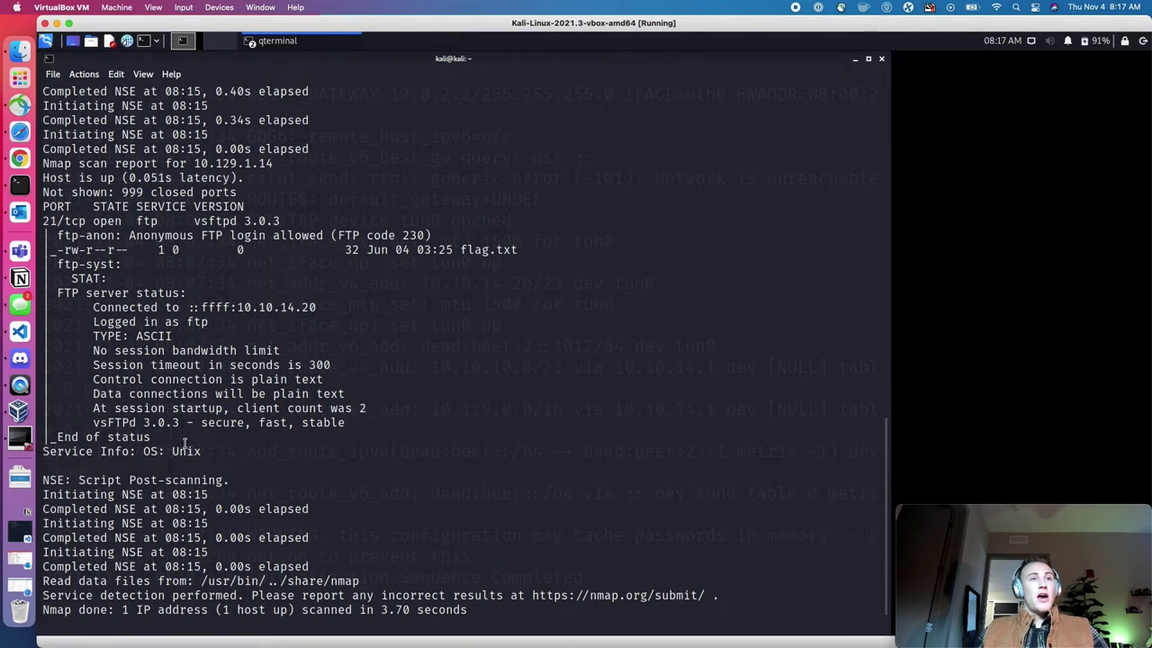
pyautogui.moveTo(79, 376)
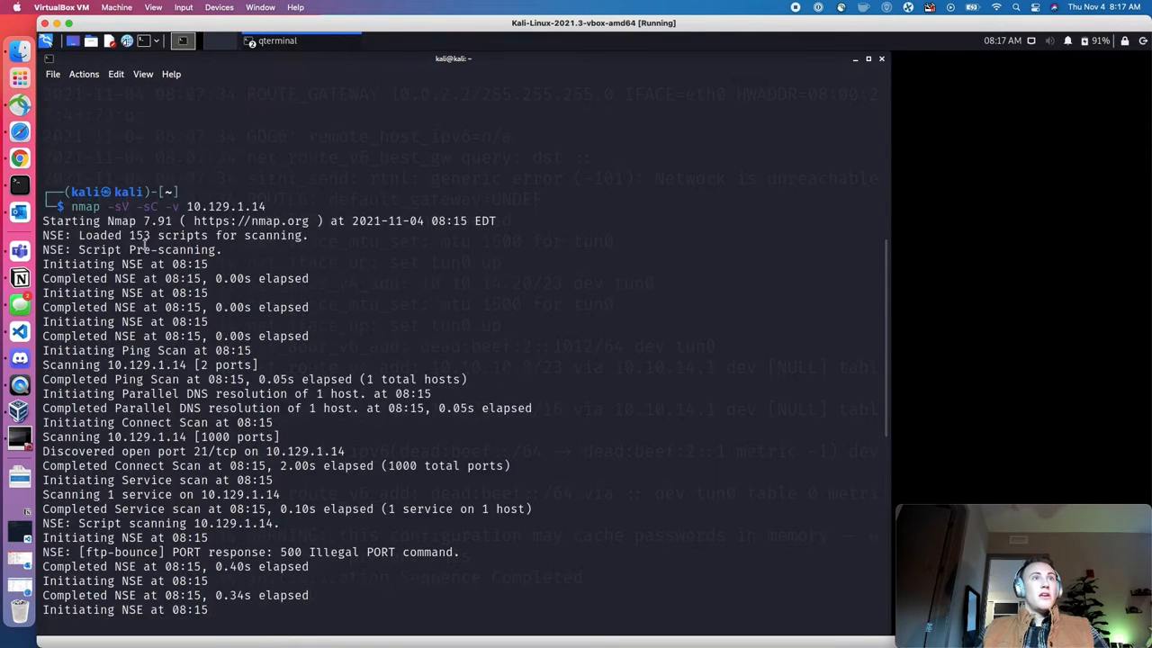
pyautogui.doubleClick(150, 336)
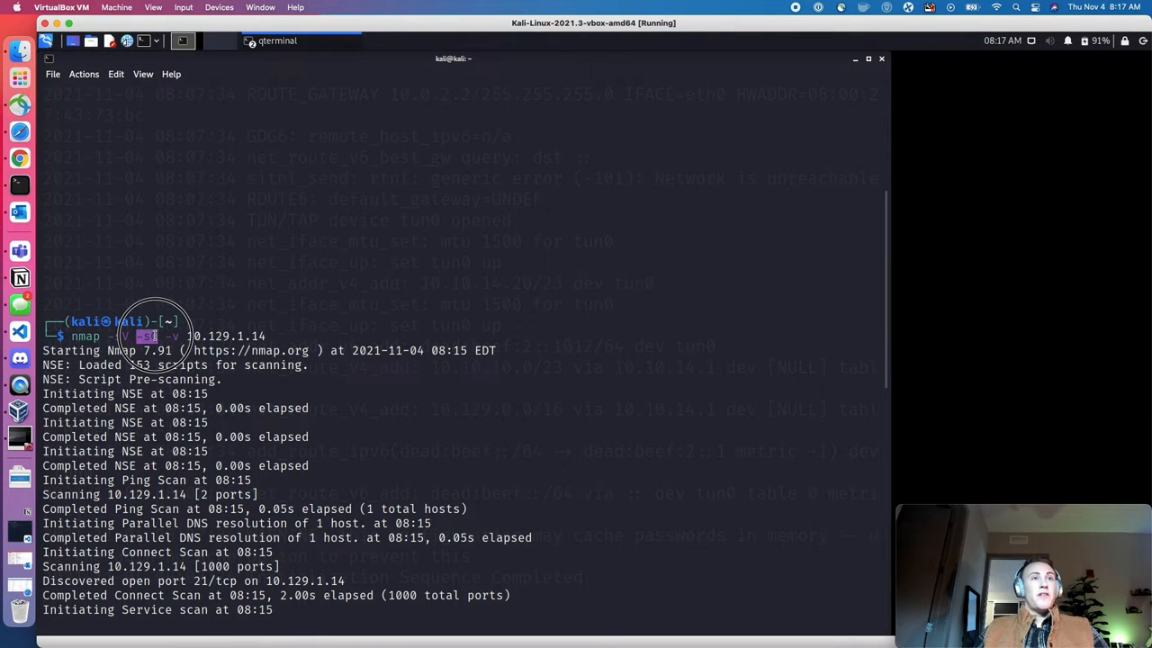
pyautogui.scroll(-3)
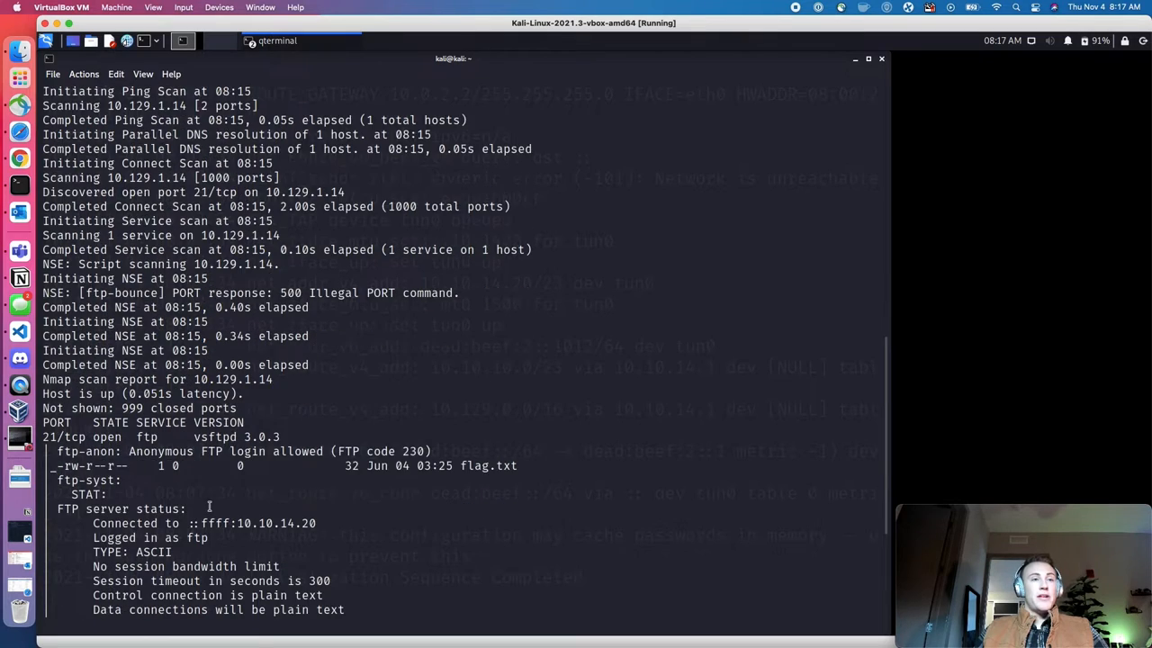
pyautogui.scroll(-3)
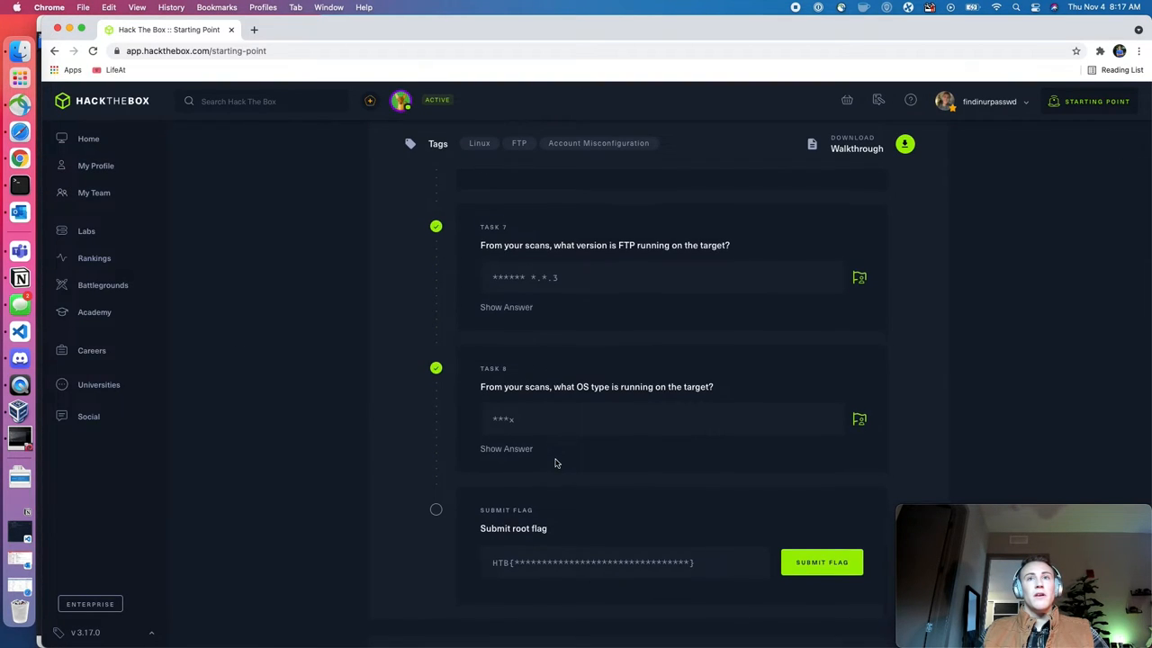
# Scroll the Starting Point page down to the Submit root flag section
pyautogui.scroll(-3)
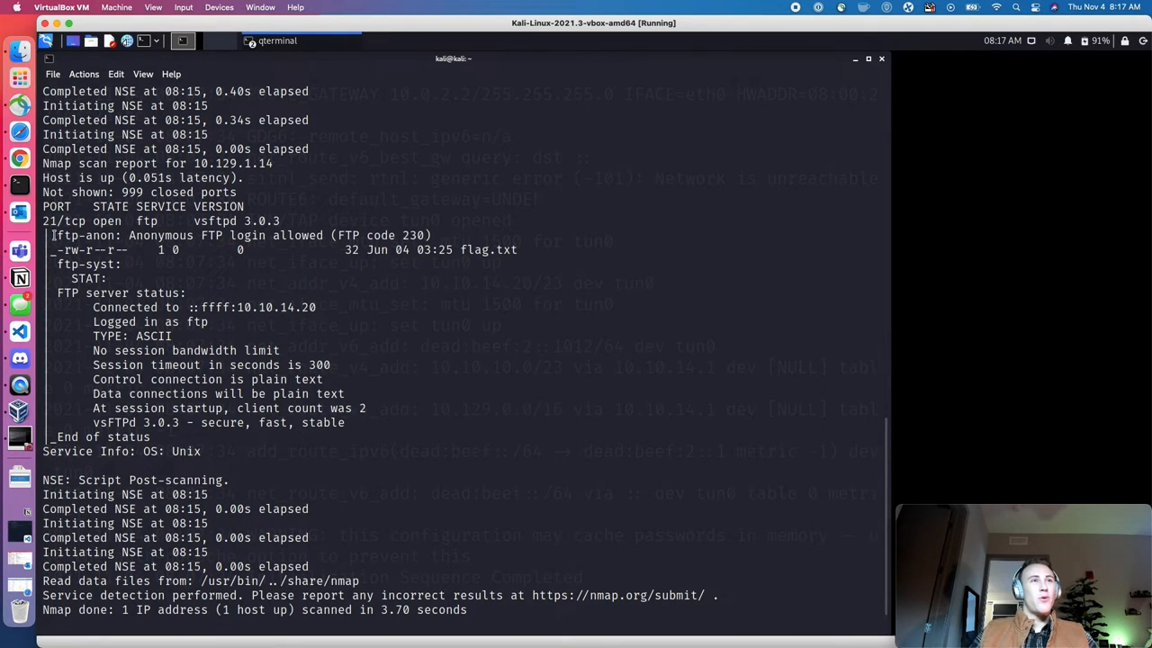
# Highlight the ftp-anon anonymous login result and type nmap -O at the prompt
pyautogui.doubleClick(86, 234)
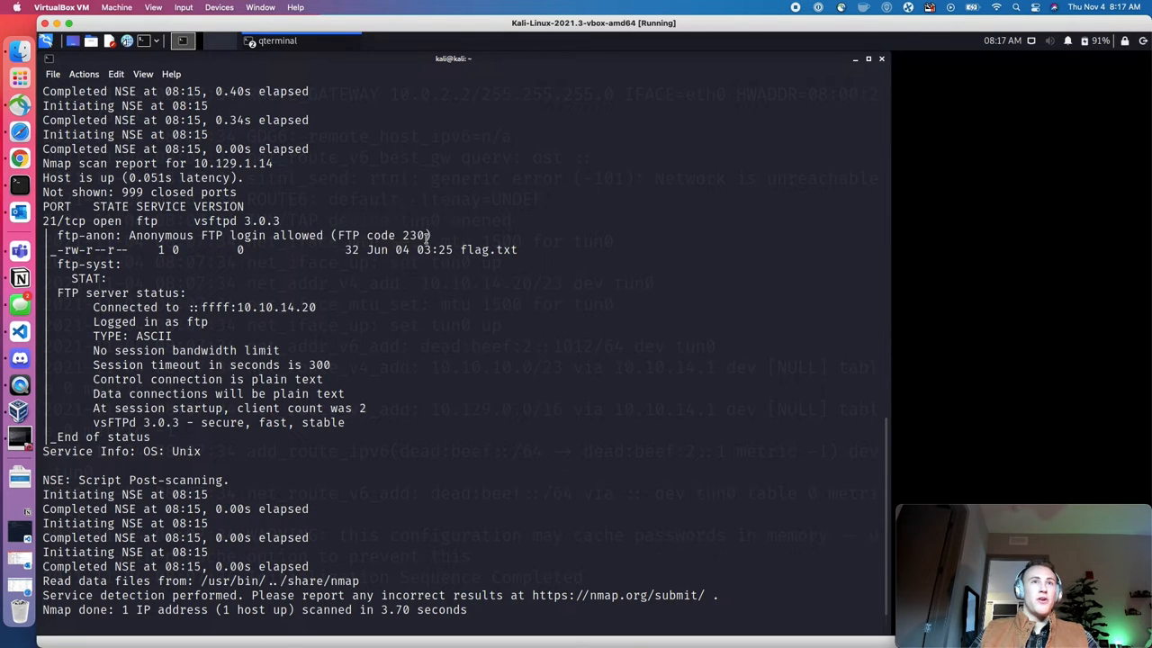
pyautogui.write('nmap -O')
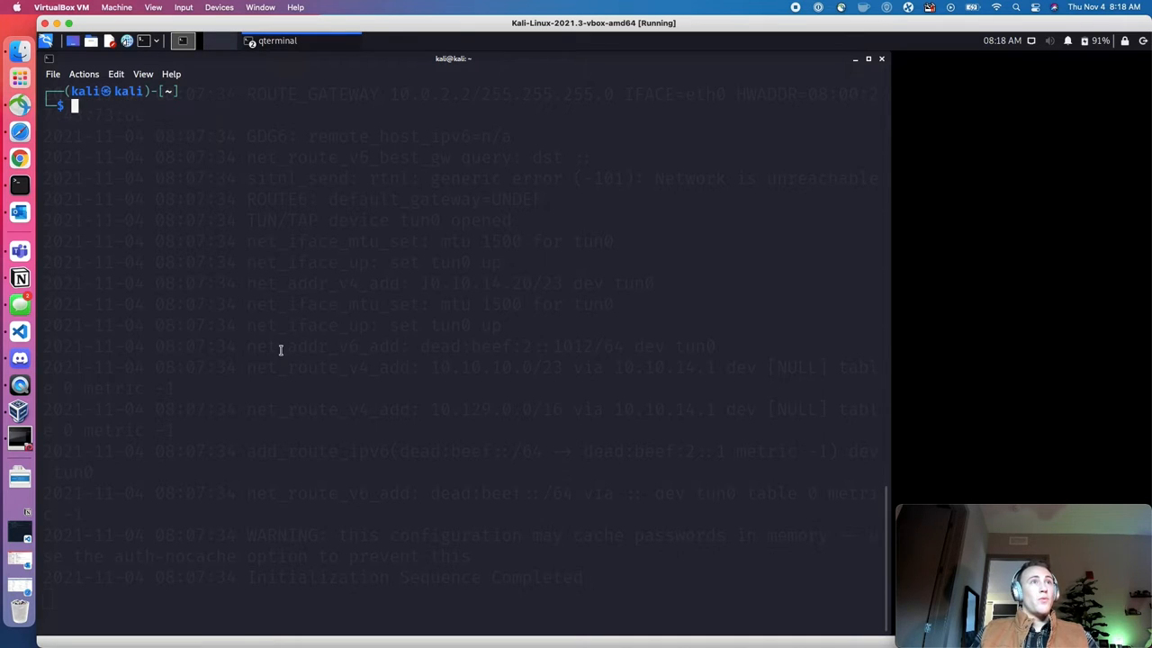
# Begin an ftp command in Kali and copy the target IP 10.129.1.14 from Hack The Box
pyautogui.write('ftp')
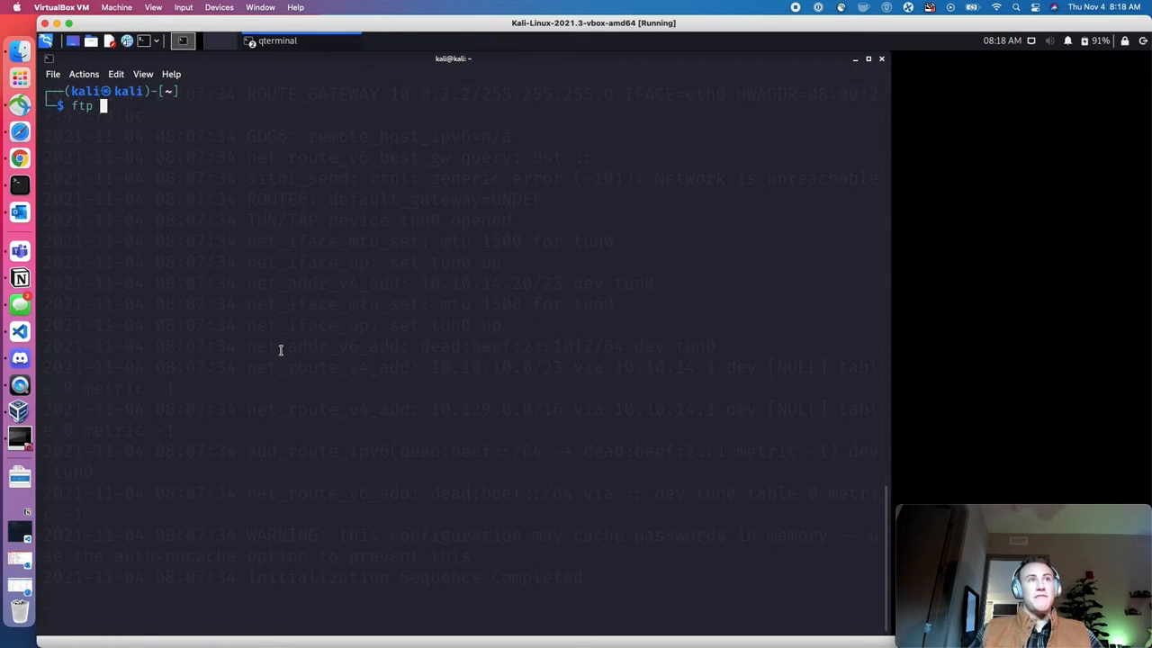
pyautogui.write('vsft')
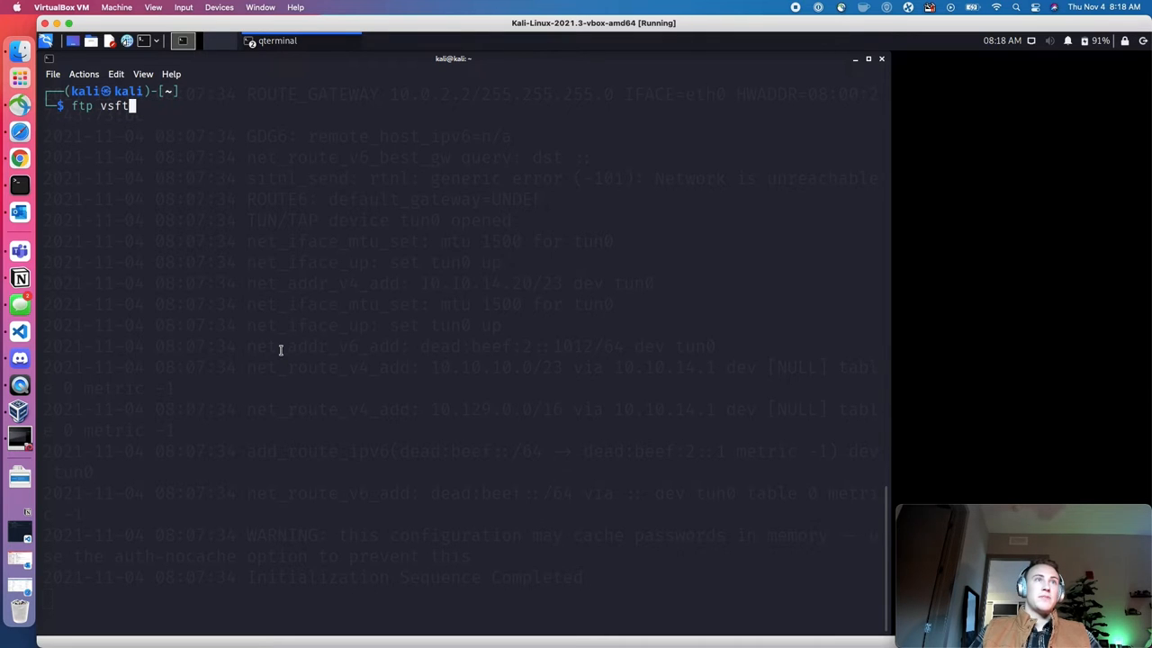
pyautogui.click(18, 158)
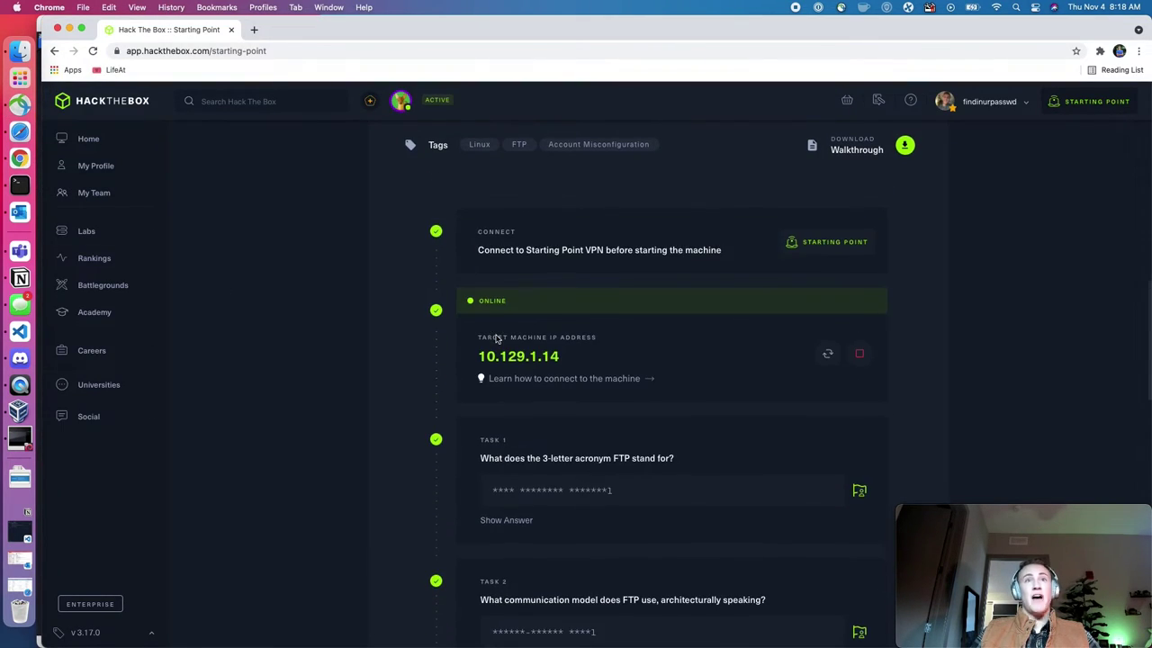
pyautogui.doubleClick(518, 356)
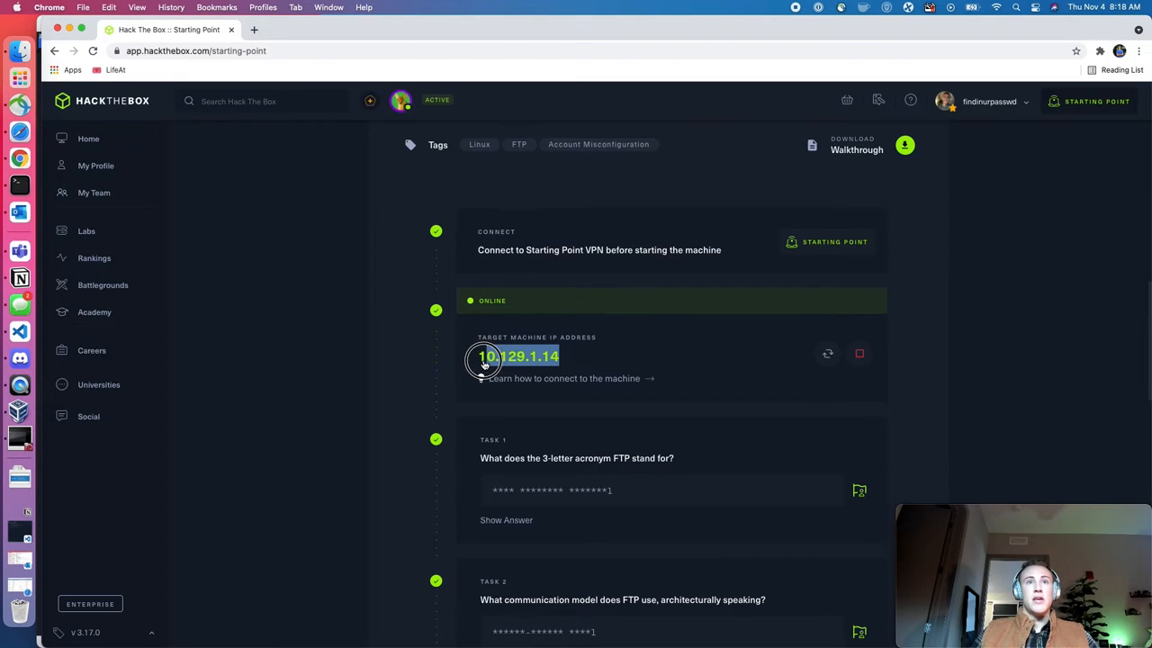
pyautogui.click(484, 360)
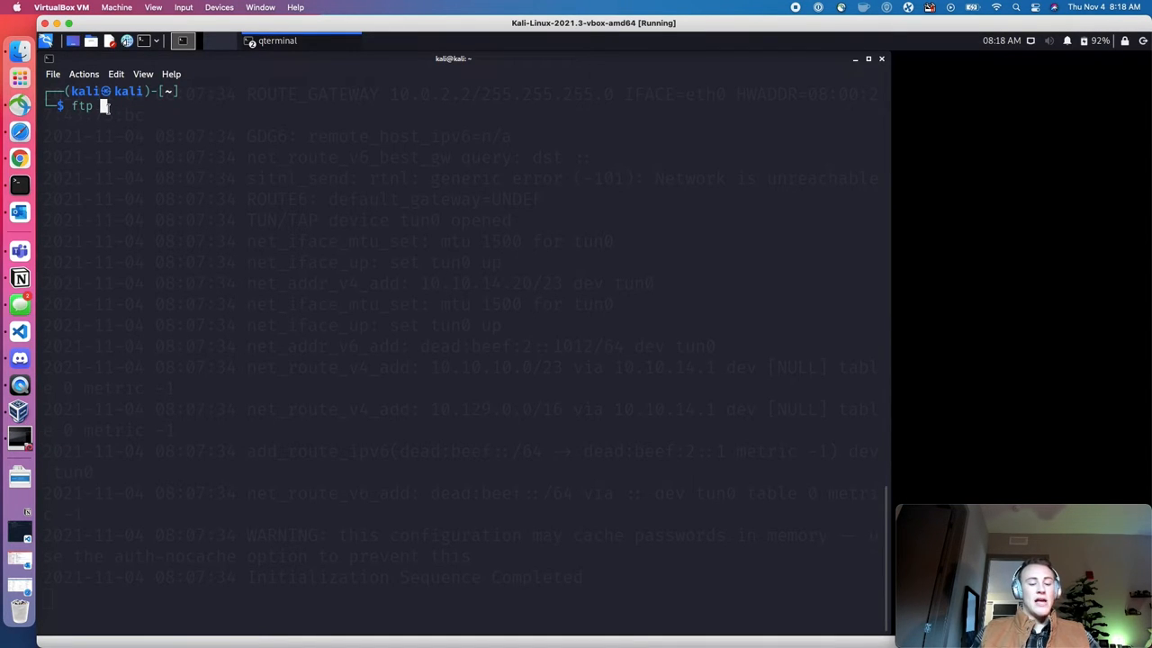
# Connect via ftp to 10.129.1.14, log in as anonymous, and list the files
pyautogui.write('10.129.1.14')
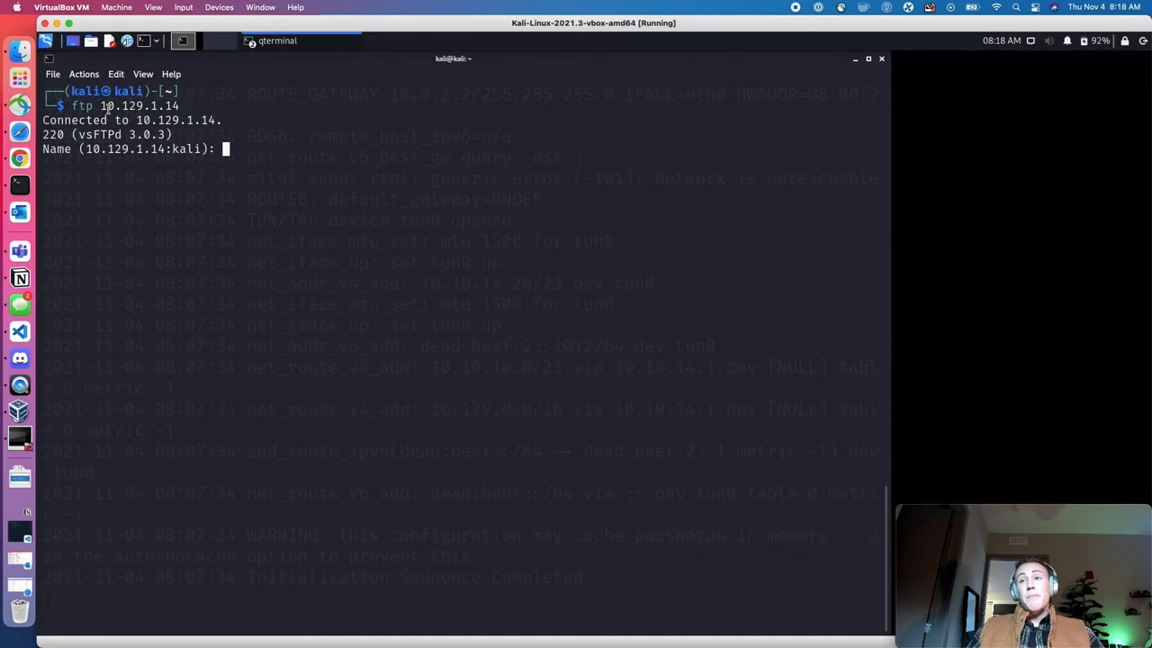
pyautogui.write('anonoy')
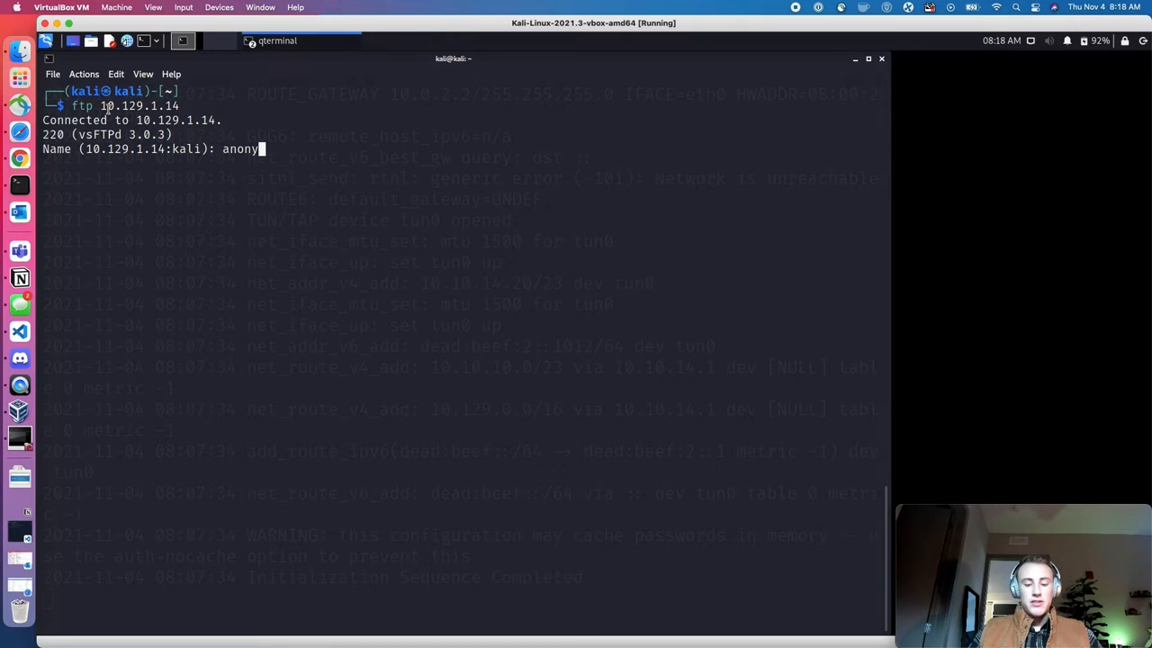
pyautogui.write('mous')
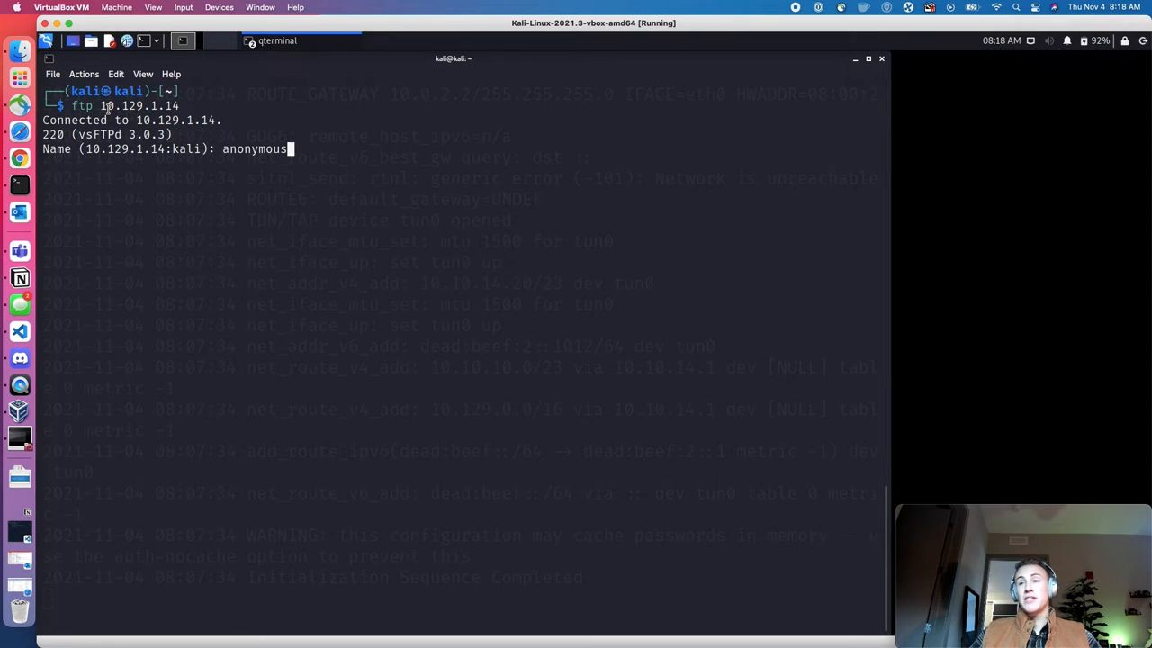
pyautogui.press('Return')
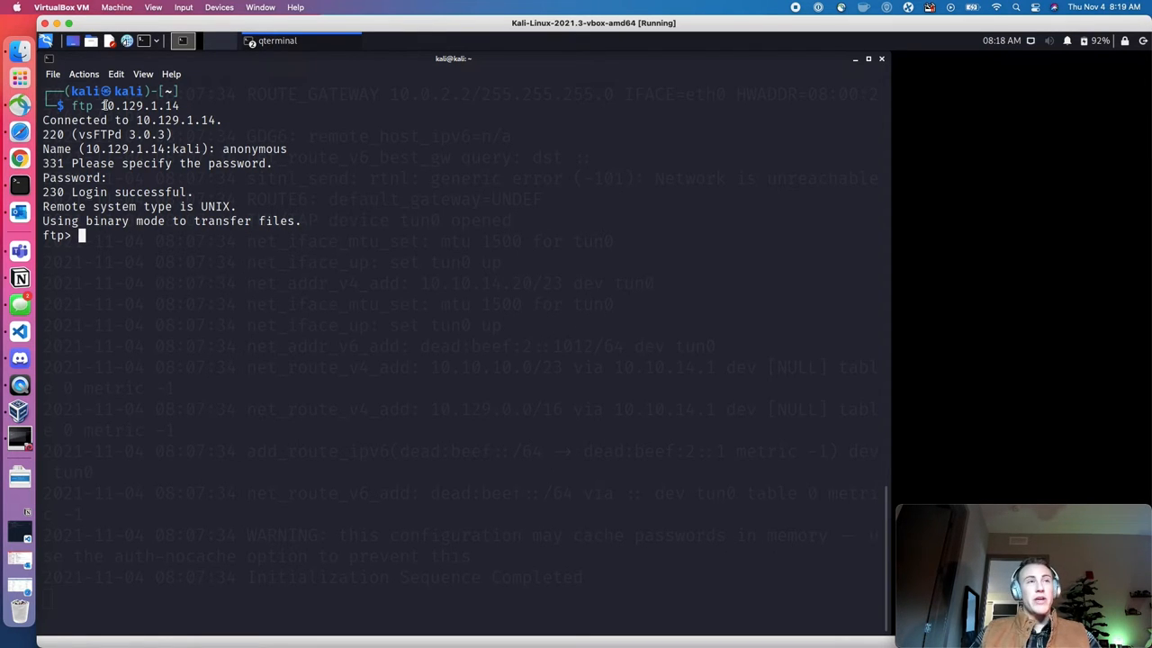
pyautogui.write('ls')
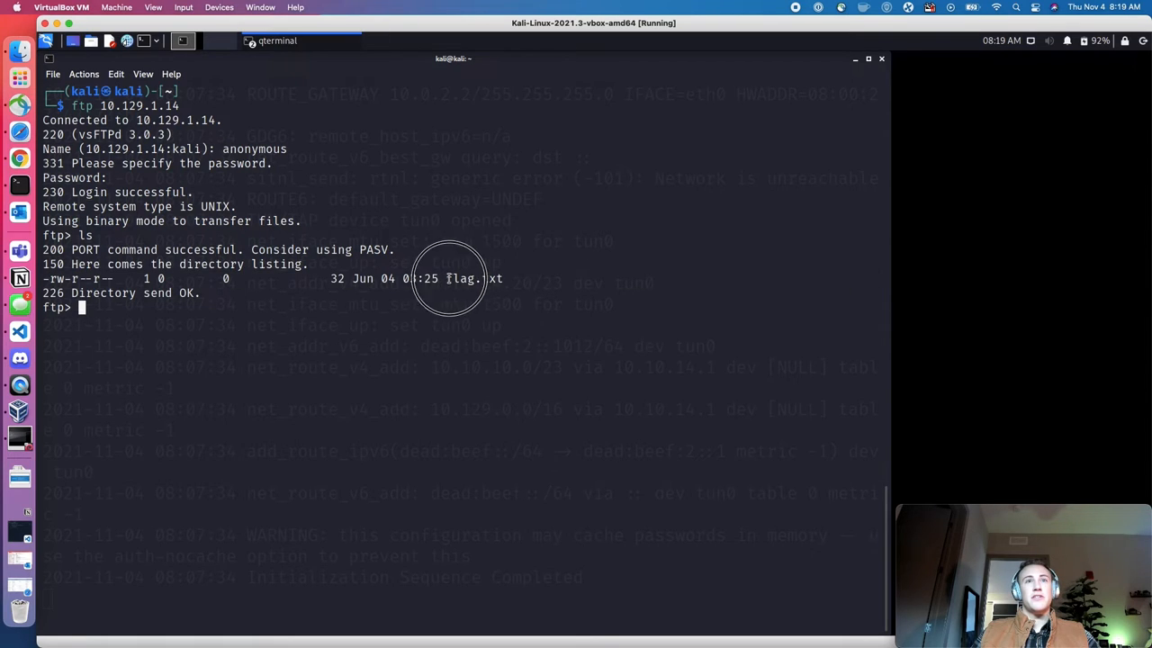
pyautogui.moveTo(88, 306)
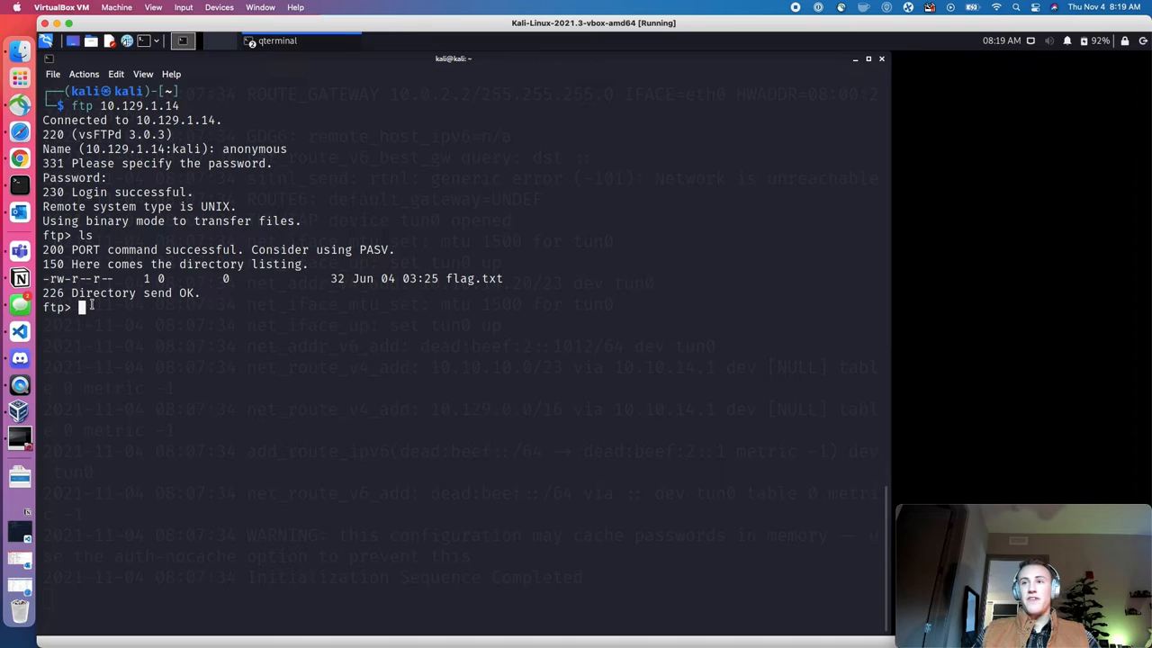
# Download flag.txt with get flag.txt, then exit the FTP session
pyautogui.write('cat')
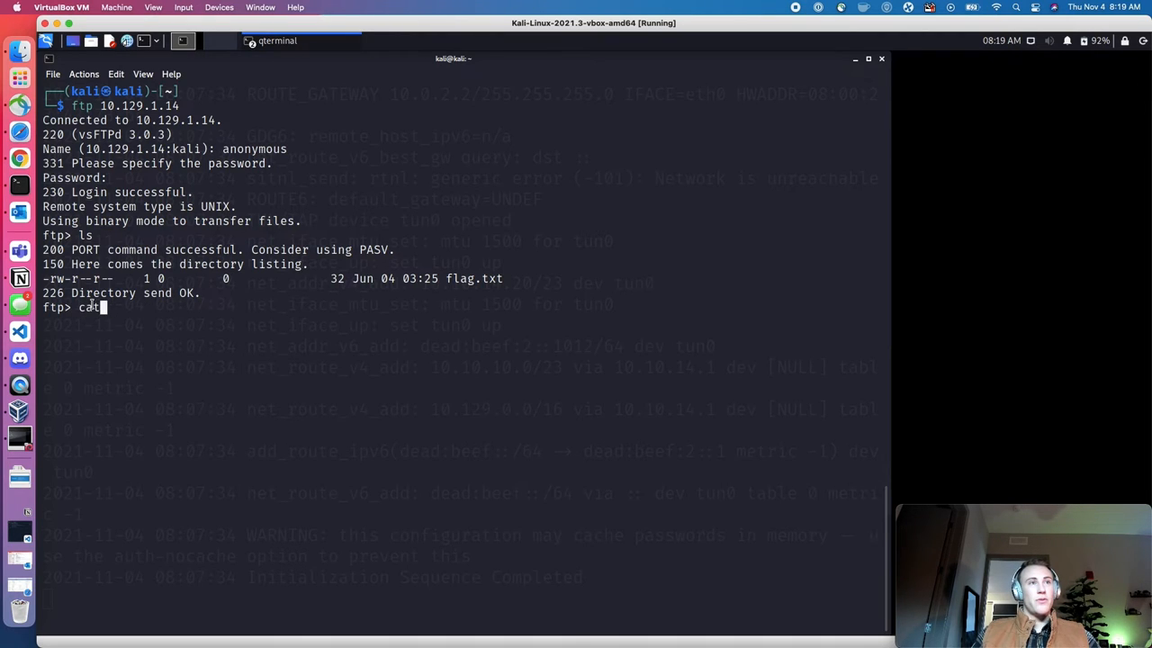
pyautogui.write('get')
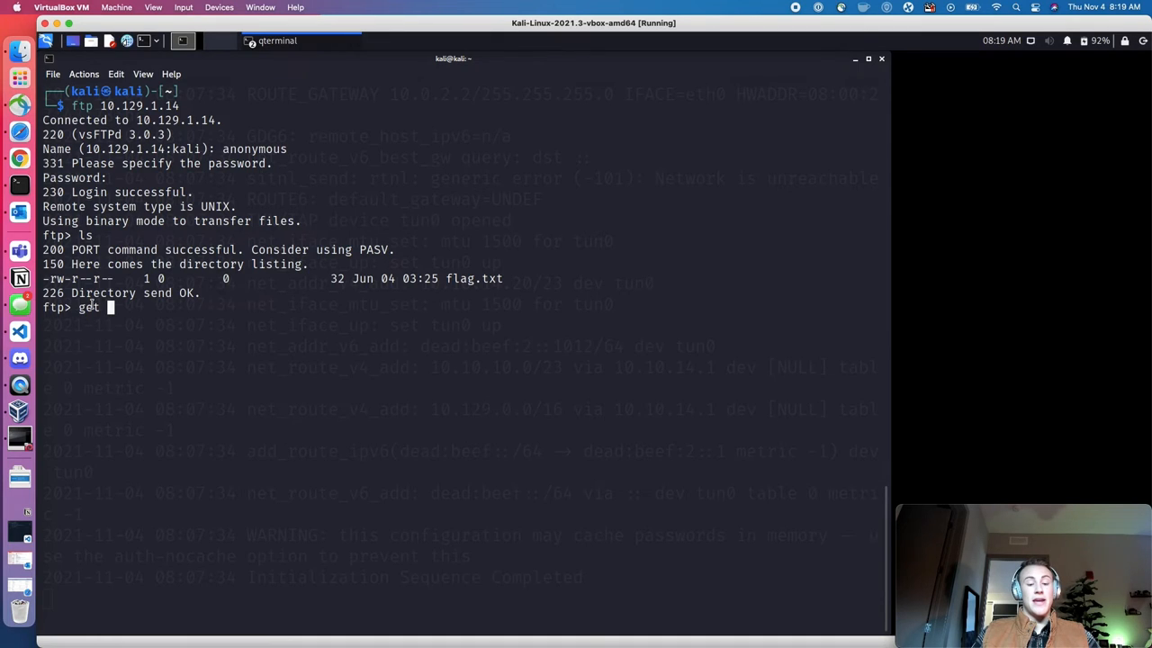
pyautogui.write('flag')
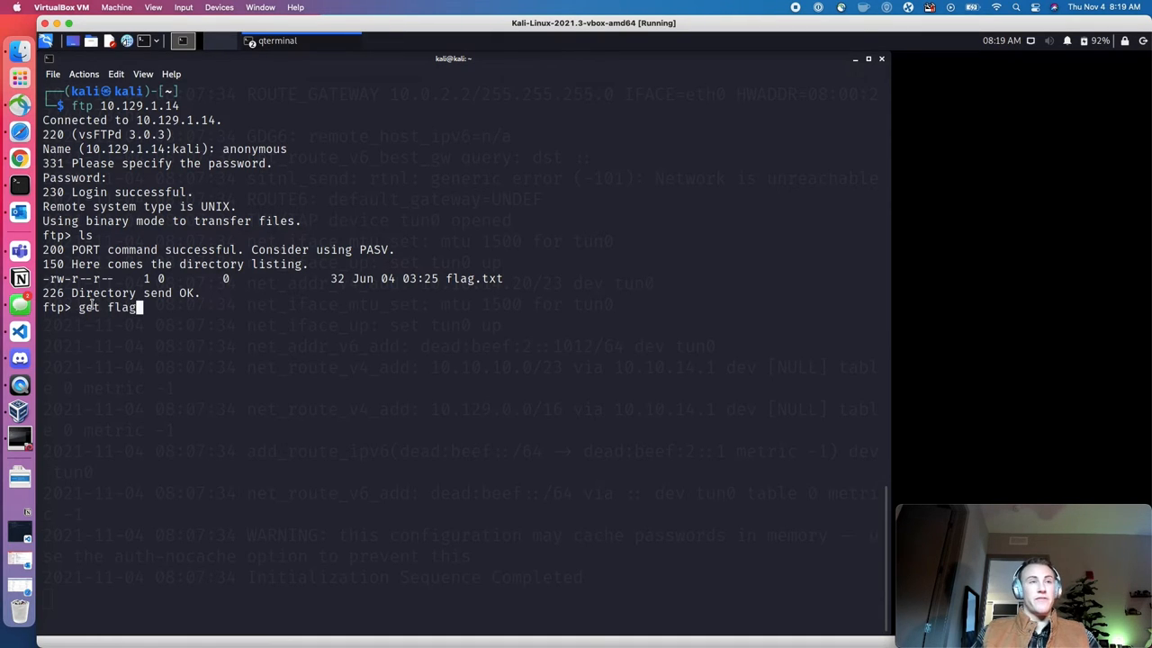
pyautogui.write('.txt')
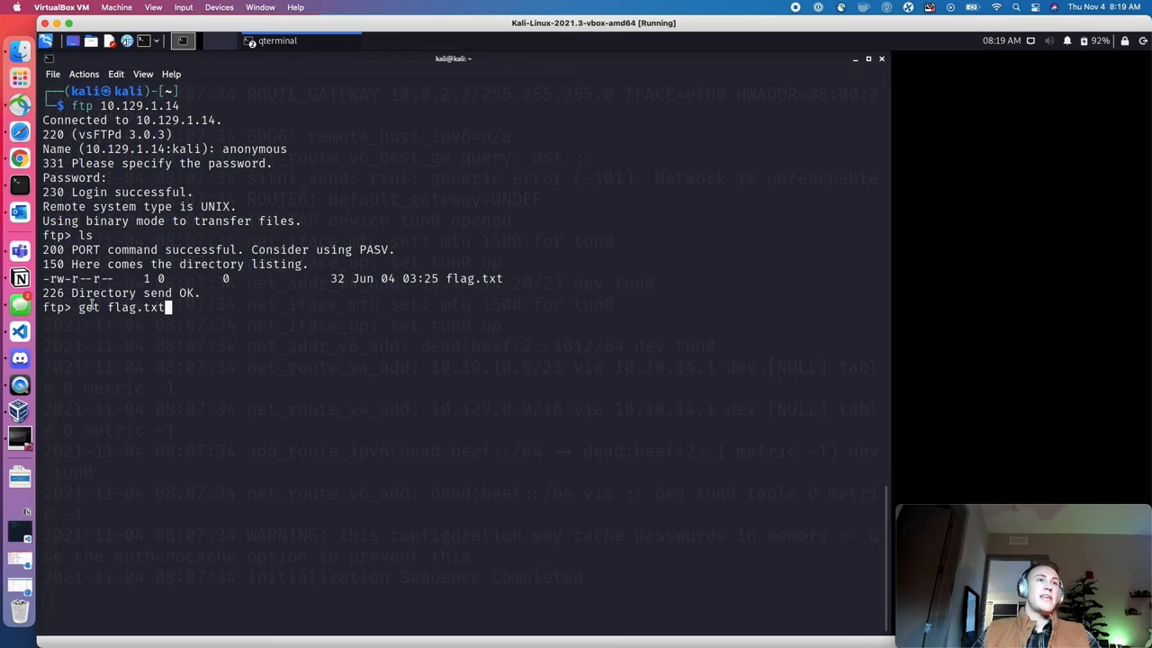
pyautogui.press('Return')
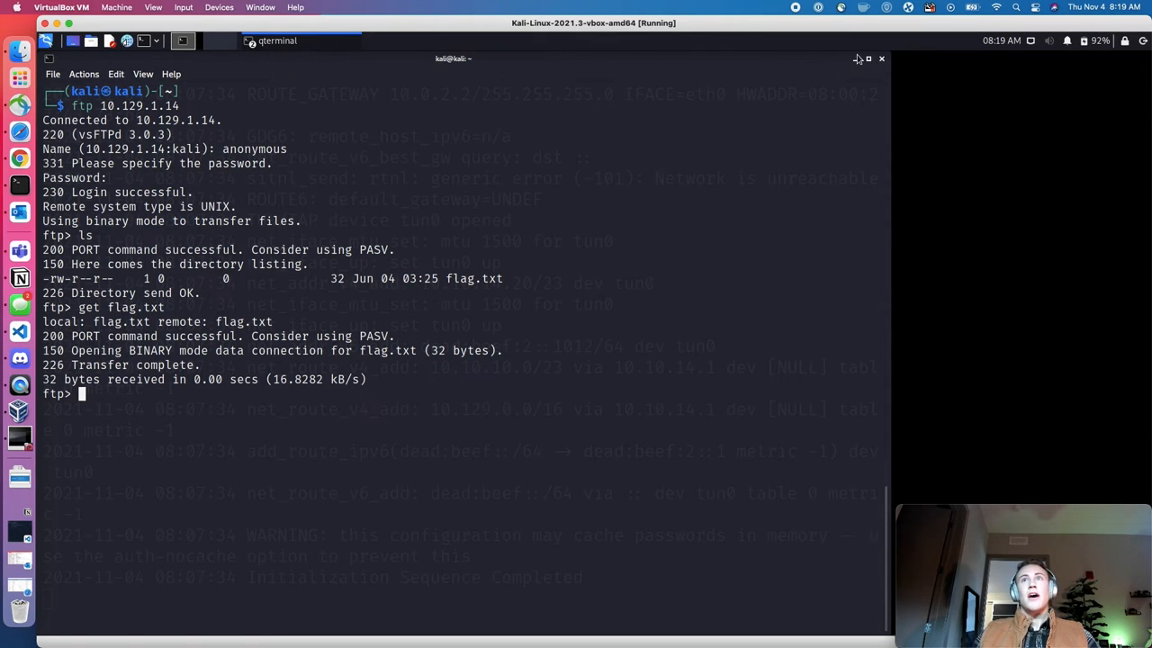
pyautogui.write('exit')
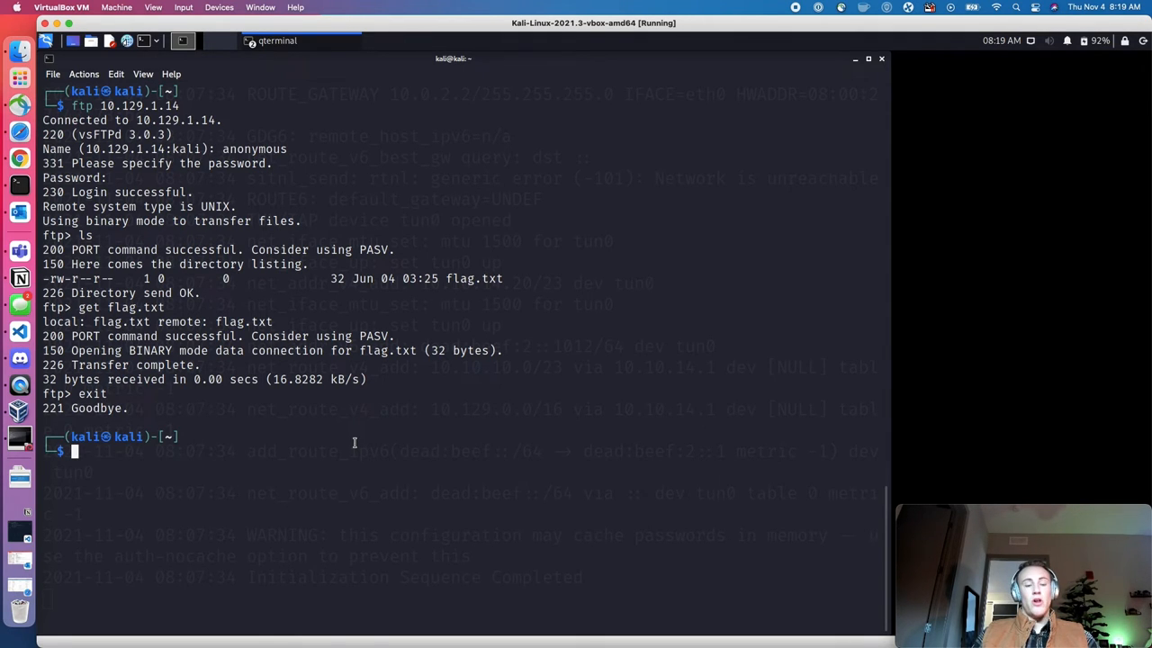
# List the local home directory and highlight the downloaded flag.txt
pyautogui.write('ftp 10.129.1.14')
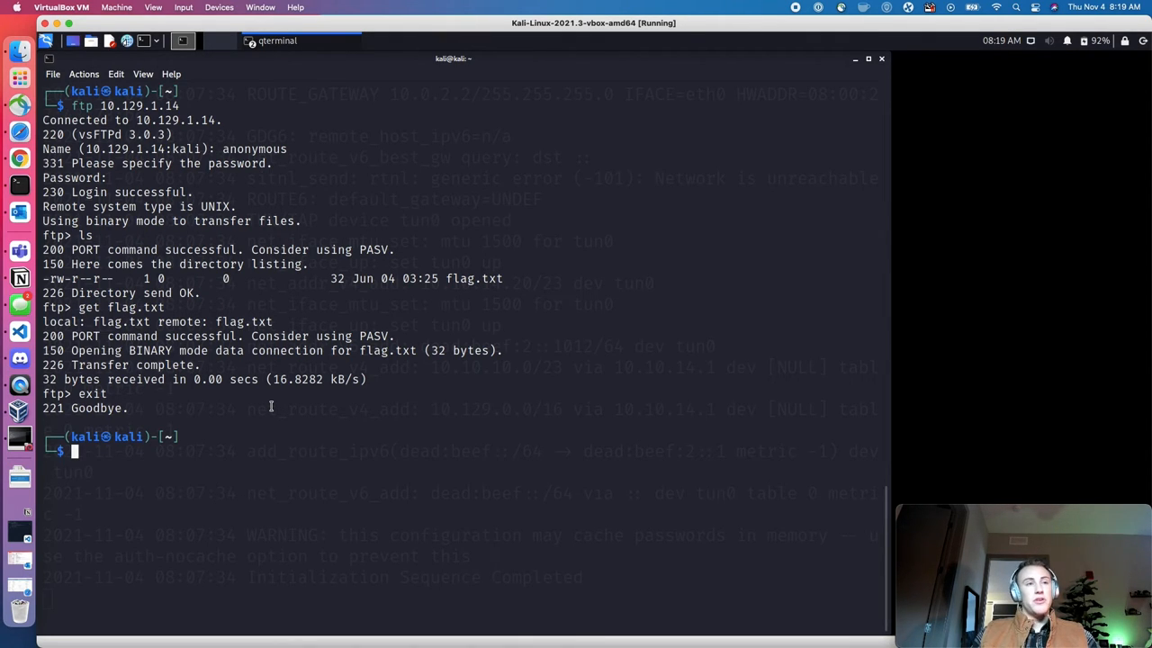
pyautogui.write('ls')
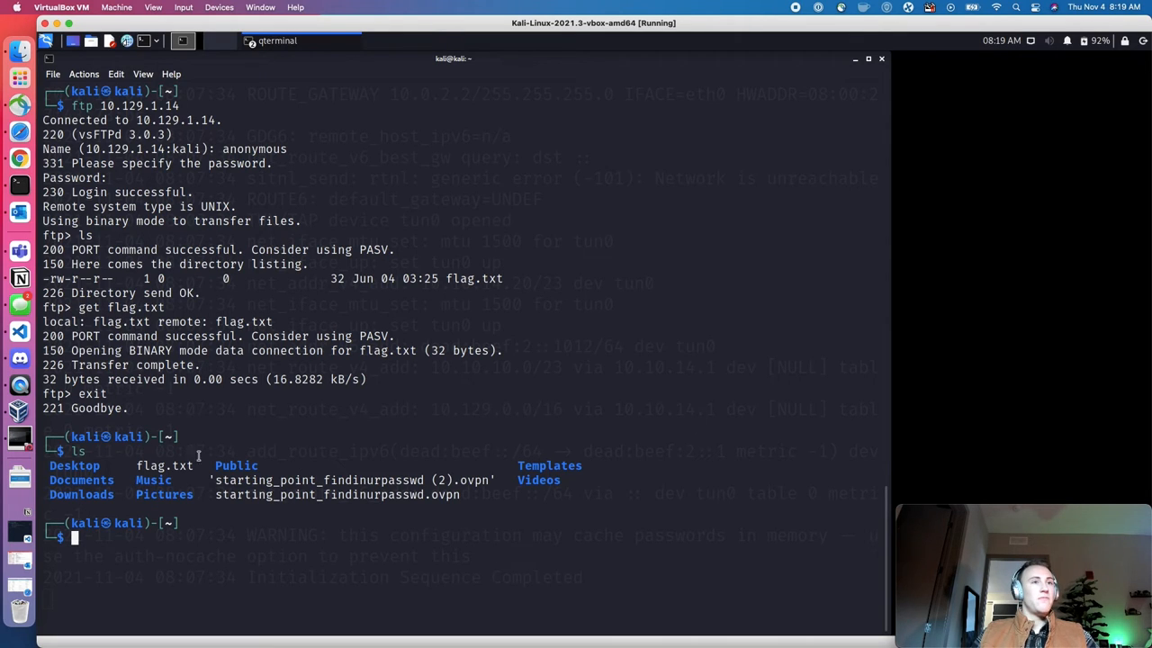
pyautogui.doubleClick(164, 465)
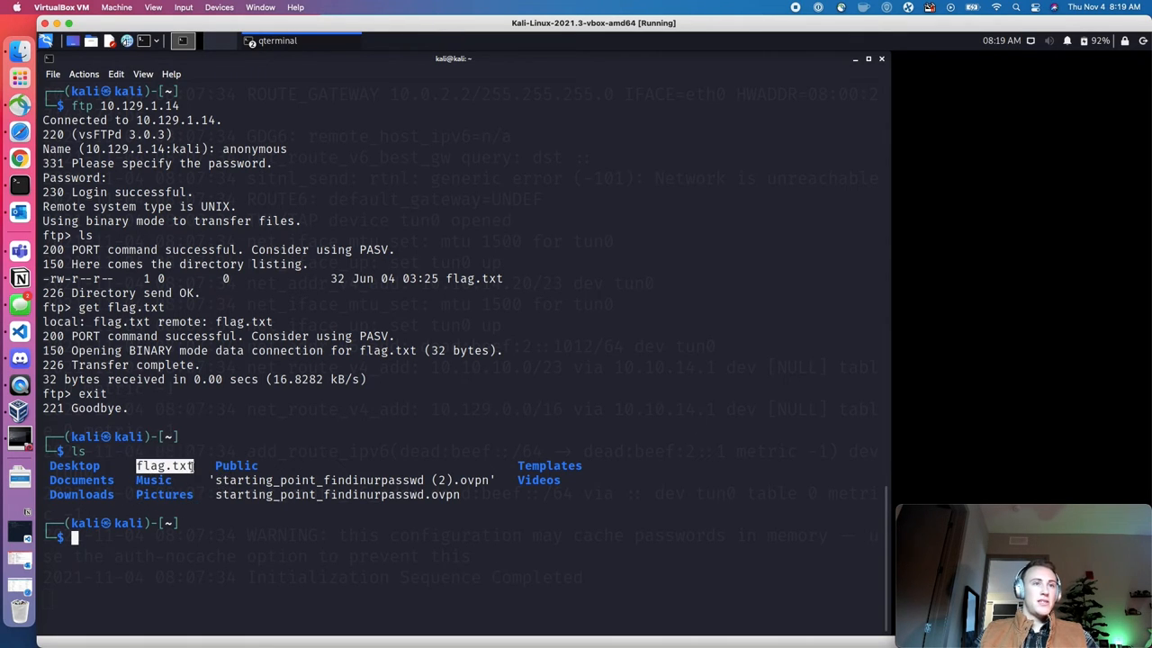
pyautogui.write('cat starting_point_findinurpasswd.ovpn')
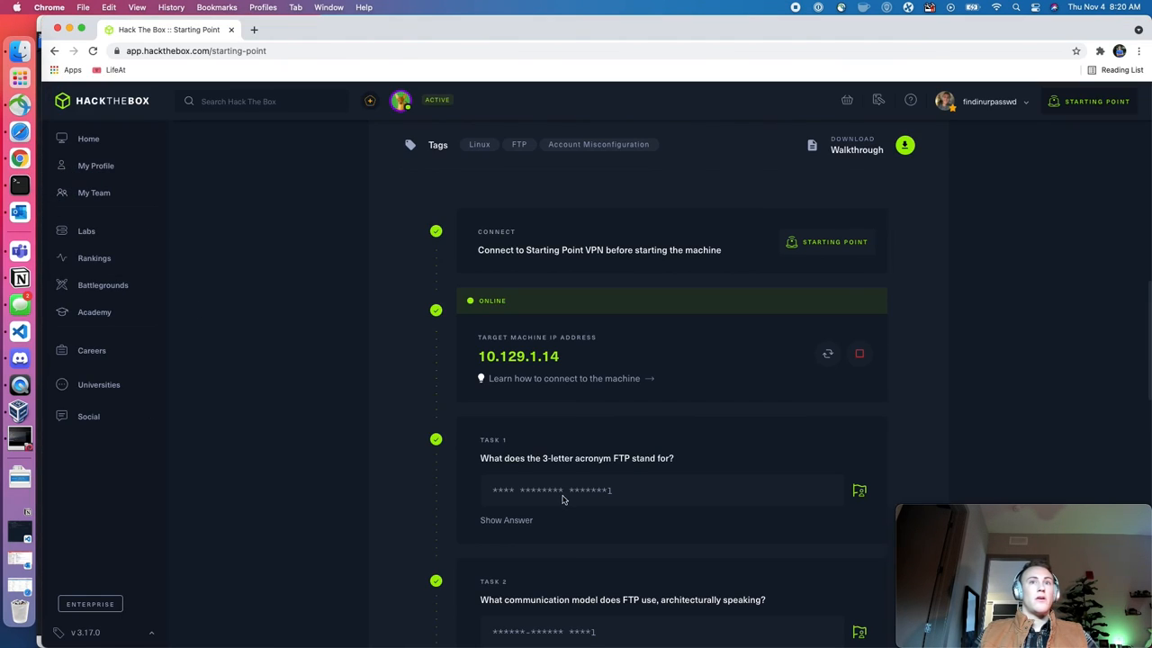
# Enter the HTB{...} root flag in the Submit root flag field and submit it
pyautogui.scroll(-3)
pyautogui.write('H')
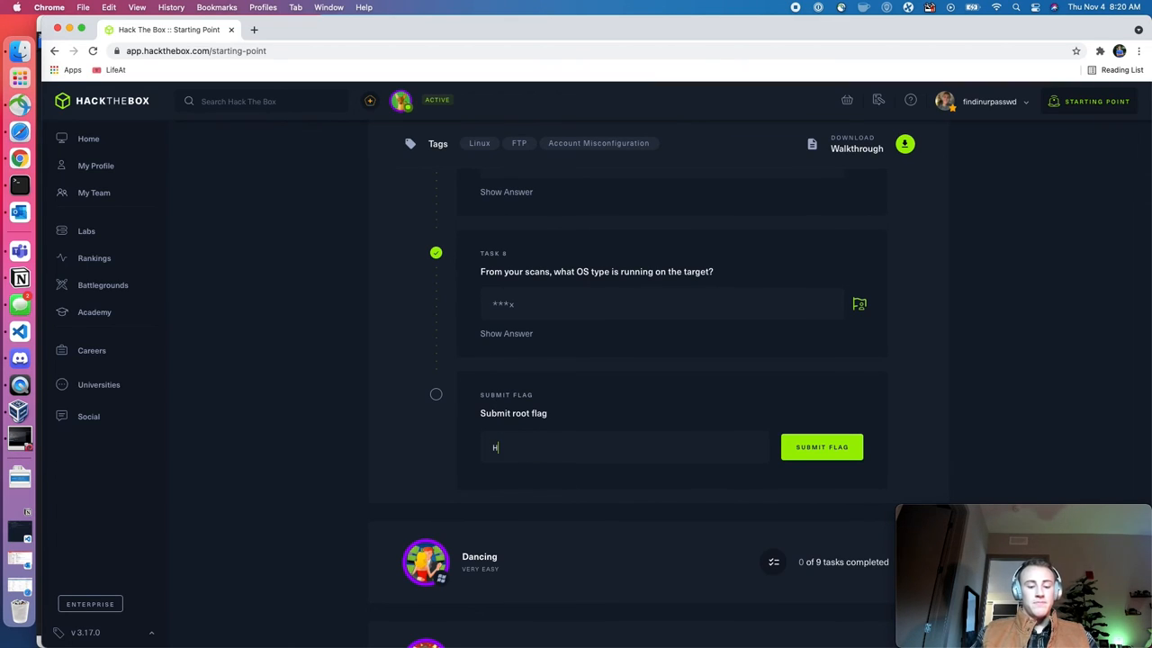
pyautogui.write('TB{')
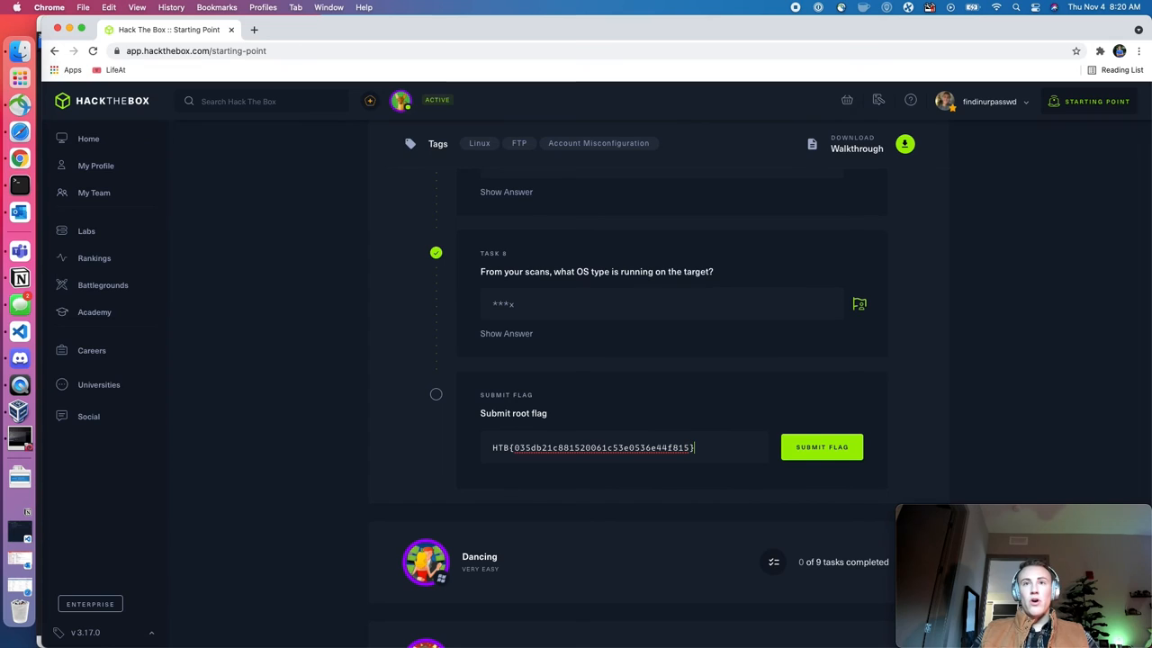
pyautogui.moveTo(757, 411)
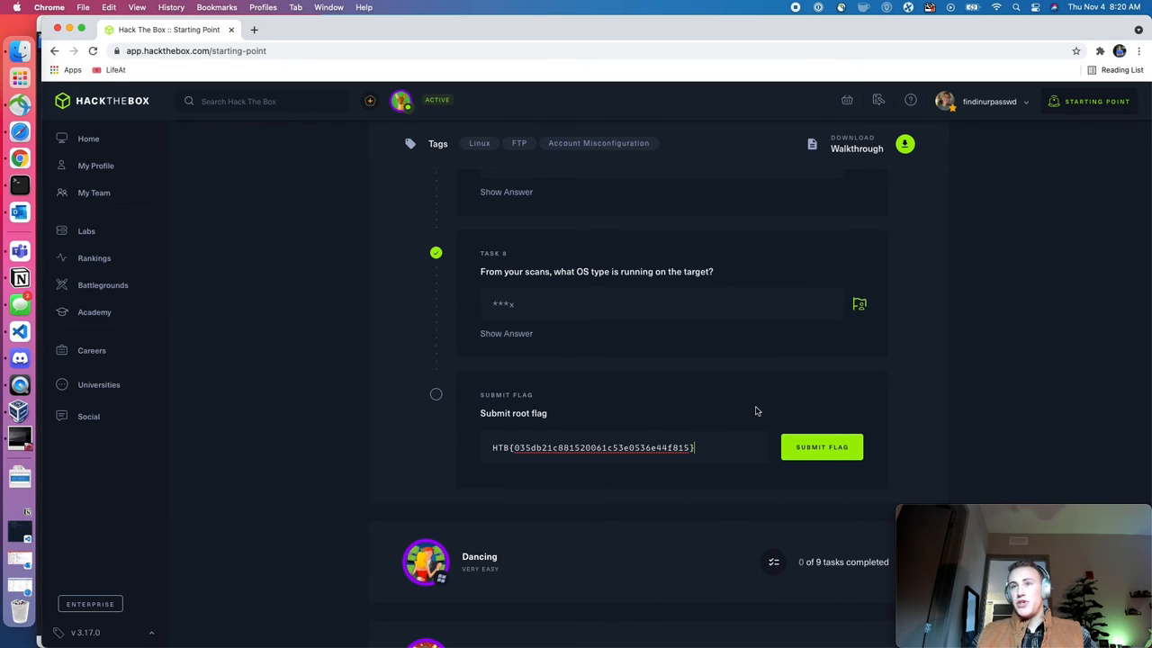
pyautogui.click(821, 446)
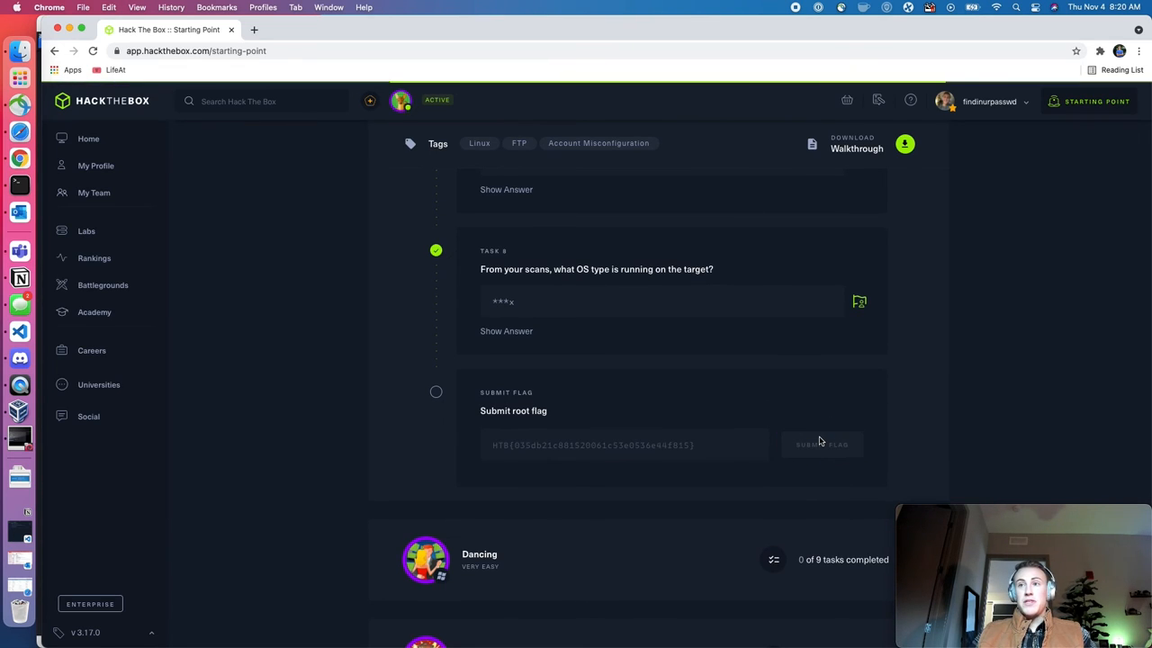
pyautogui.click(822, 444)
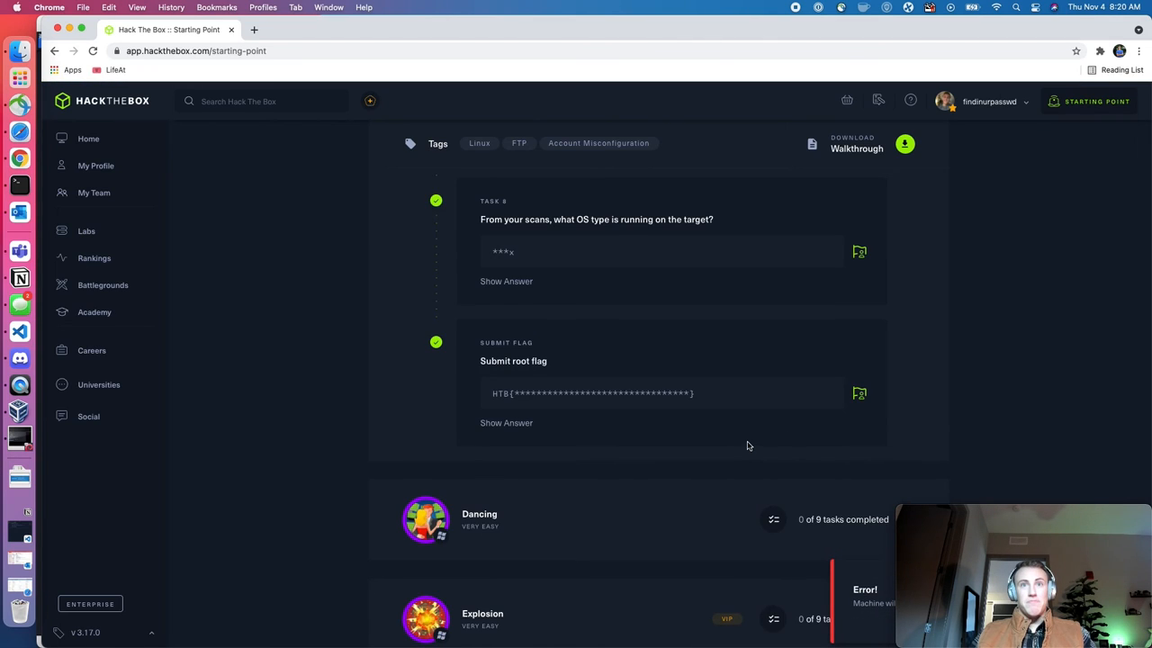